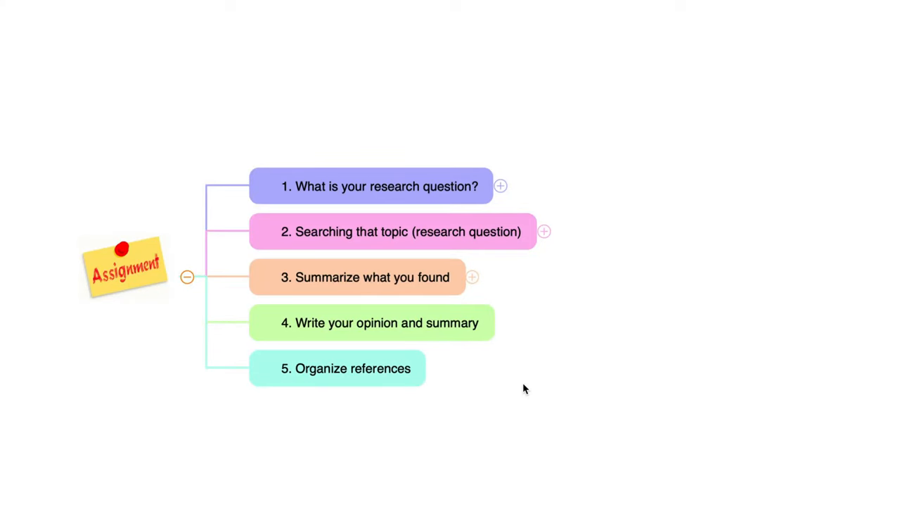
mouse_move(368, 284)
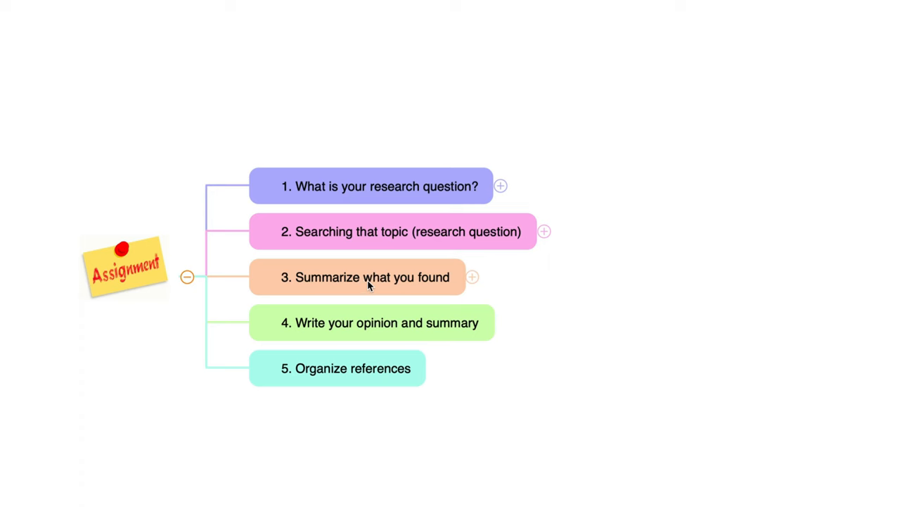
mouse_move(476, 277)
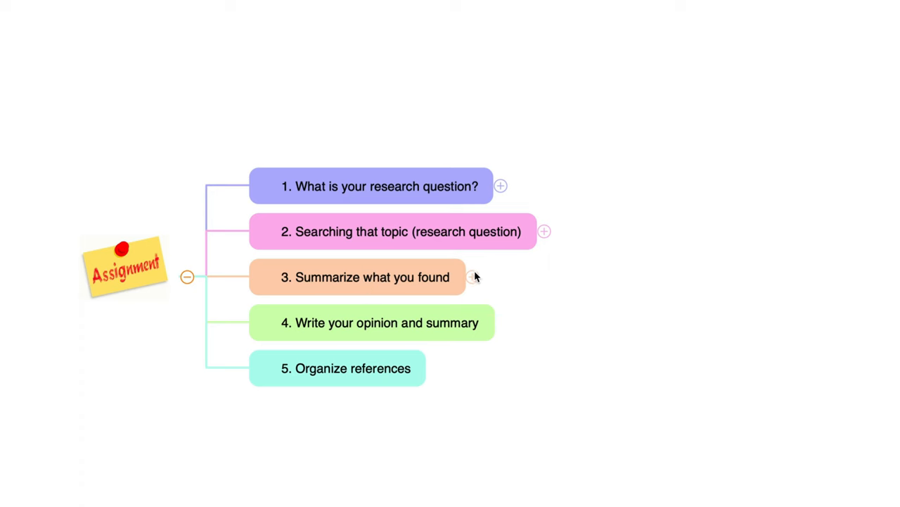
Expand node 3 in MindNode to show full-text search, interpreting figures and tables, and reading abstract.
left_click(472, 276)
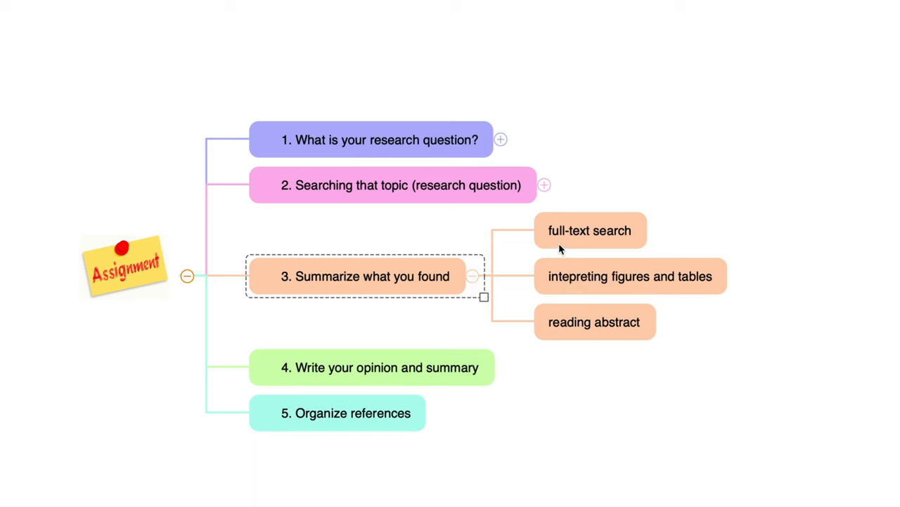
mouse_move(564, 232)
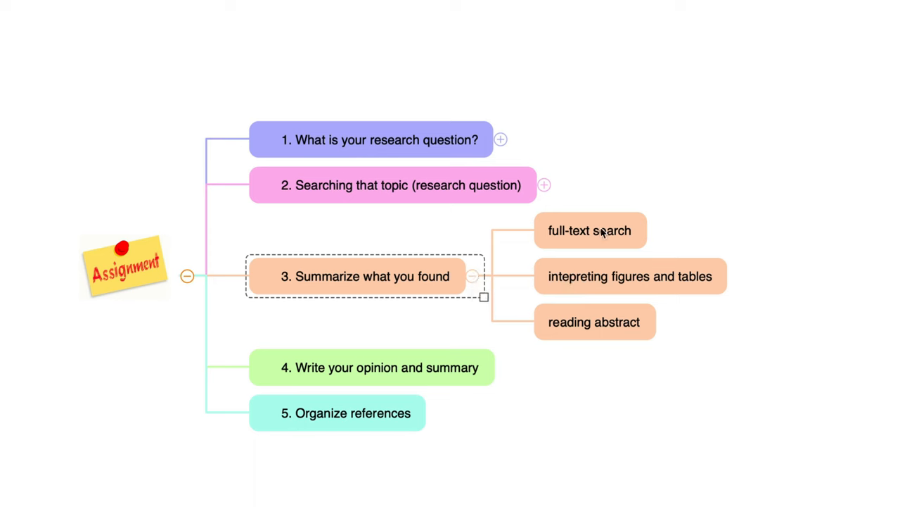
mouse_move(709, 282)
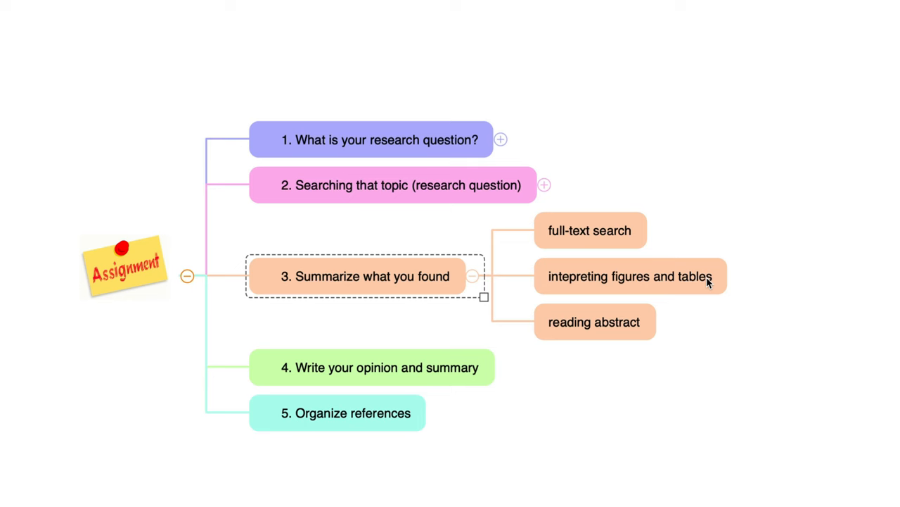
mouse_move(688, 282)
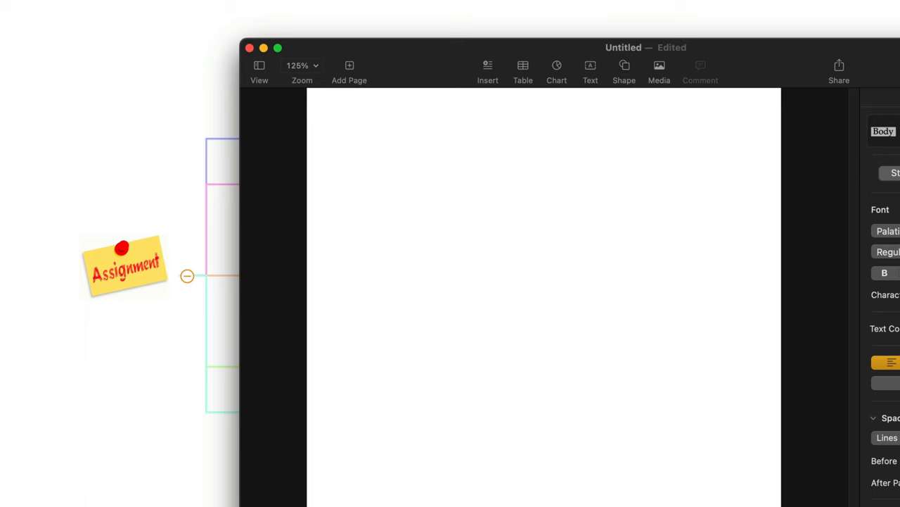
Type the first line, 'Acupuncture can be effective intervetion for weight loss'.
left_click(356, 137)
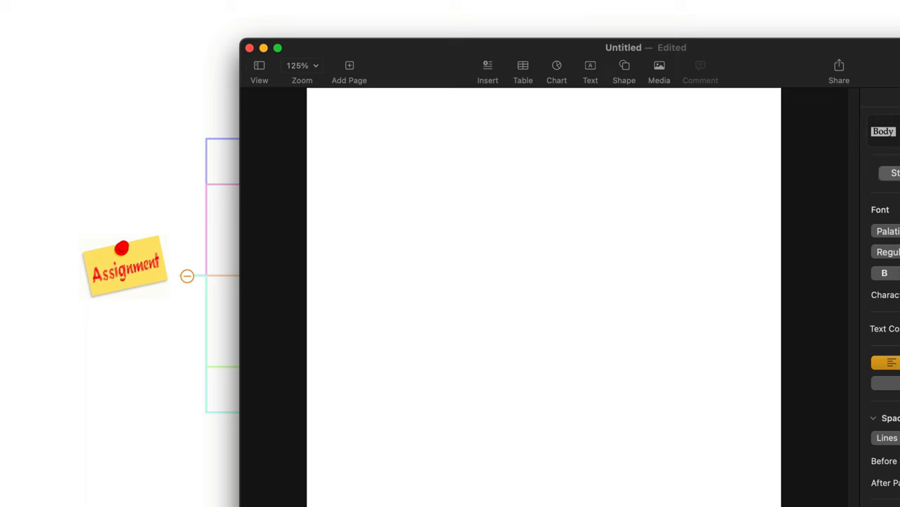
left_click(357, 137)
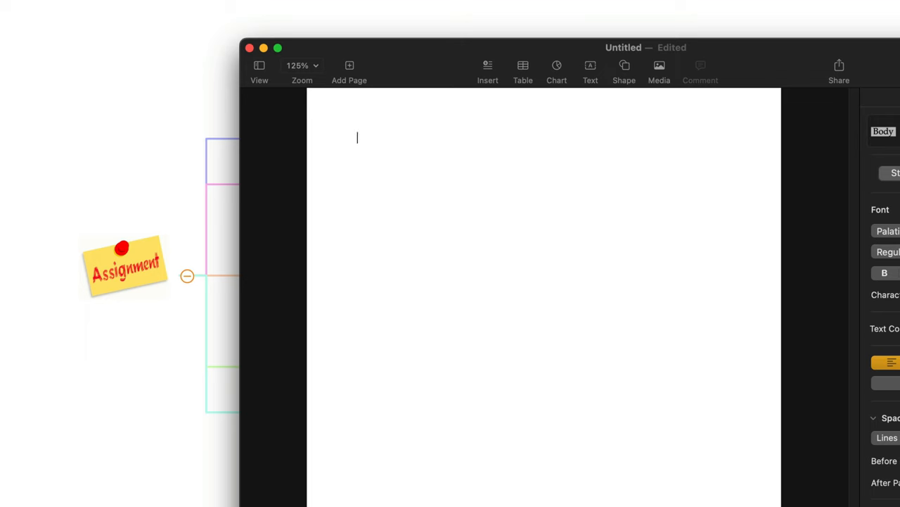
type("Acupunc")
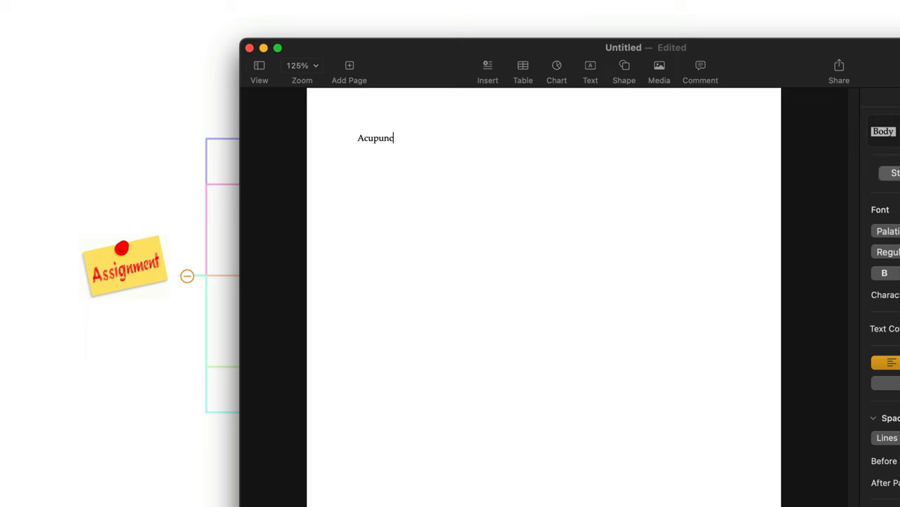
type("ture")
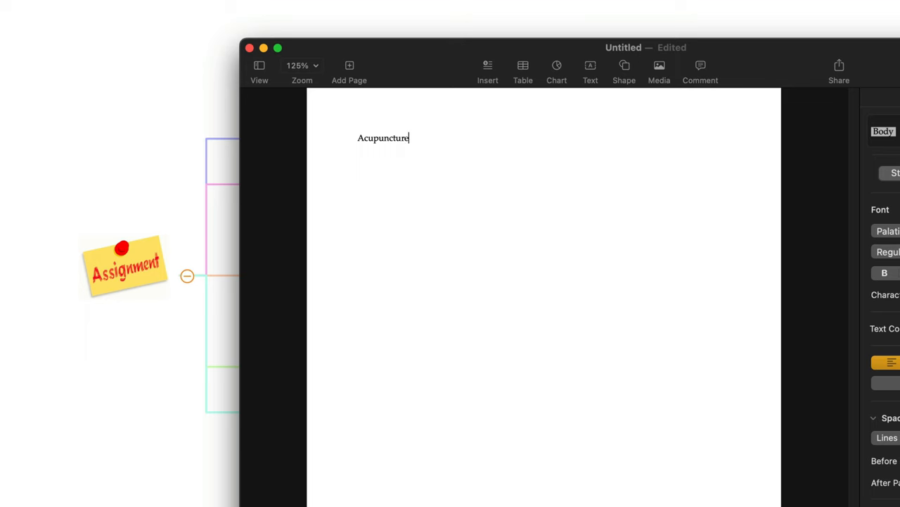
type("can")
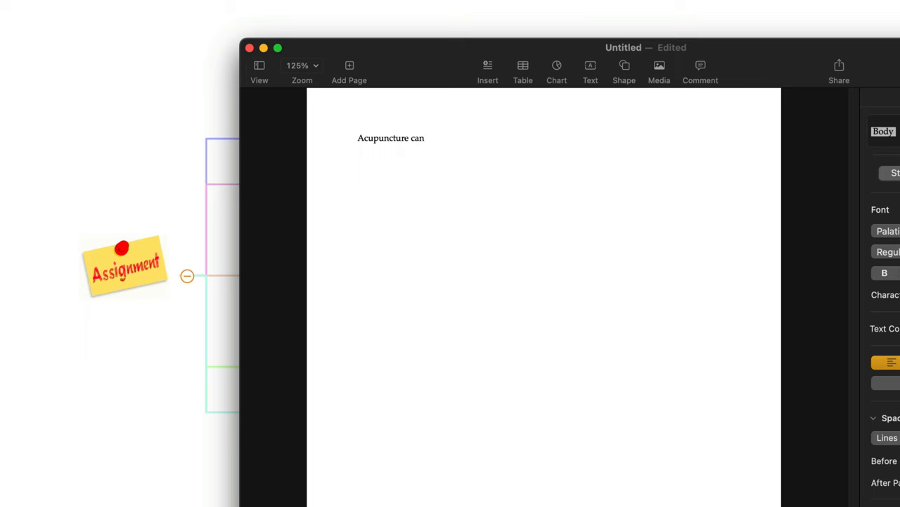
type("be effec")
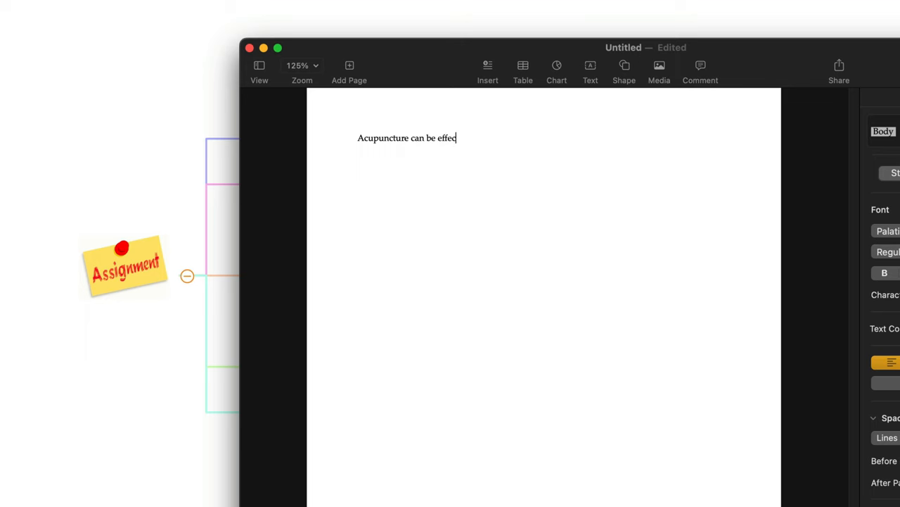
type("tive intervetion")
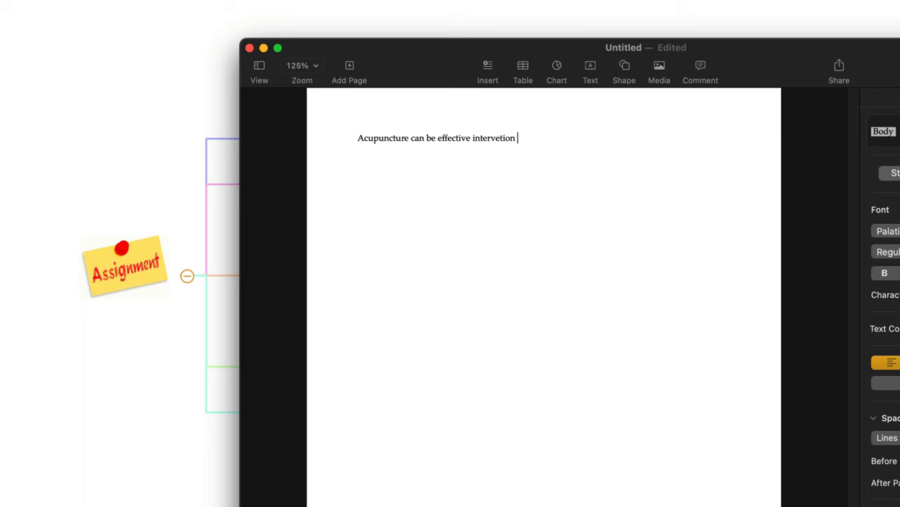
type("for we")
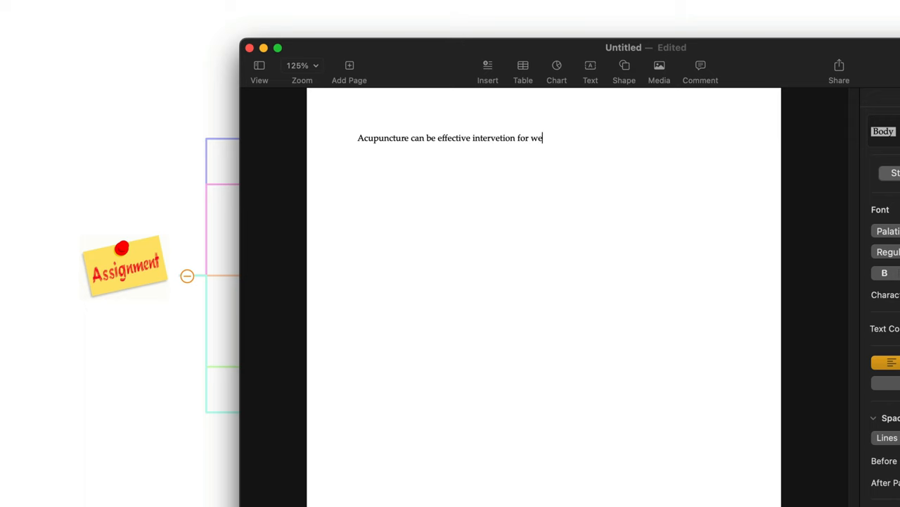
type("ight loss")
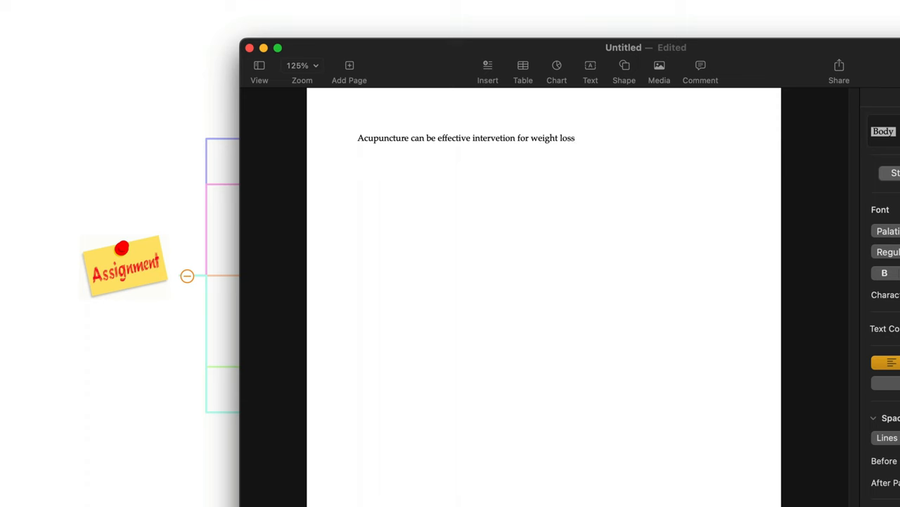
Add the second line, 'Acupuncture and obeisy'.
type("Acup")
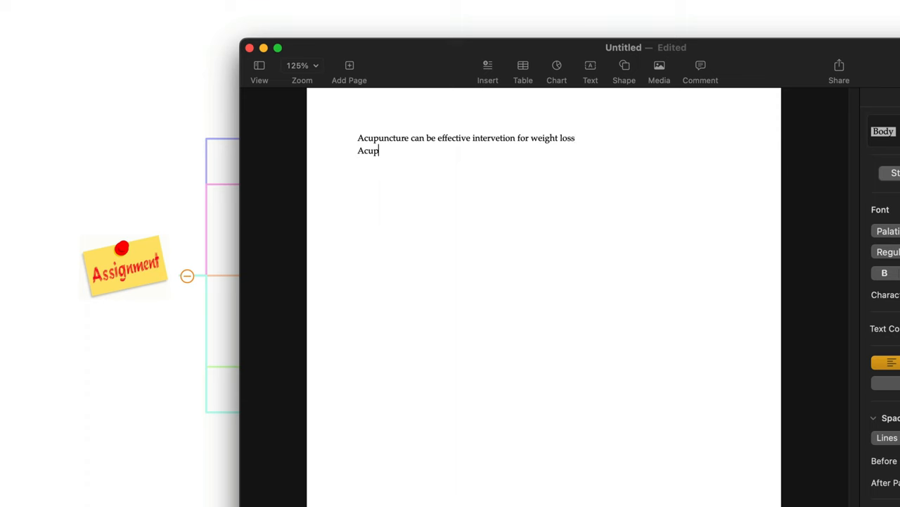
type("uncture and")
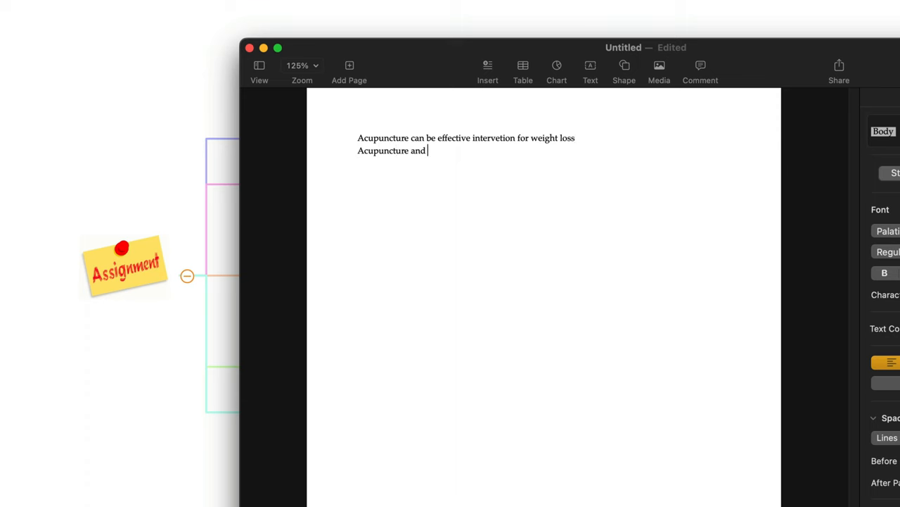
type("obeisy")
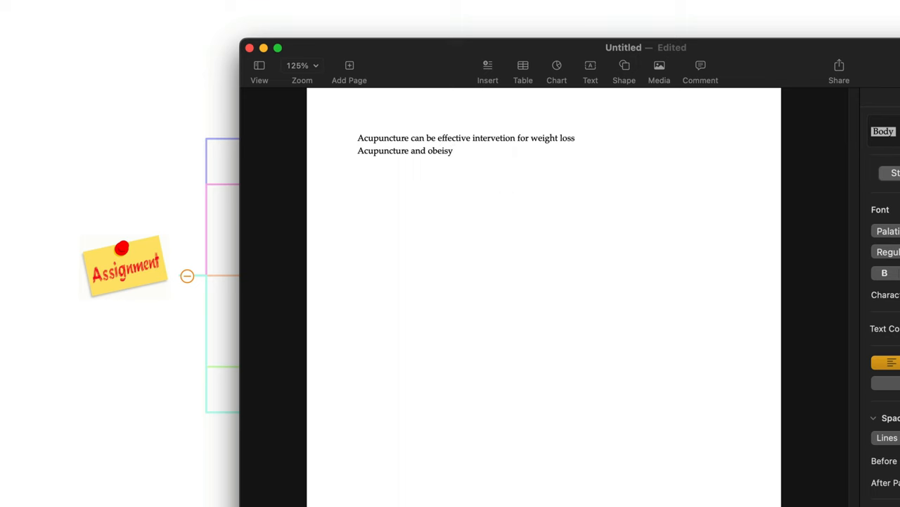
left_click(453, 150)
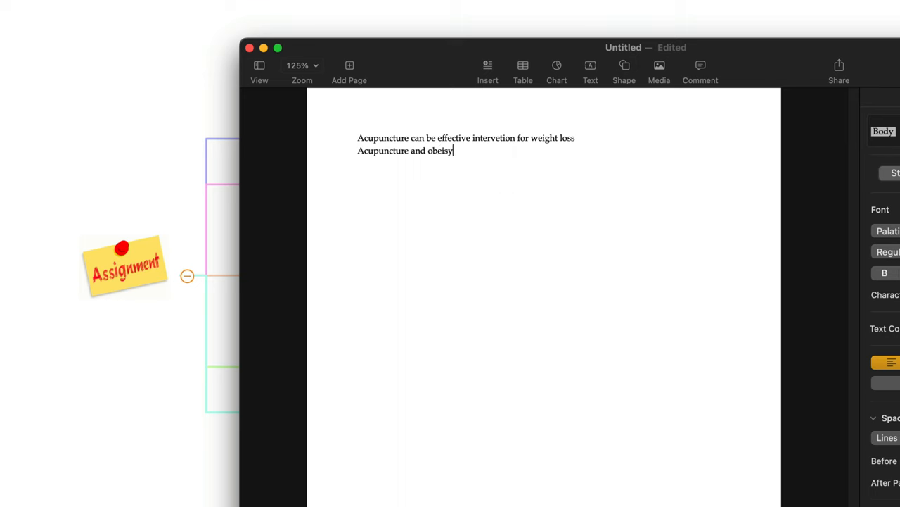
mouse_move(457, 153)
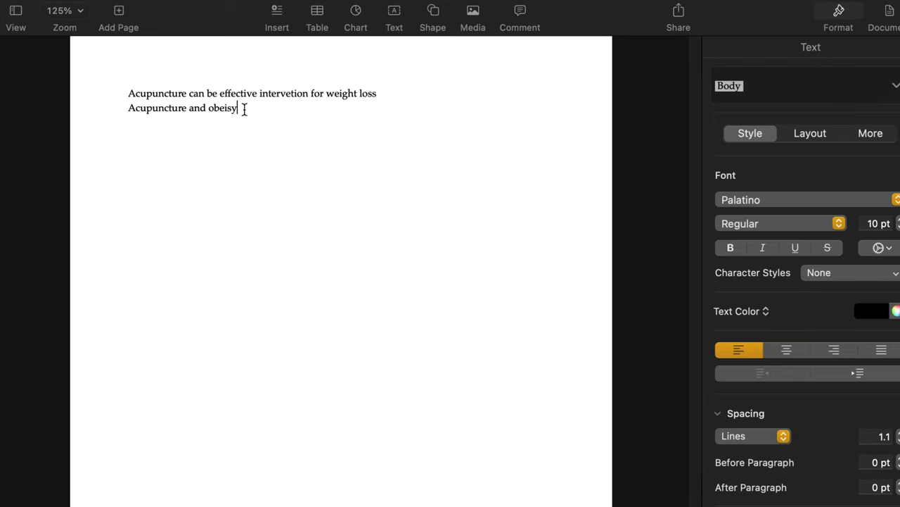
Style the weight-loss intervention line as Heading 3 and check the next line's paragraph style.
triple_click(182, 108)
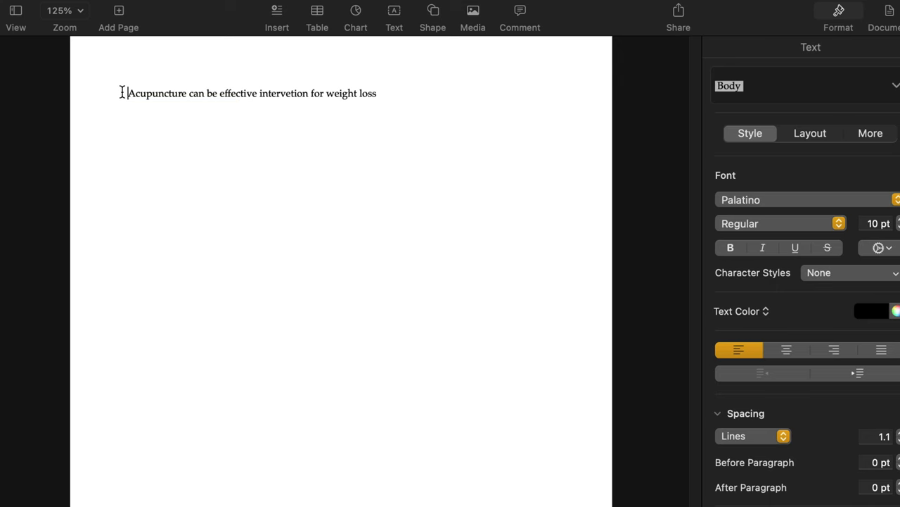
mouse_move(347, 92)
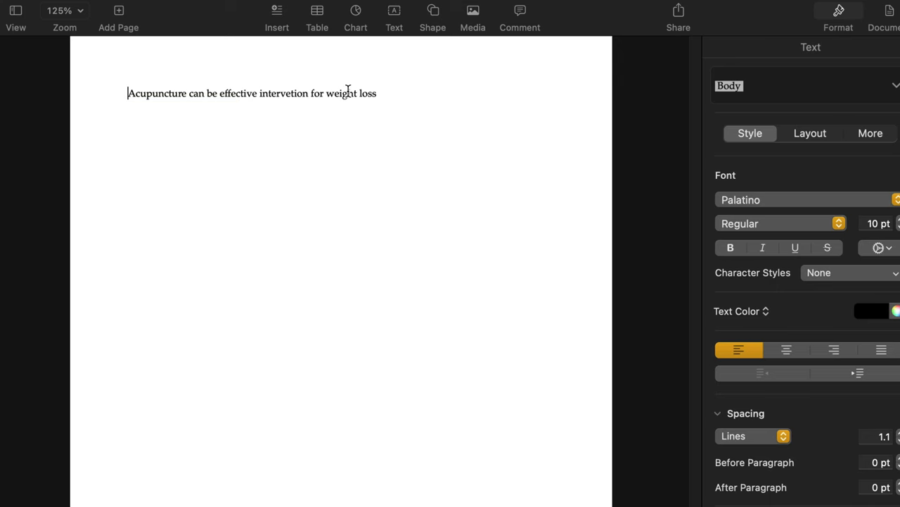
mouse_move(531, 123)
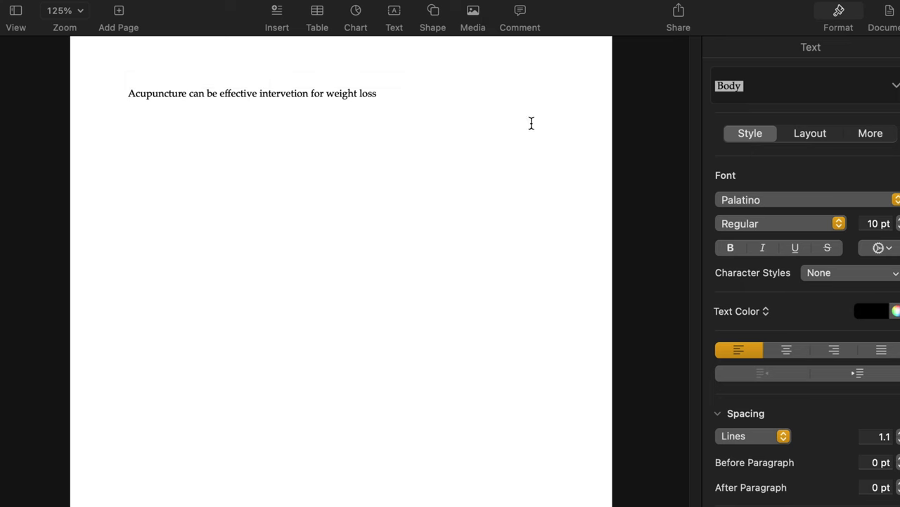
left_click(731, 85)
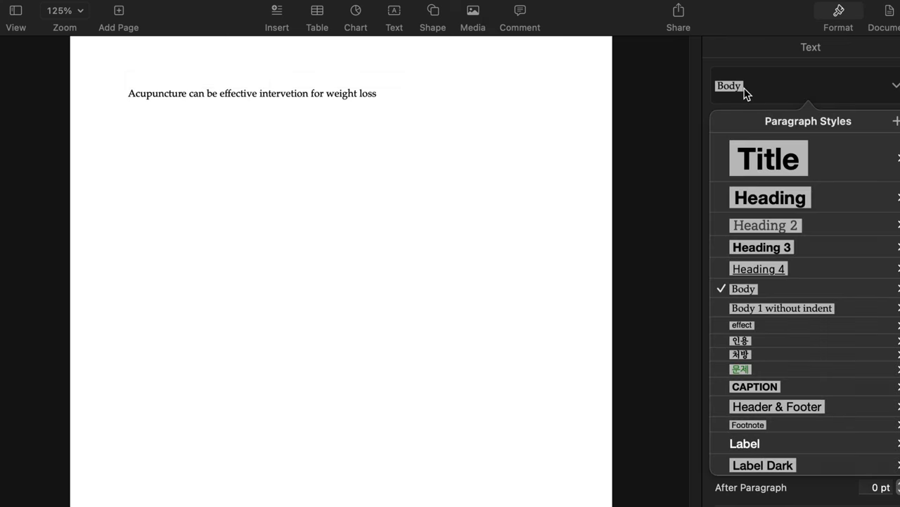
mouse_move(760, 236)
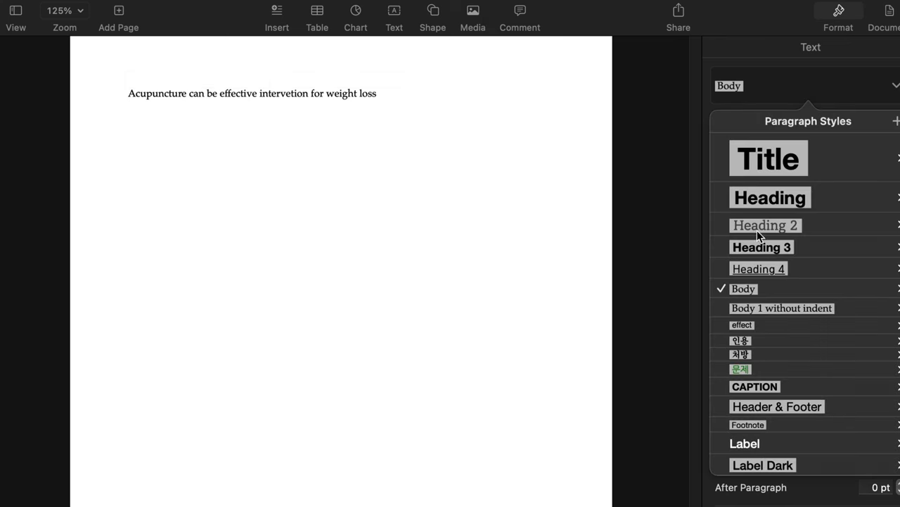
mouse_move(762, 247)
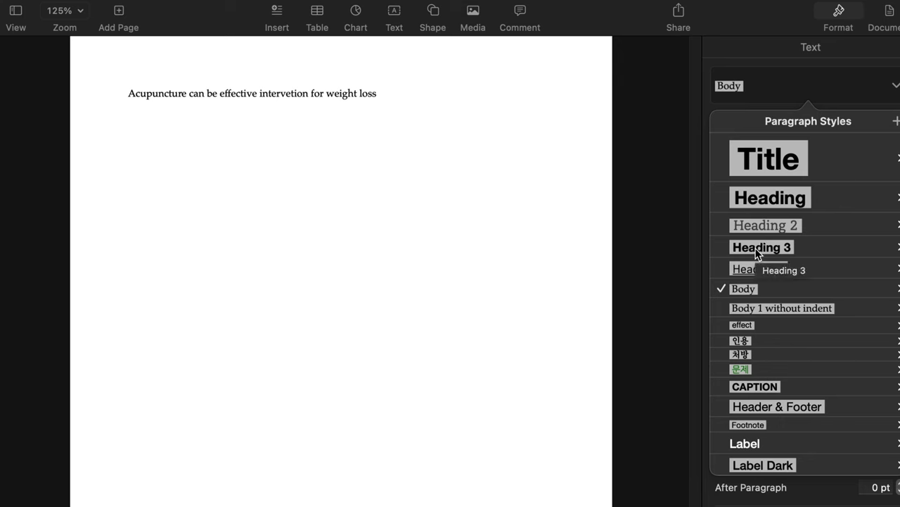
mouse_move(766, 254)
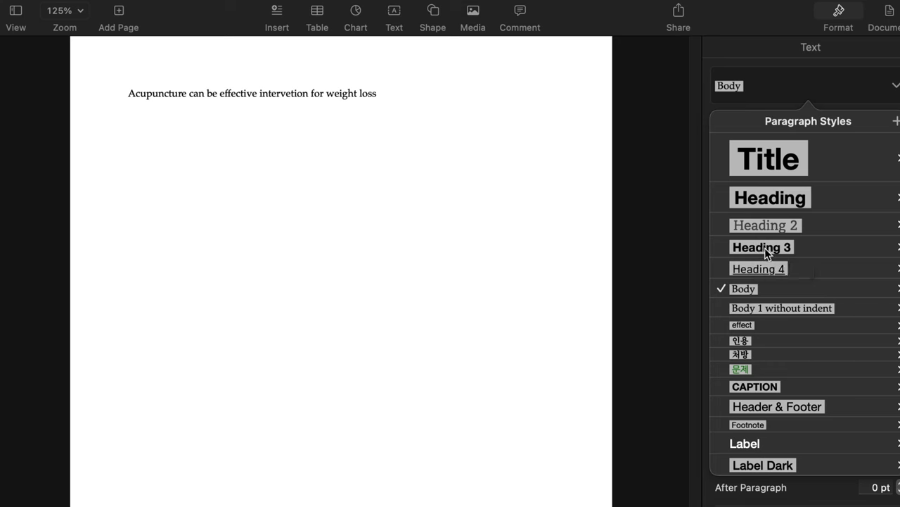
left_click(762, 247)
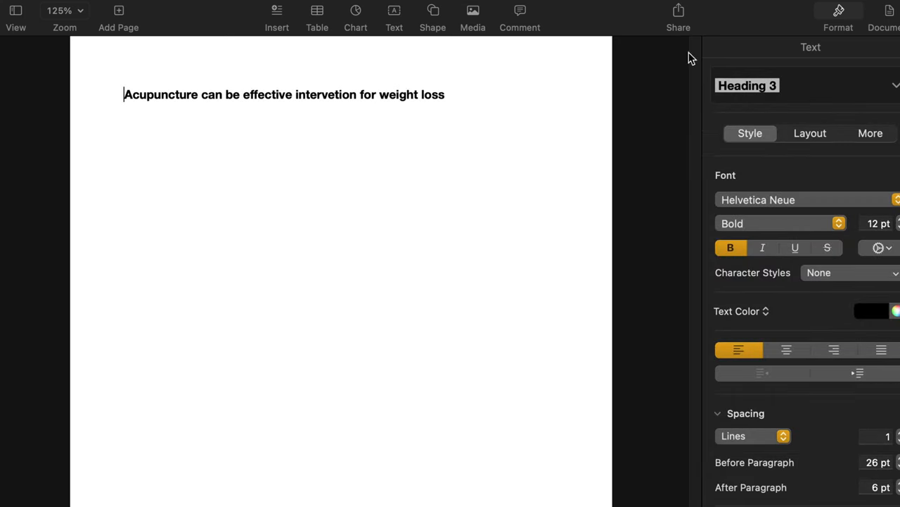
mouse_move(442, 120)
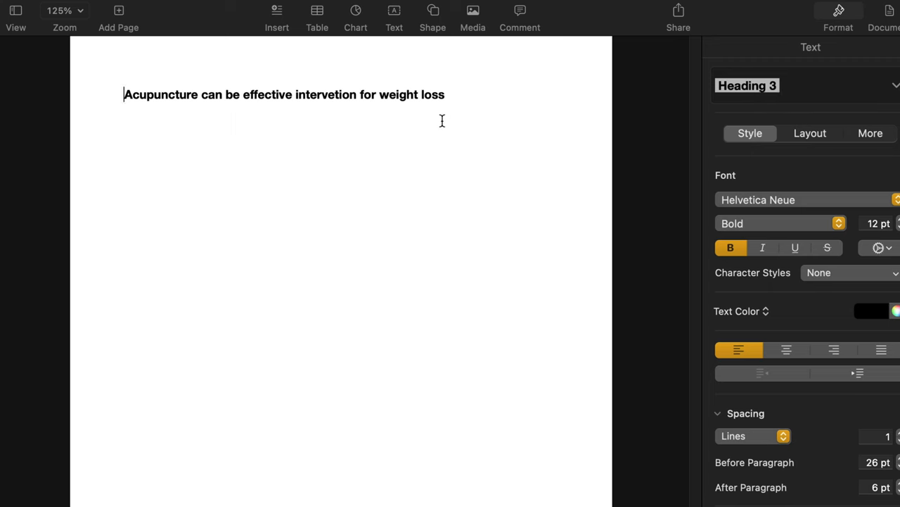
left_click(747, 85)
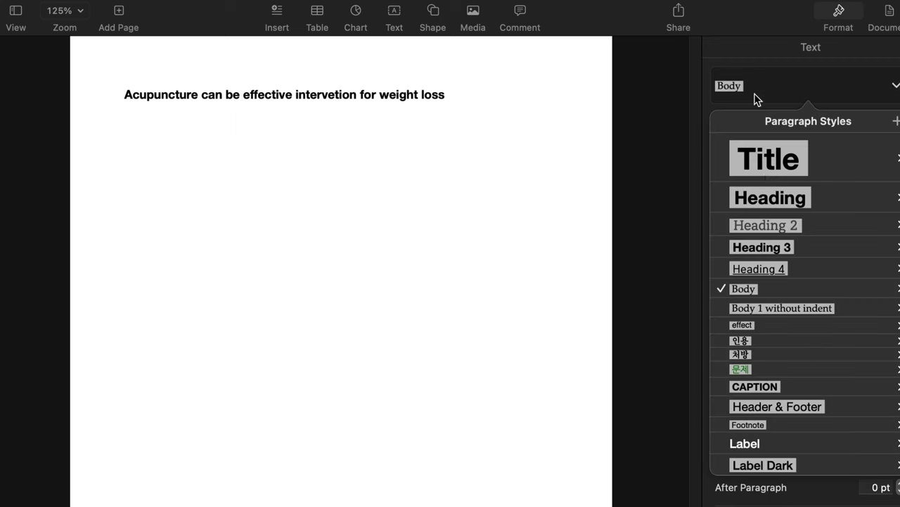
mouse_move(769, 227)
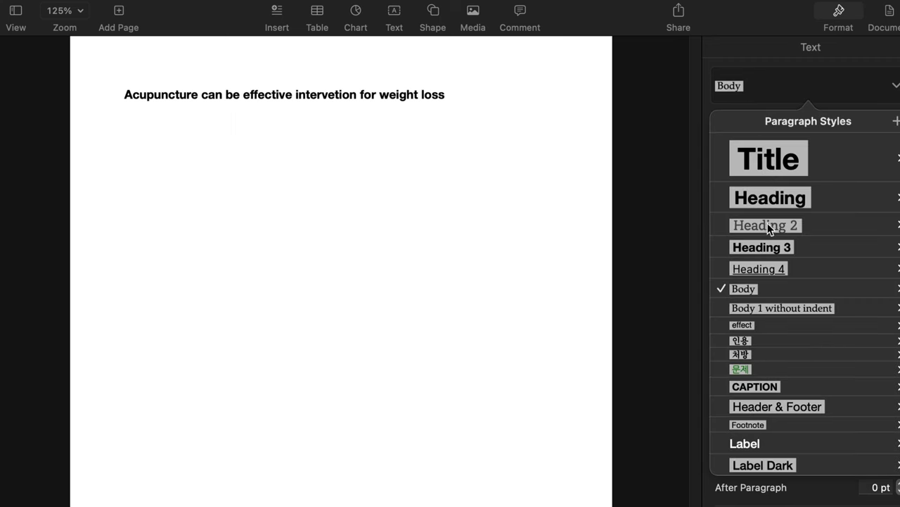
mouse_move(759, 284)
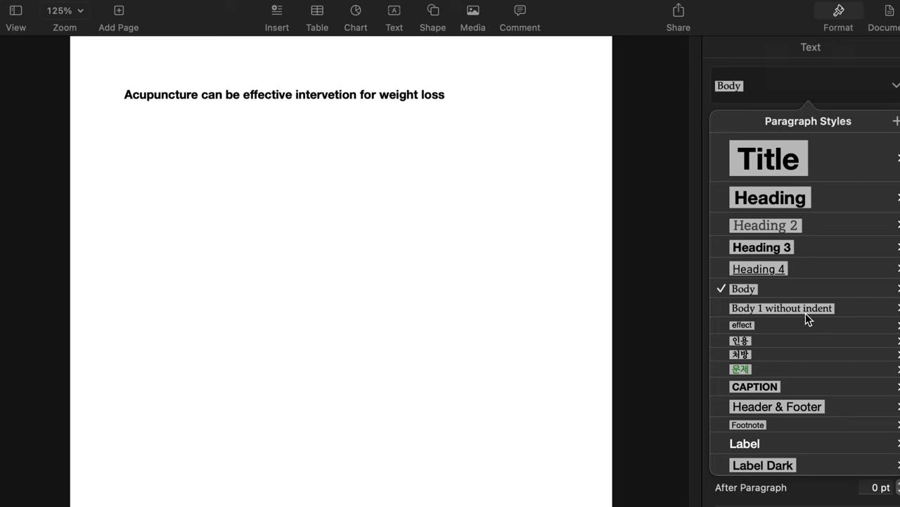
mouse_move(767, 274)
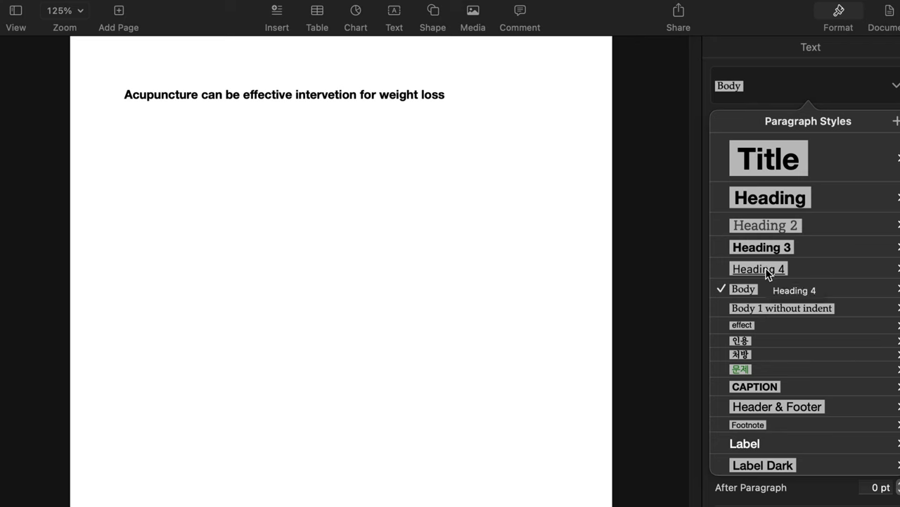
mouse_move(498, 286)
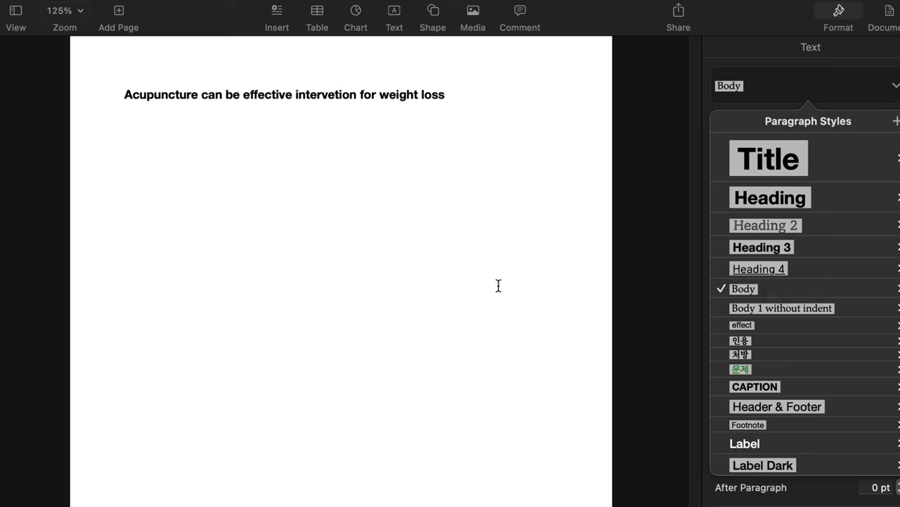
mouse_move(488, 260)
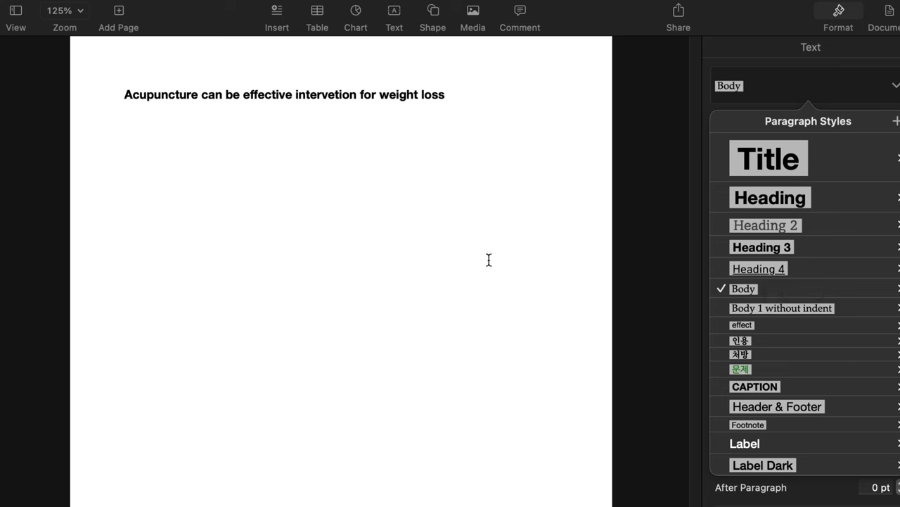
mouse_move(766, 272)
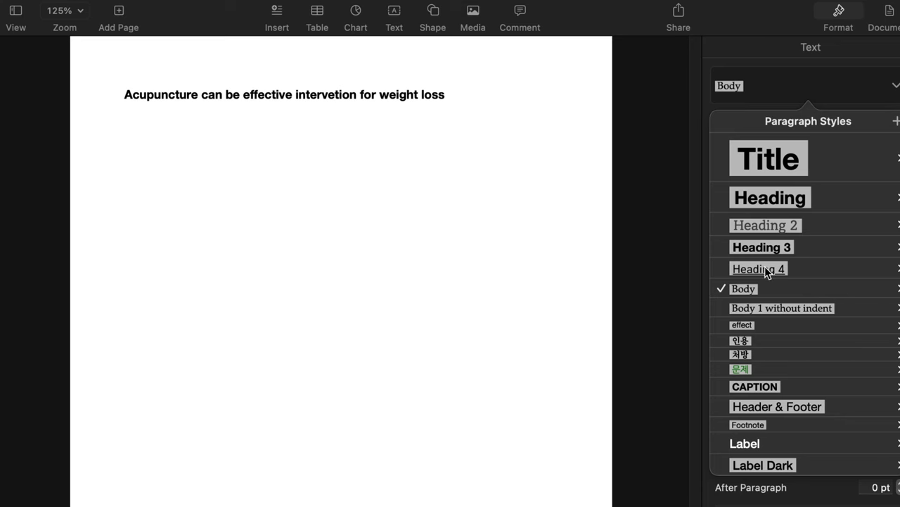
mouse_move(807, 276)
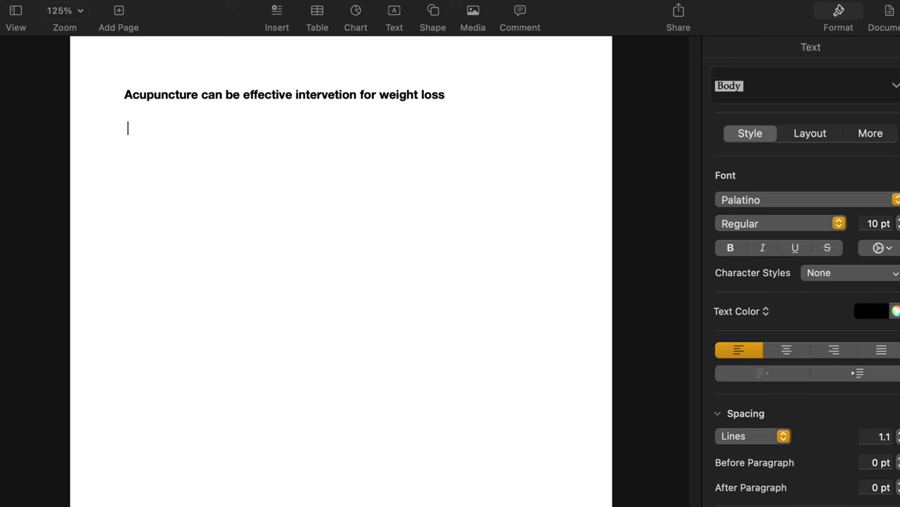
Type the note 'Why do I want to know about this topic? - optional'.
type("Why d")
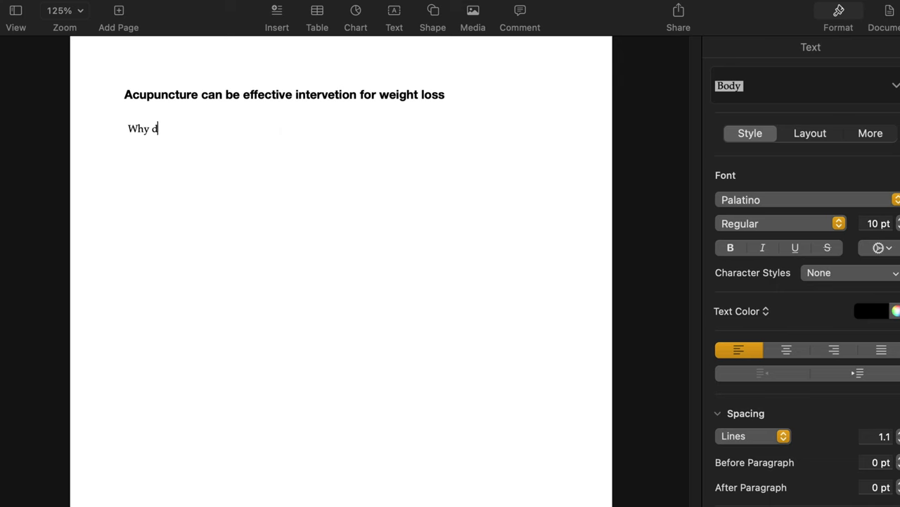
type("o I want to")
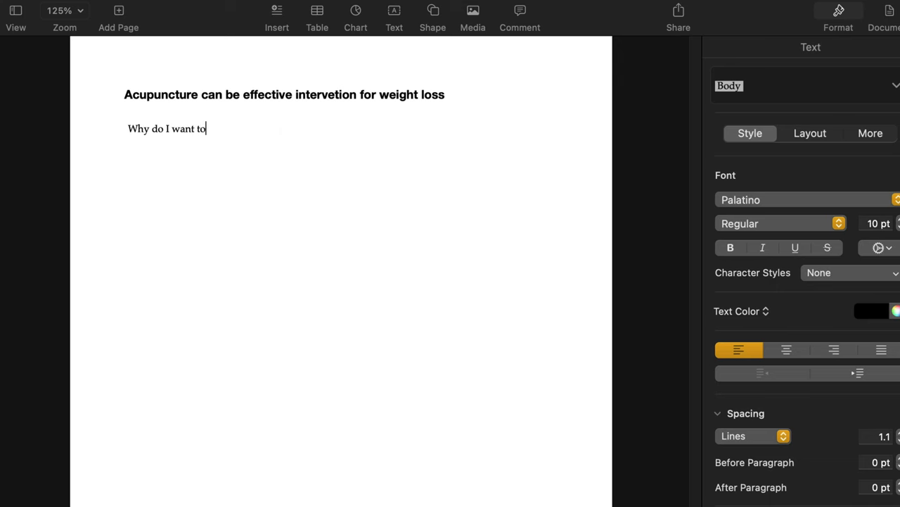
type("know a")
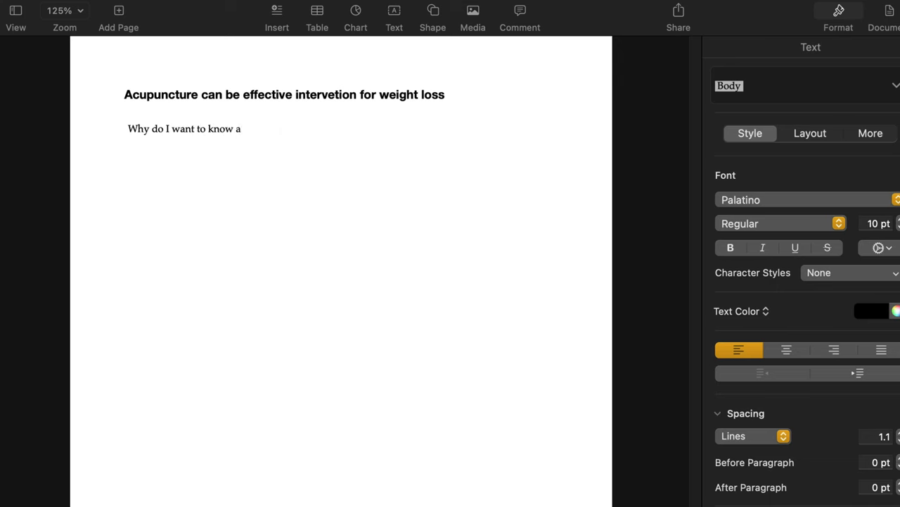
type("bout this")
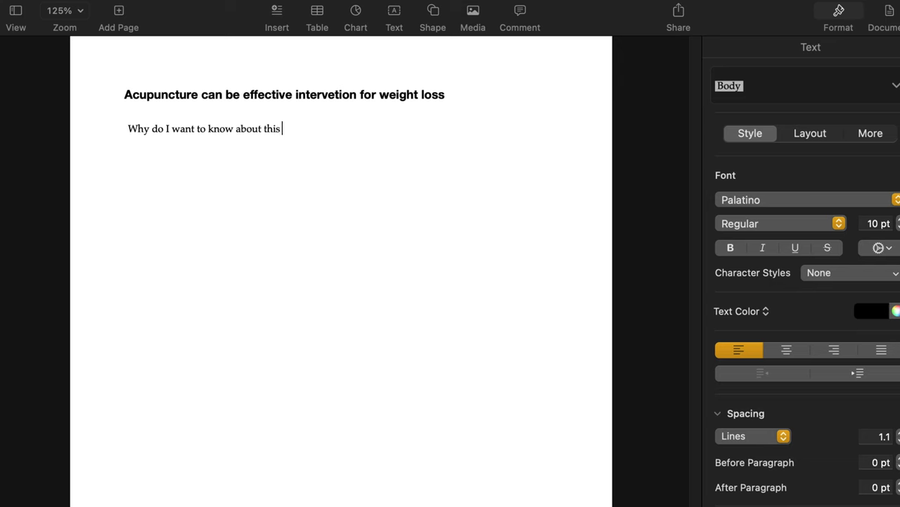
type("topic?")
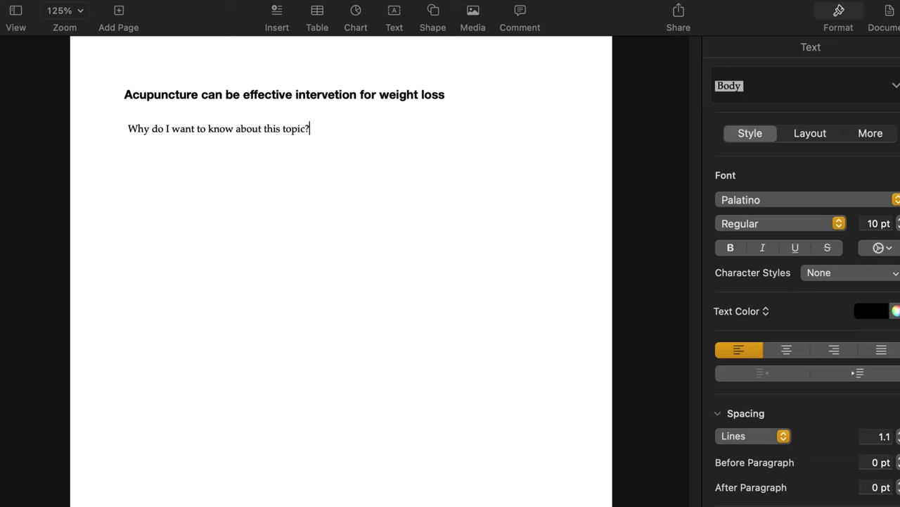
type("- op")
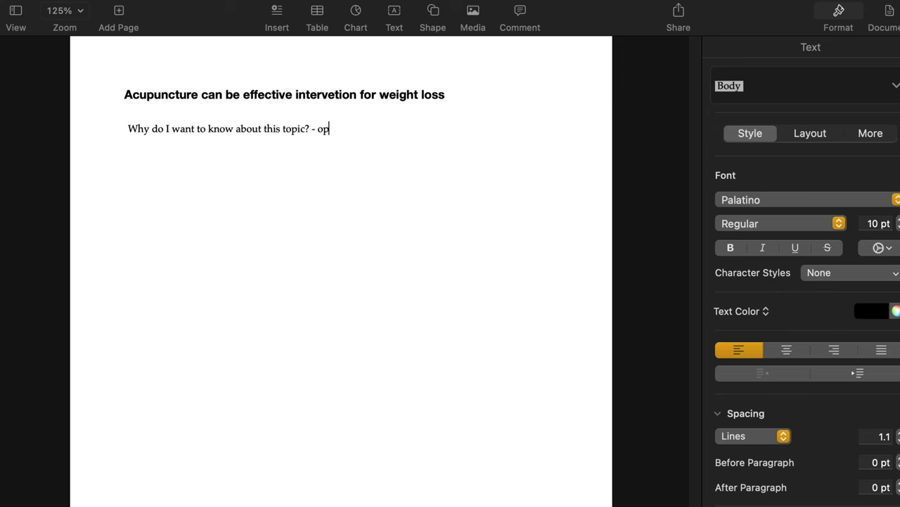
type("tional")
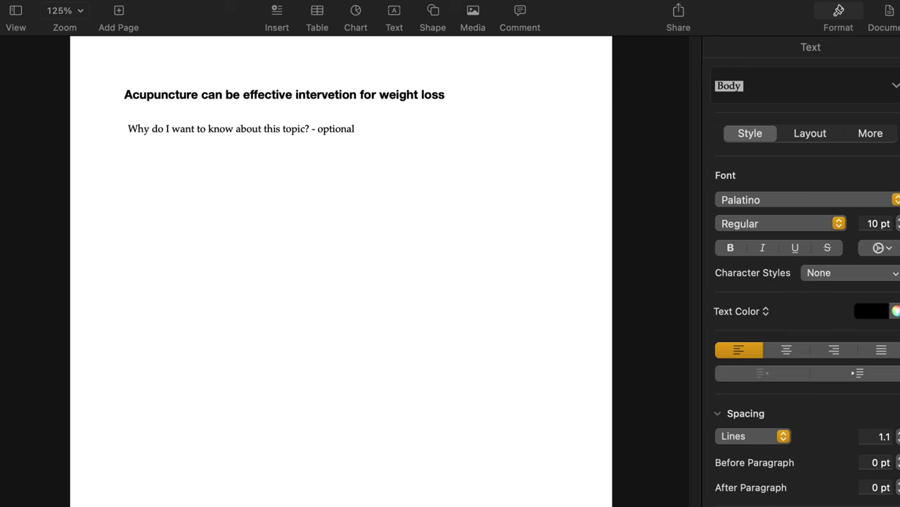
Add an 'introduction' line styled as a section heading.
type("in")
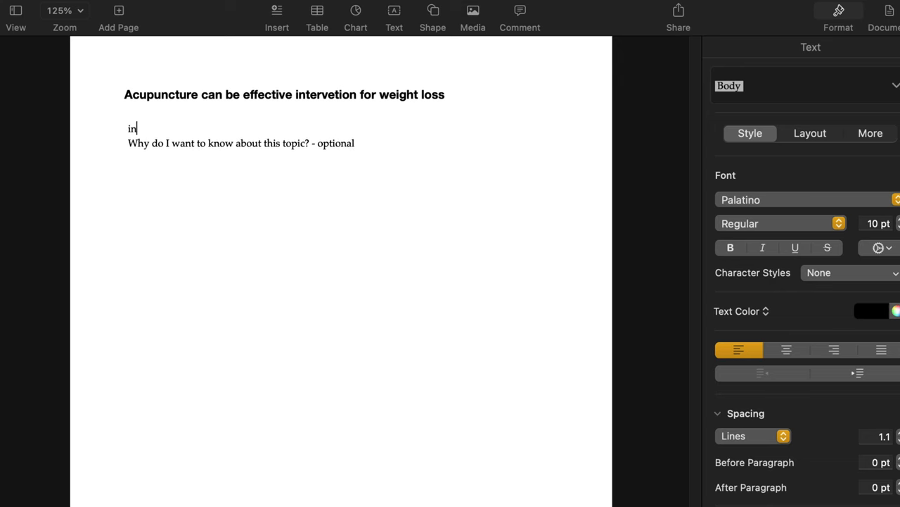
type("tru")
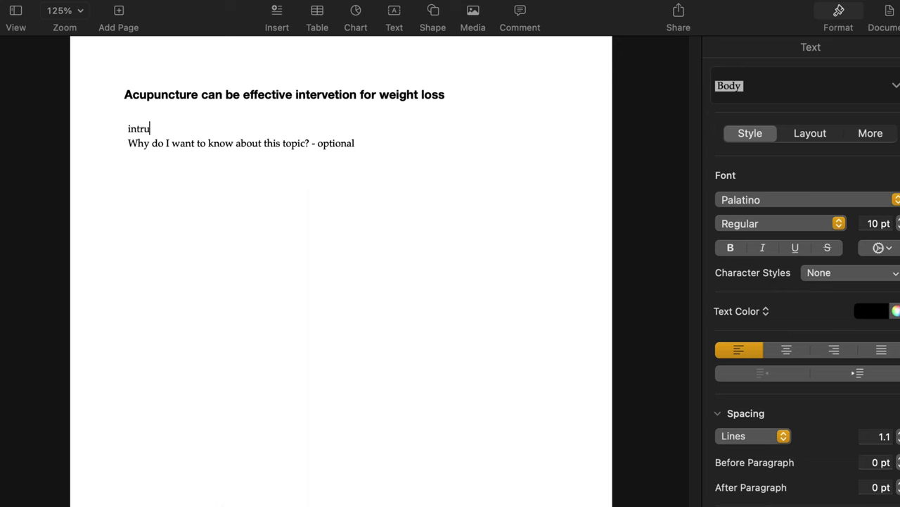
type("oduction")
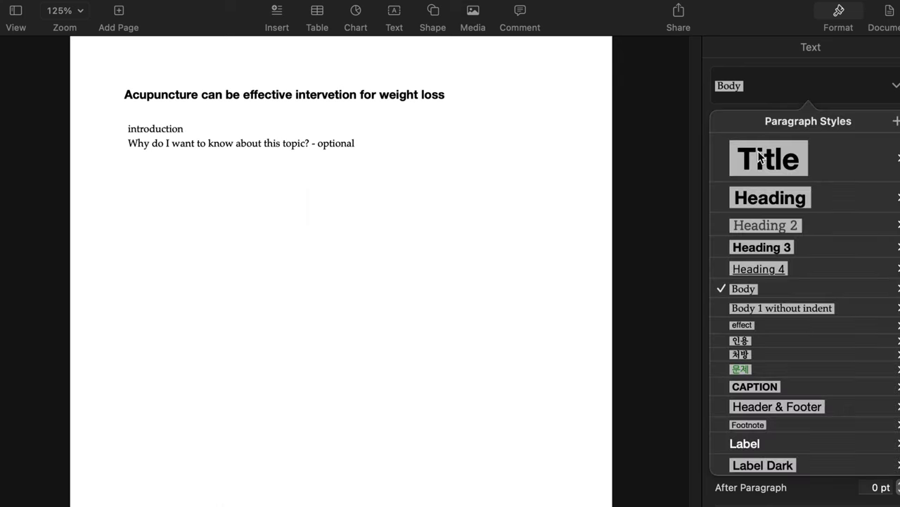
left_click(758, 268)
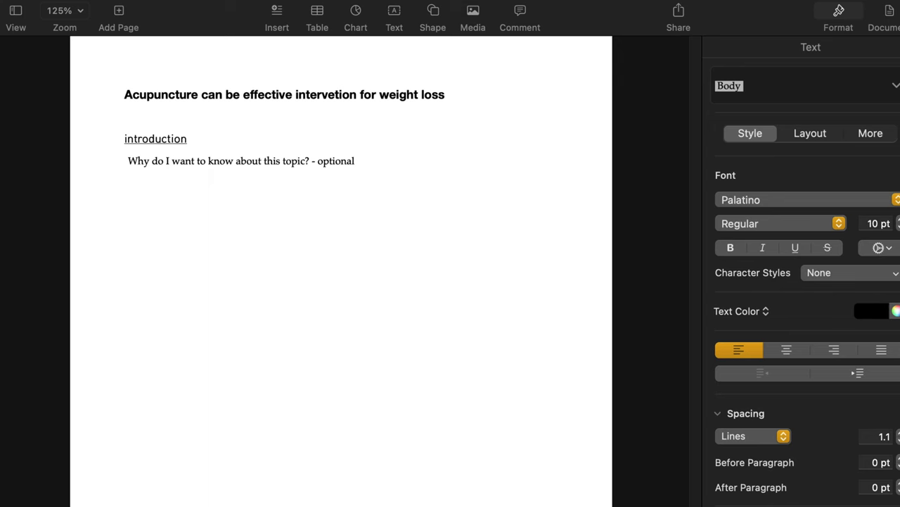
Type the sentence about acupuncture treatment for obesity studies.
type("The efficacy")
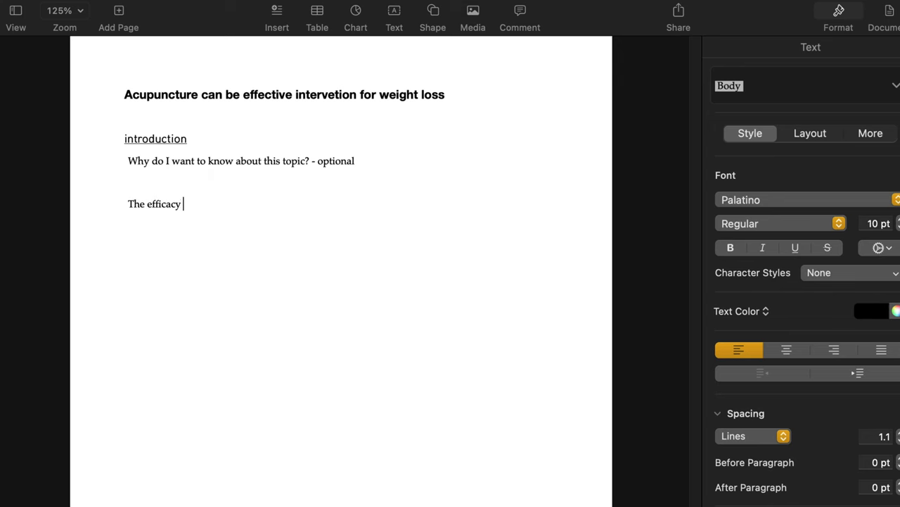
key("backspace")
type("The studies")
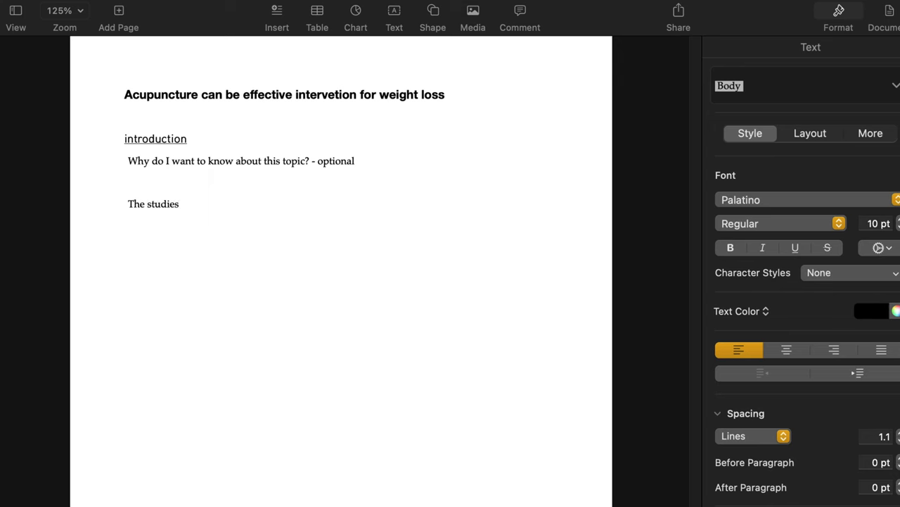
type("about acupuncture t")
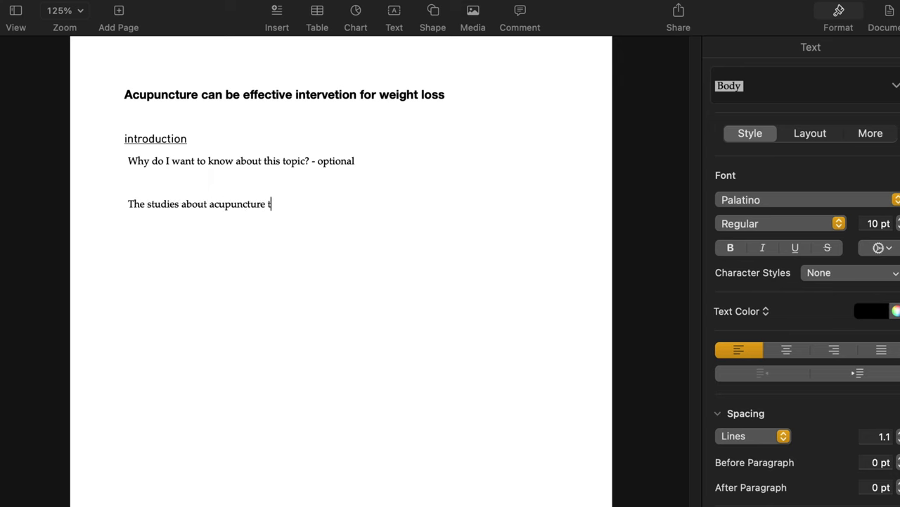
type("reatment for obesity")
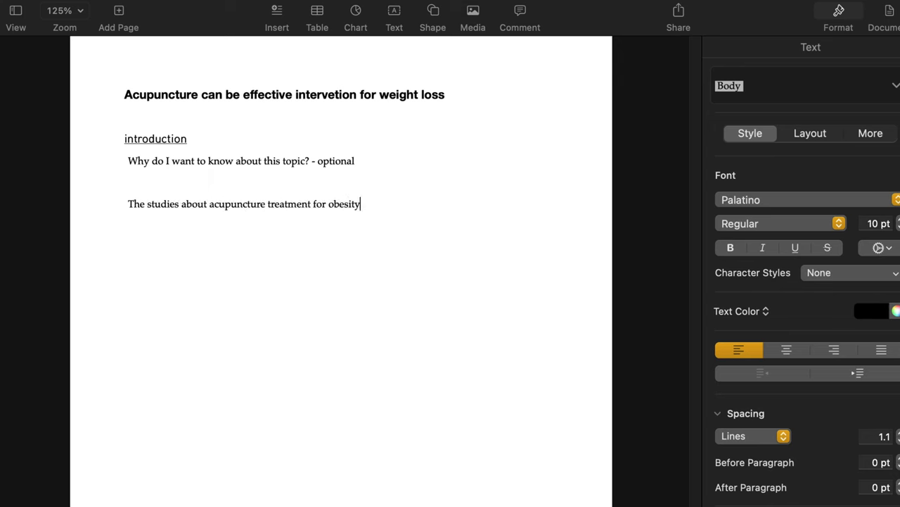
left_click(802, 85)
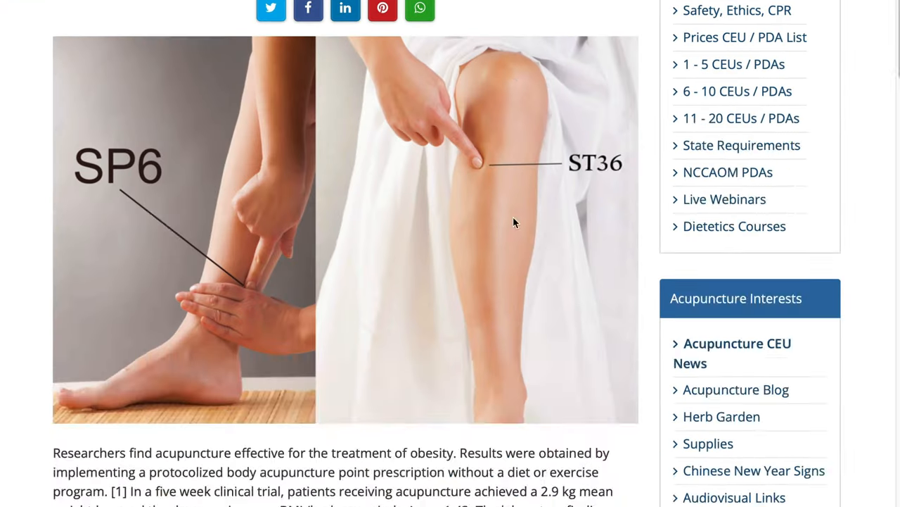
Select the Sun et al. passage reporting 5.04 kg weight loss under Auricular Points.
scroll("down", 3)
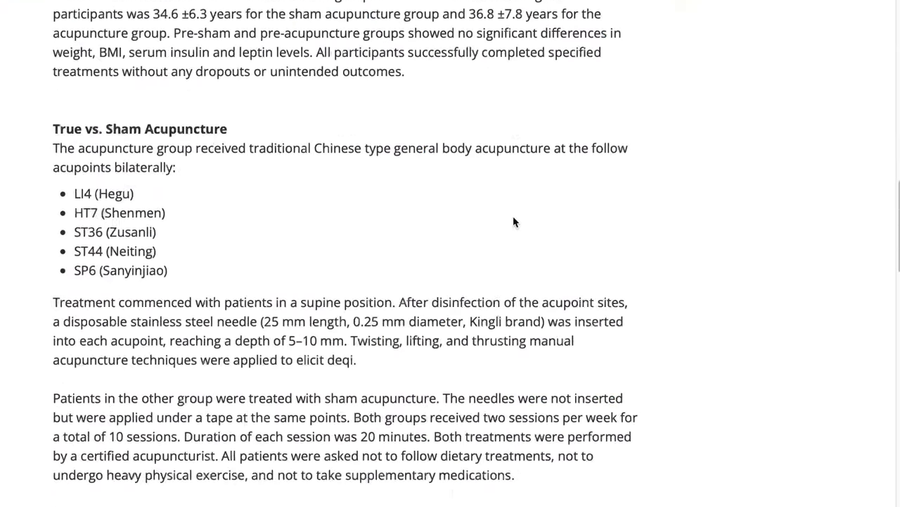
scroll("down", 3)
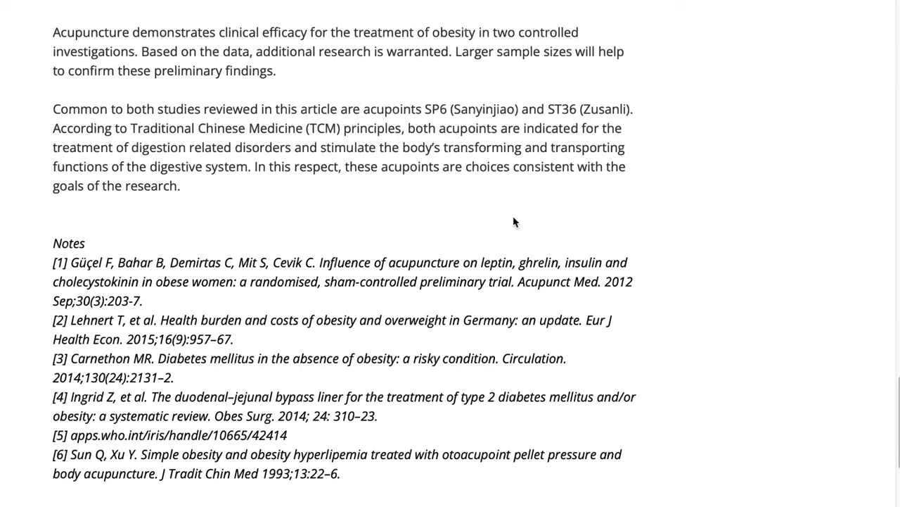
scroll("up", 3)
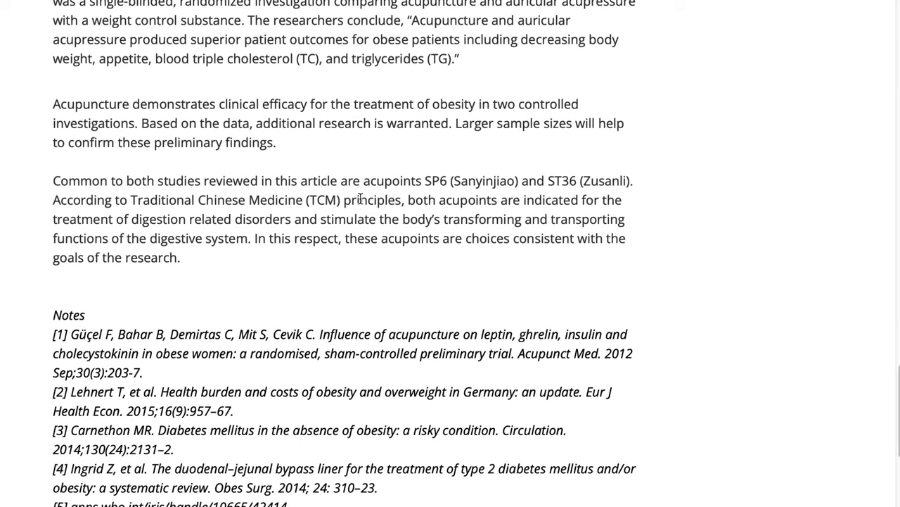
mouse_move(483, 218)
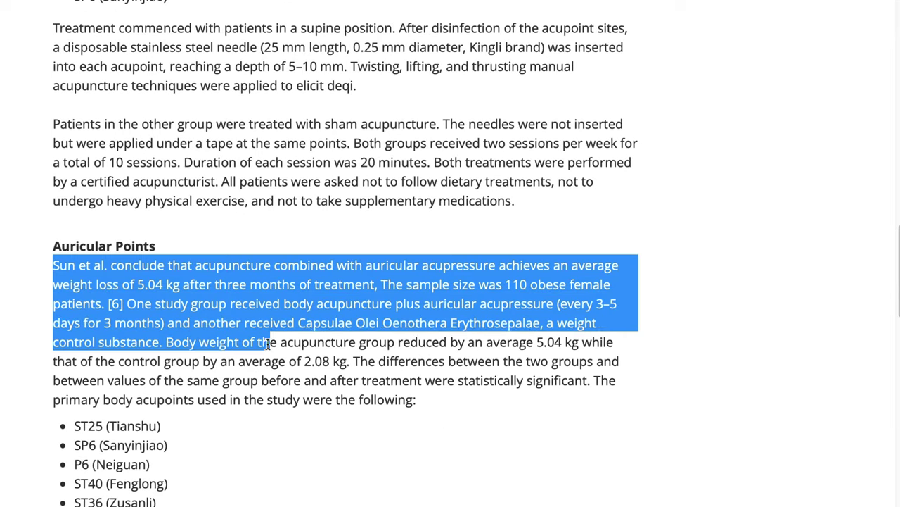
left_click_drag(270, 342, 593, 380)
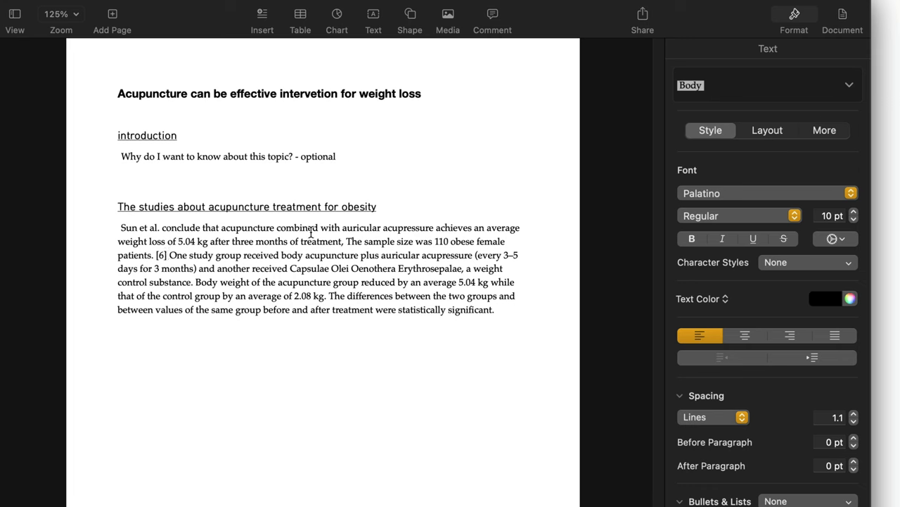
mouse_move(487, 236)
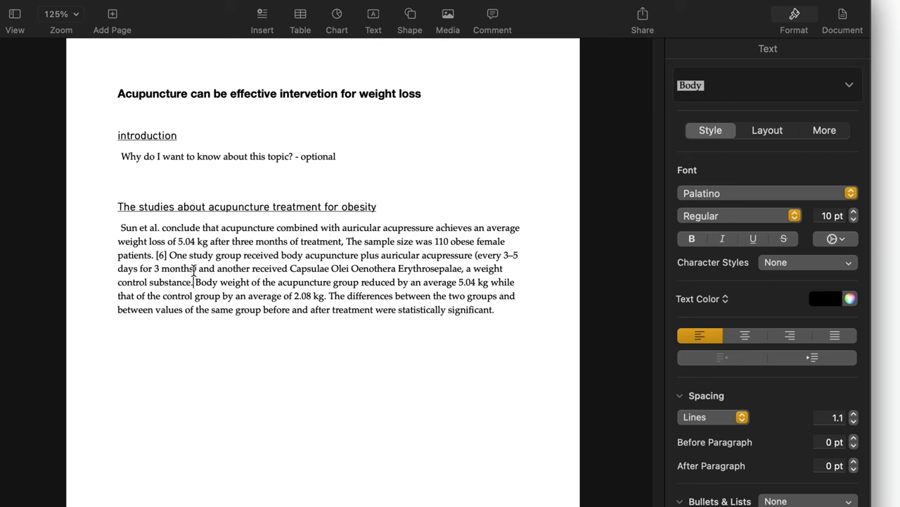
Delete the study-design sentences and insert 'found out that' after 'Sun et al.'.
left_click_drag(204, 241, 192, 282)
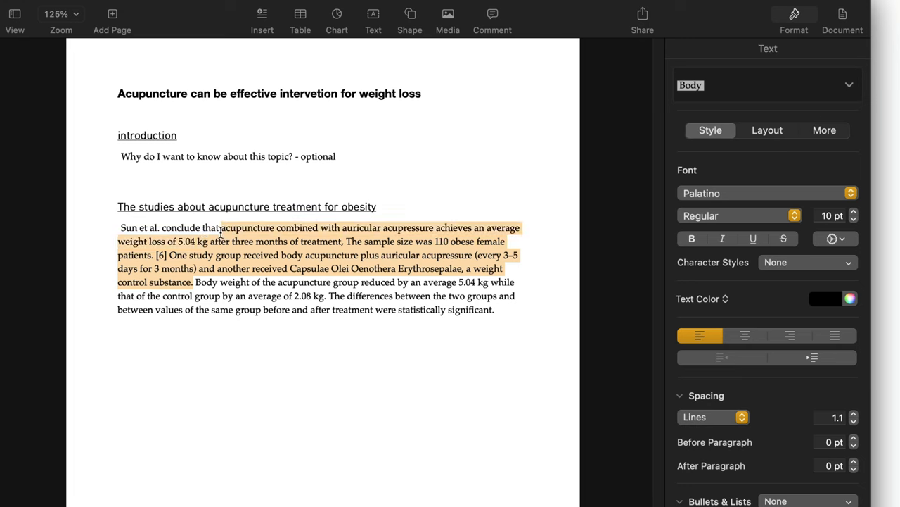
key("delete")
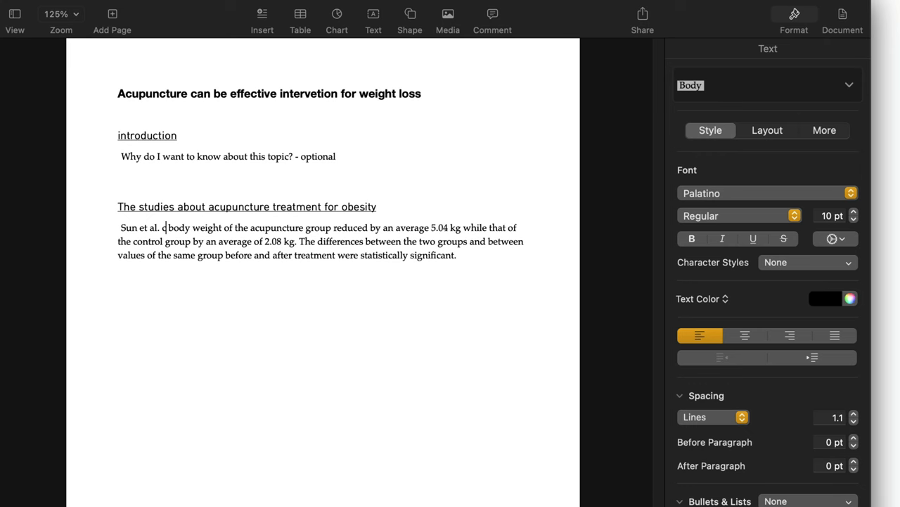
type("found")
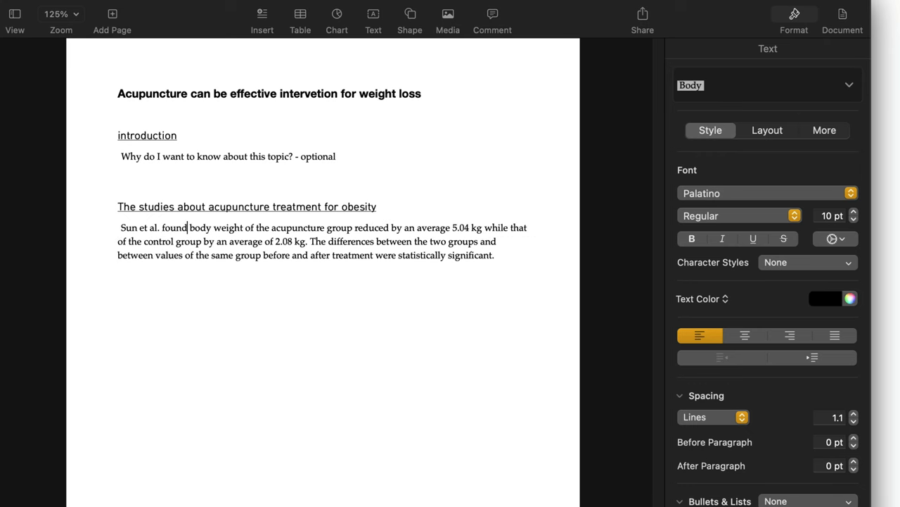
type("out the")
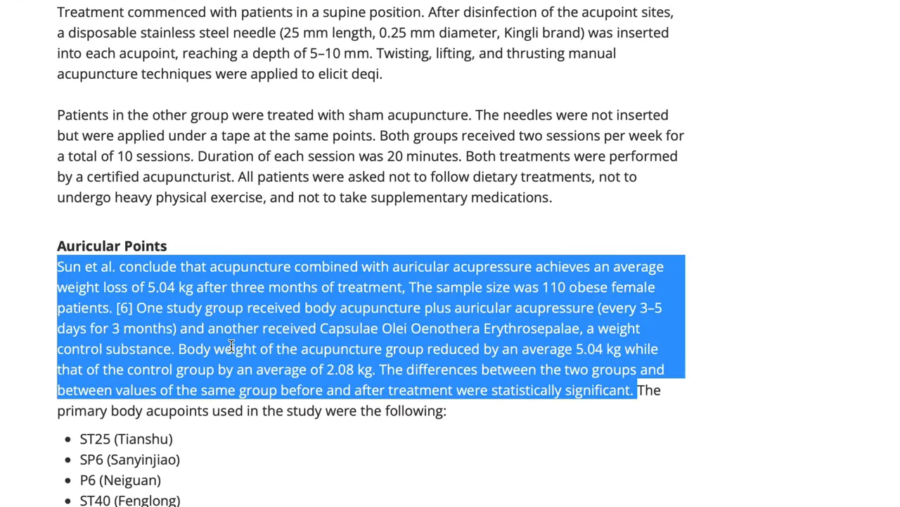
Add a footnote citing Sun Q, Xu Y's paper on simple obesity and obesity hyperlipemia.
scroll("down", 3)
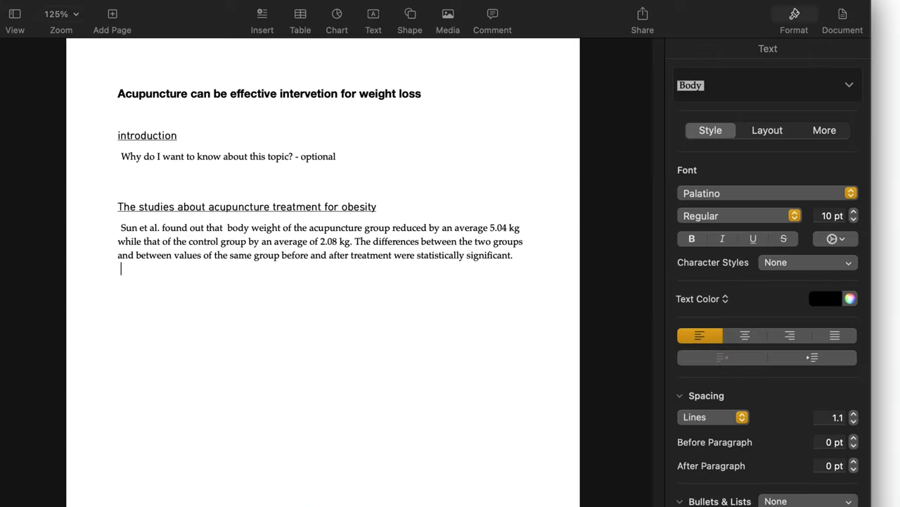
type("Sun Q, Xu Y. Simple obesity and obesity hyperlipemia treated with otoacupoint pellet pressure and body acupuncture. J Tradit Chin Med 1993;13:22–6.")
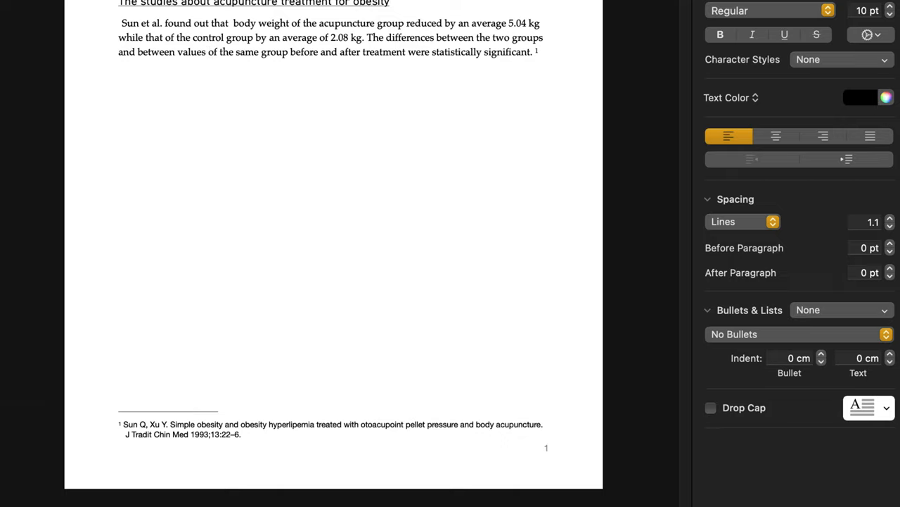
Scroll up to review the footnote ending J Tradit Chin Med 1993;13:22–6.
scroll("up", 3)
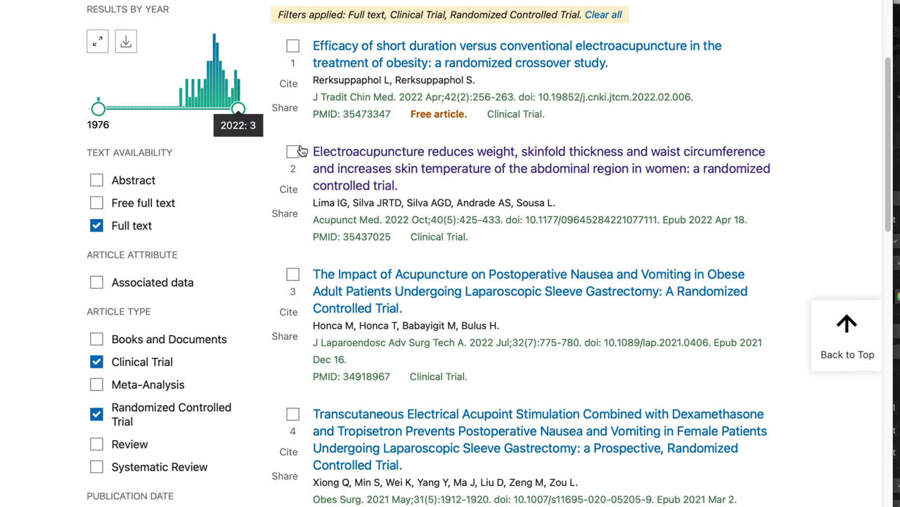
Scroll the Sun Q, Xu Y 1993 PubMed article and select its full abstract.
scroll("up", 3)
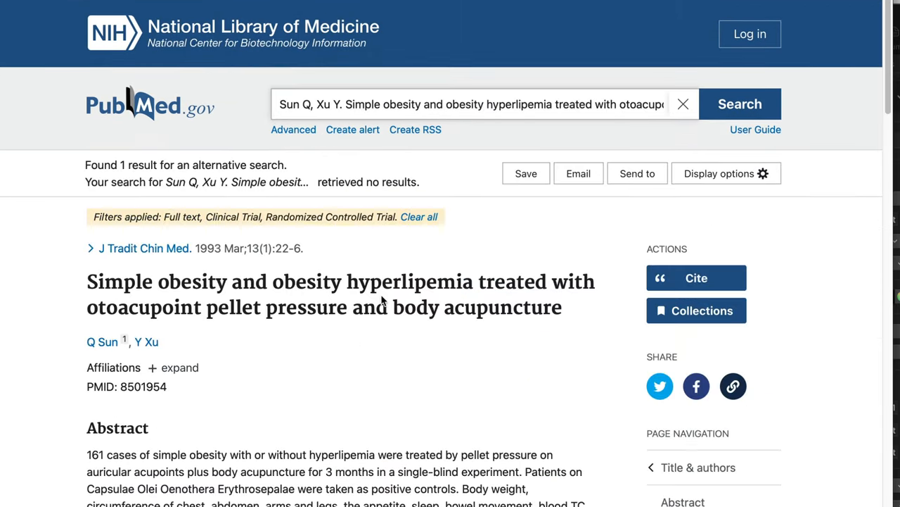
scroll("down", 3)
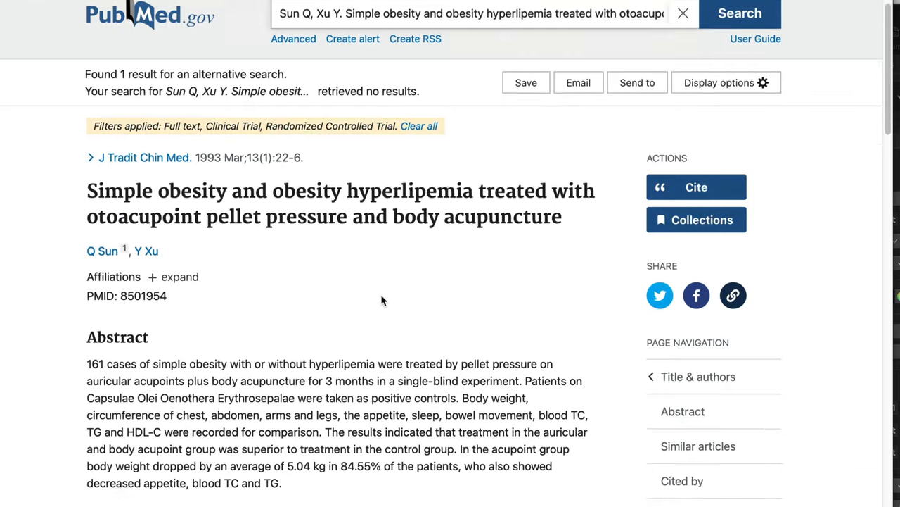
scroll("down", 3)
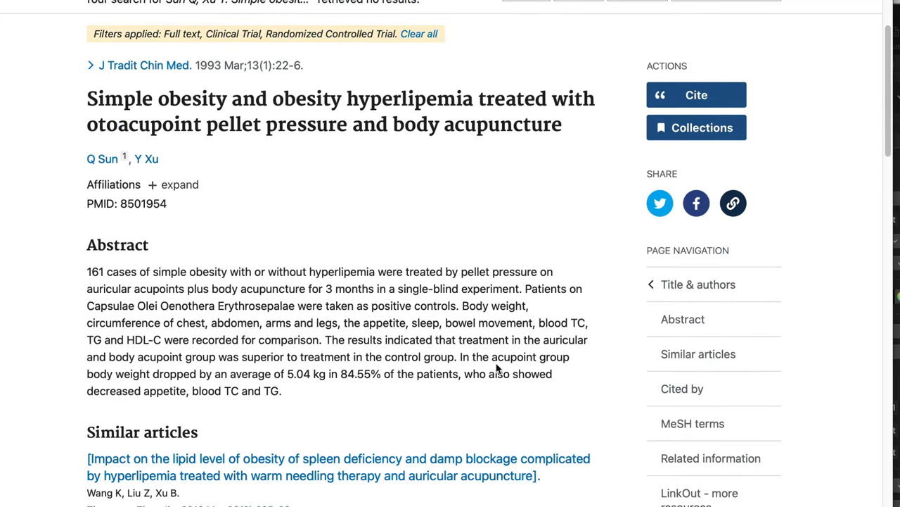
mouse_move(418, 374)
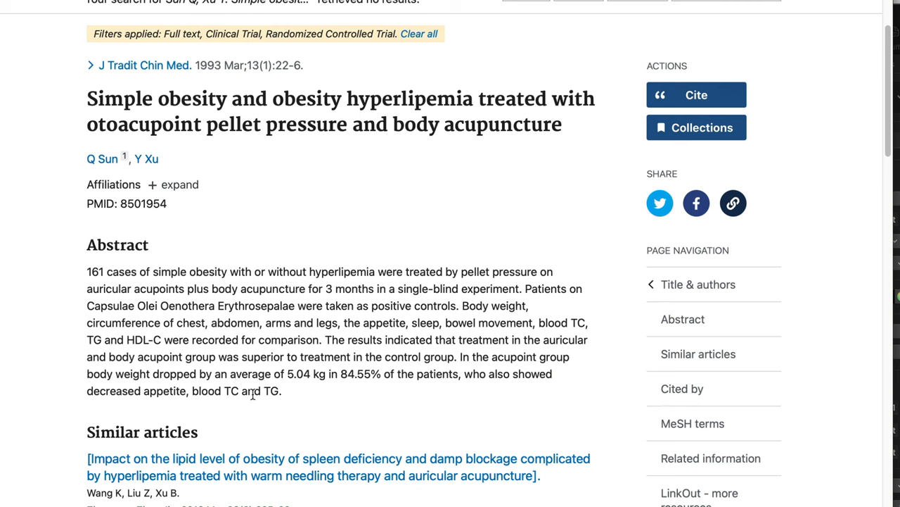
mouse_move(301, 398)
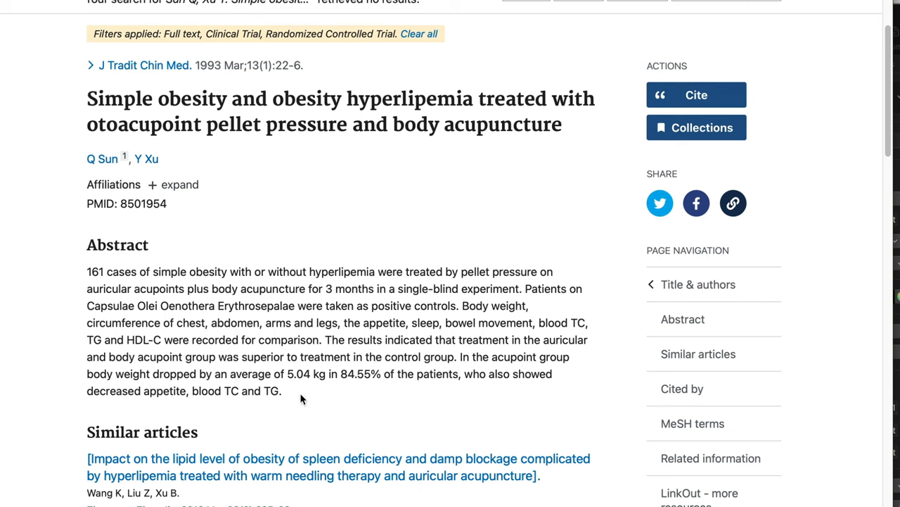
mouse_move(86, 279)
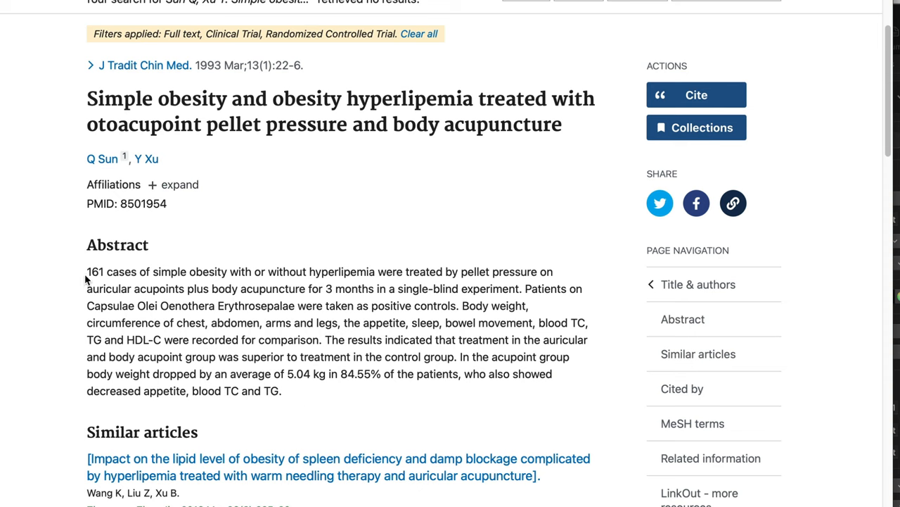
left_click_drag(87, 271, 280, 390)
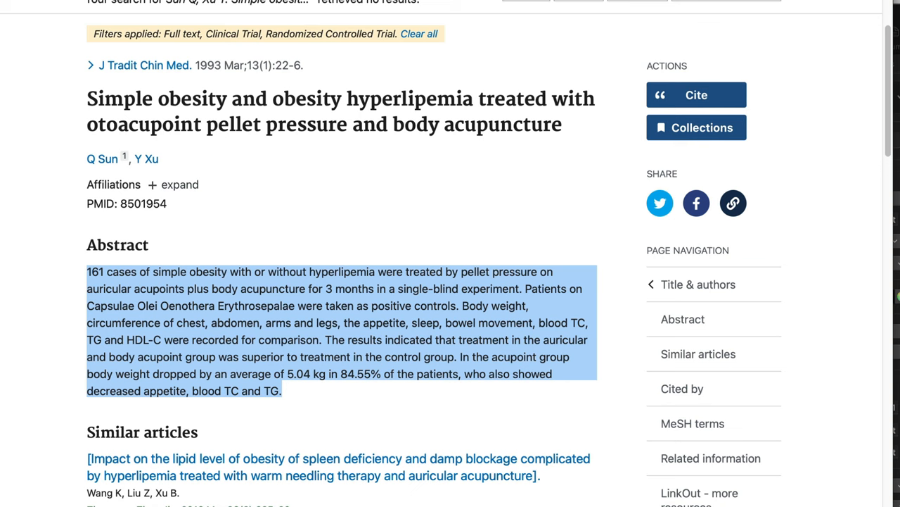
left_click(379, 317)
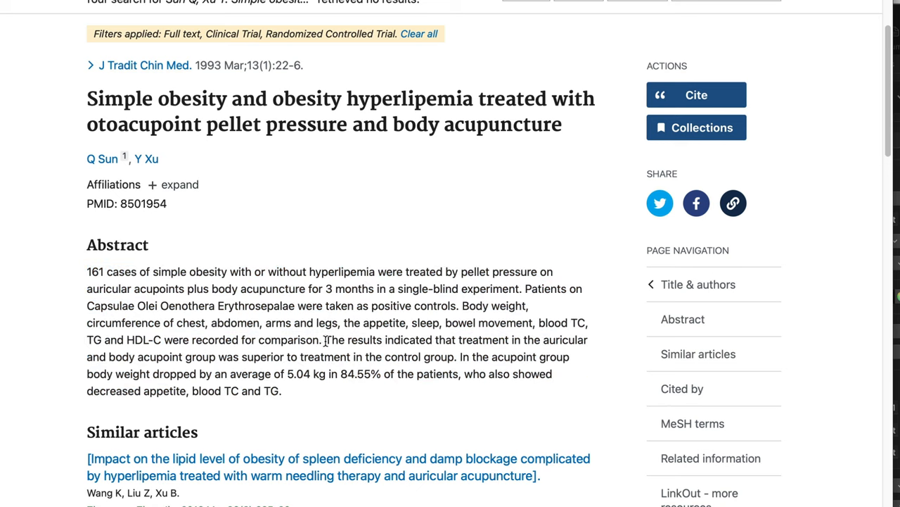
left_click_drag(325, 339, 458, 357)
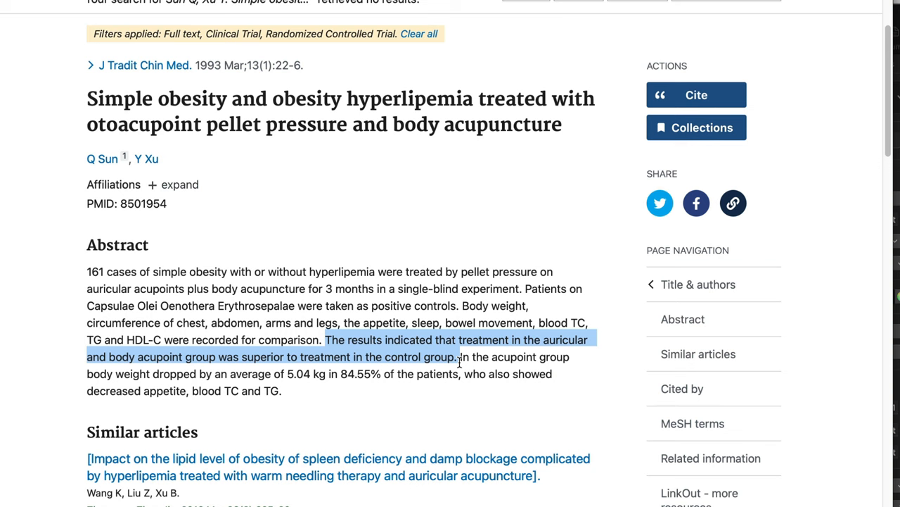
mouse_move(415, 357)
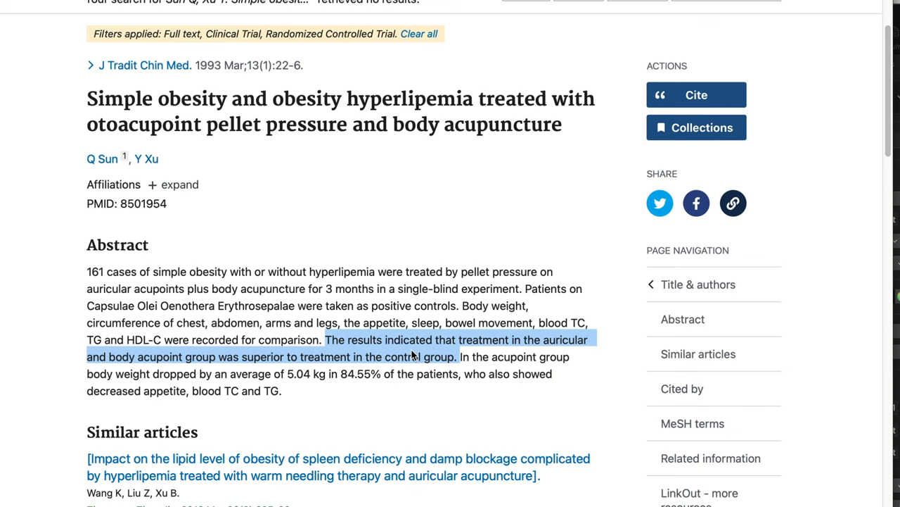
left_click(399, 345)
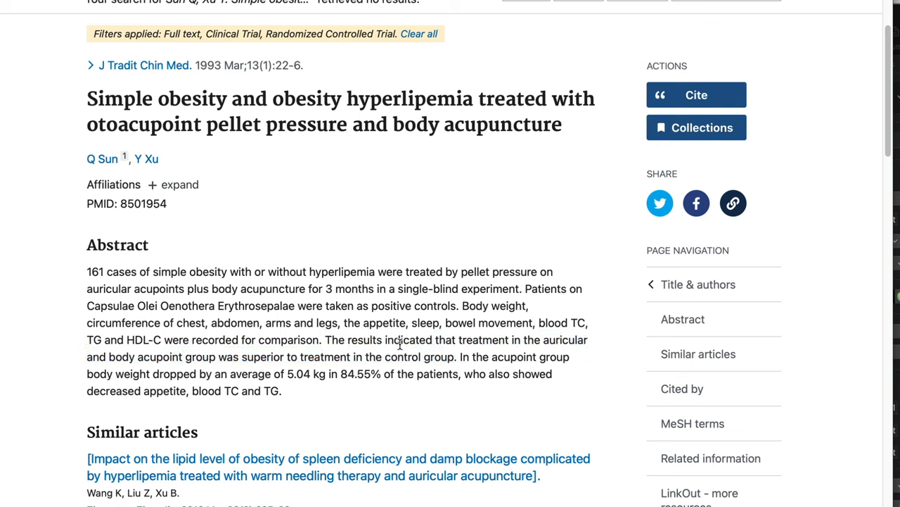
left_click_drag(325, 339, 456, 357)
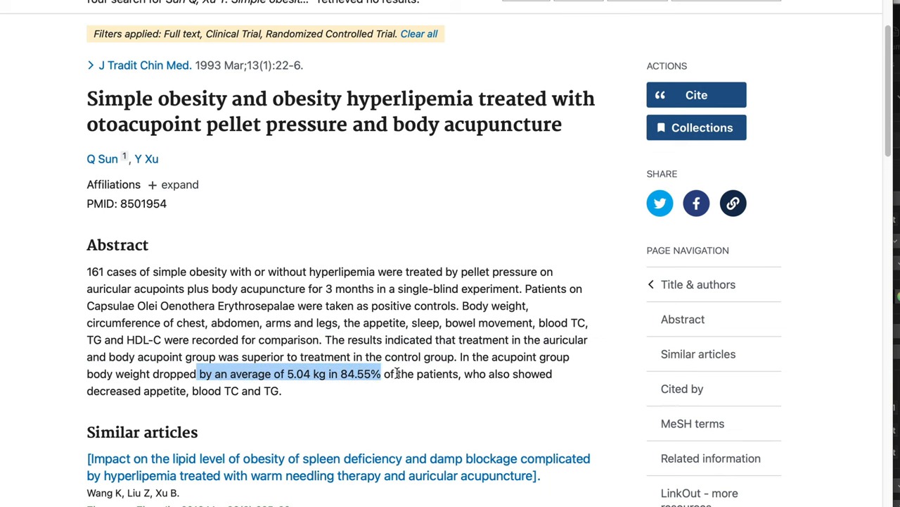
left_click_drag(381, 374, 461, 374)
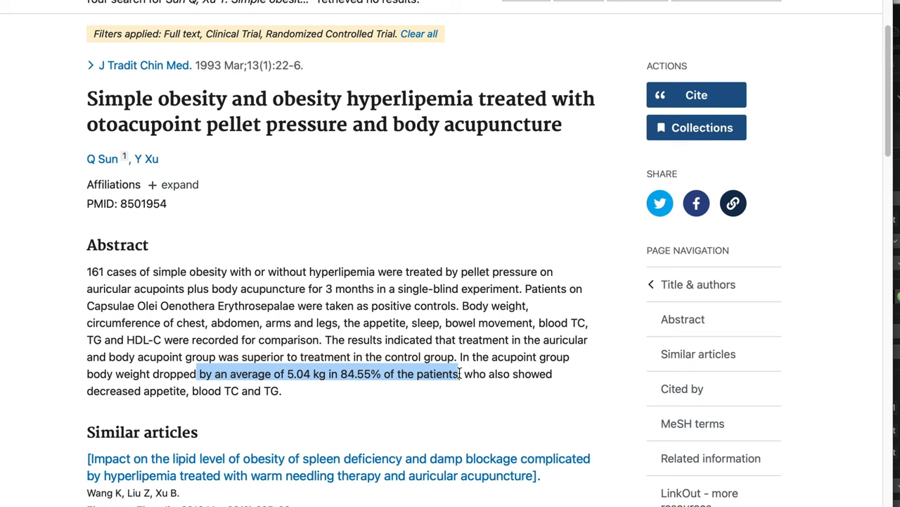
mouse_move(318, 204)
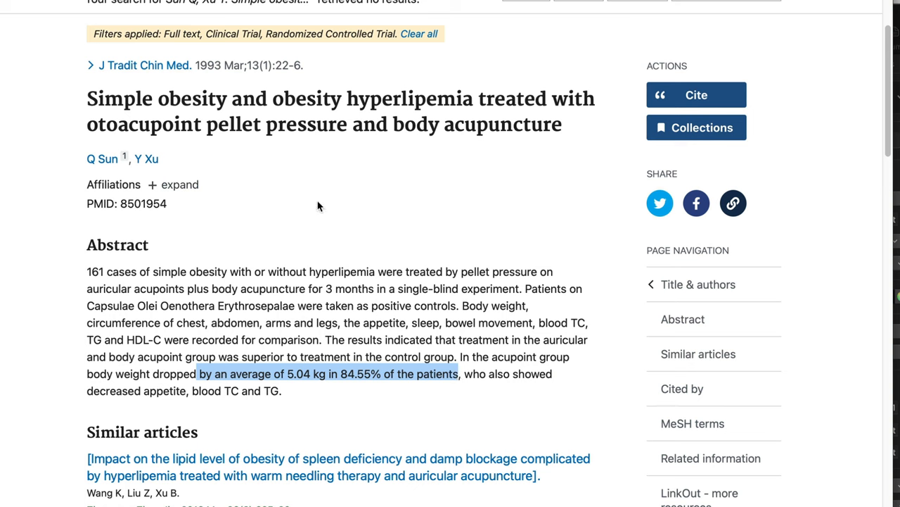
mouse_move(243, 268)
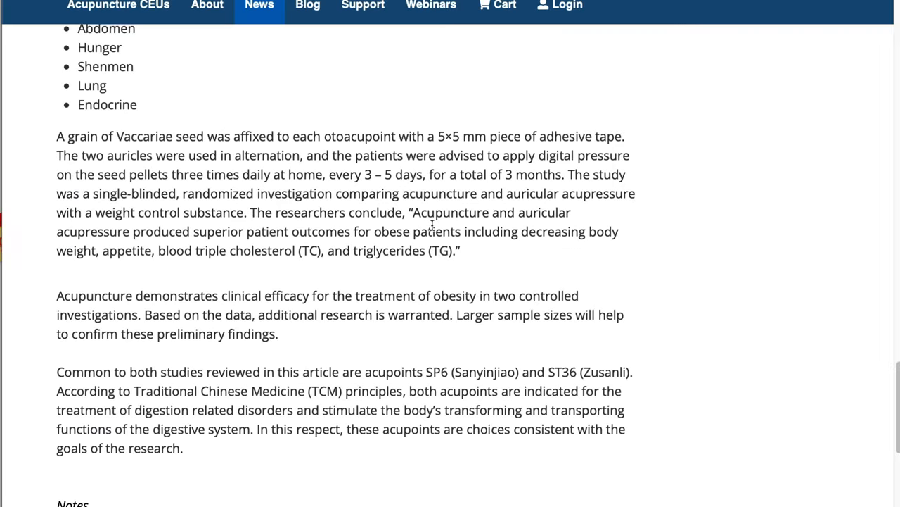
scroll("up", 3)
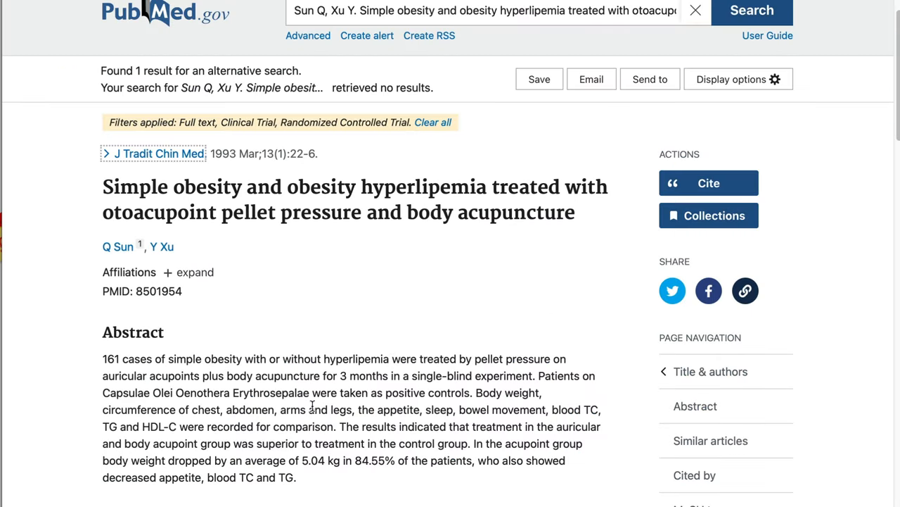
mouse_move(304, 482)
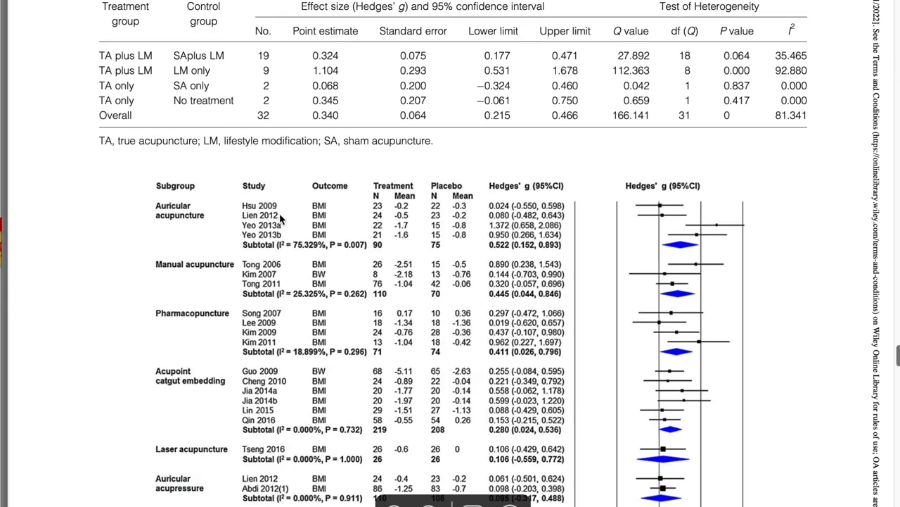
Select the PDF sentence finding acupuncture alone no more effective than no treatment.
scroll("down", 3)
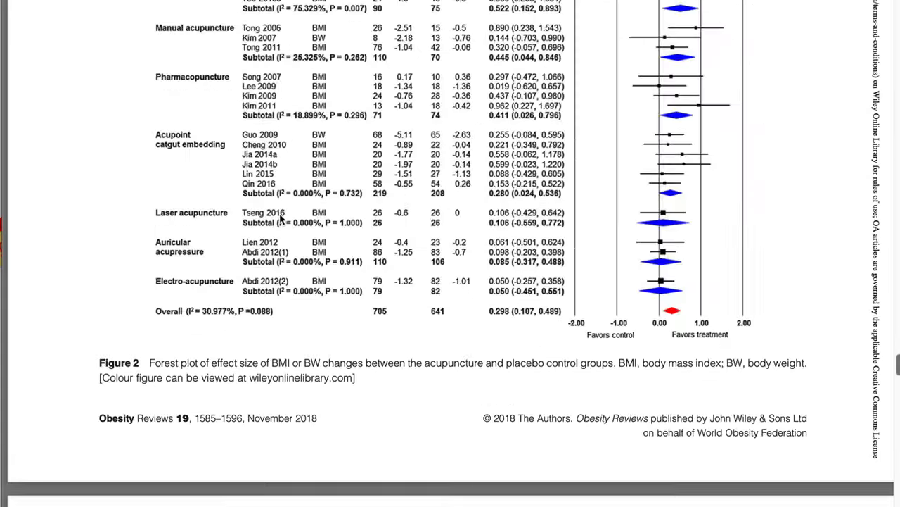
scroll("up", 3)
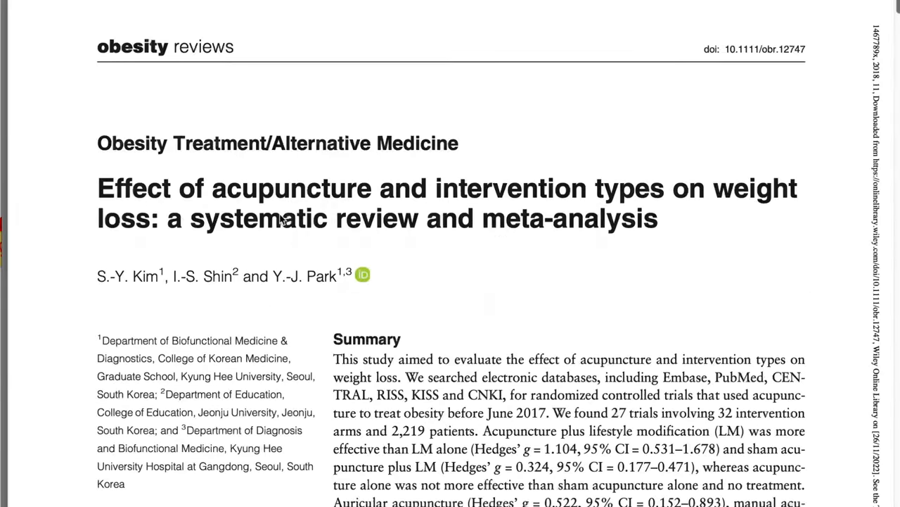
scroll("down", 3)
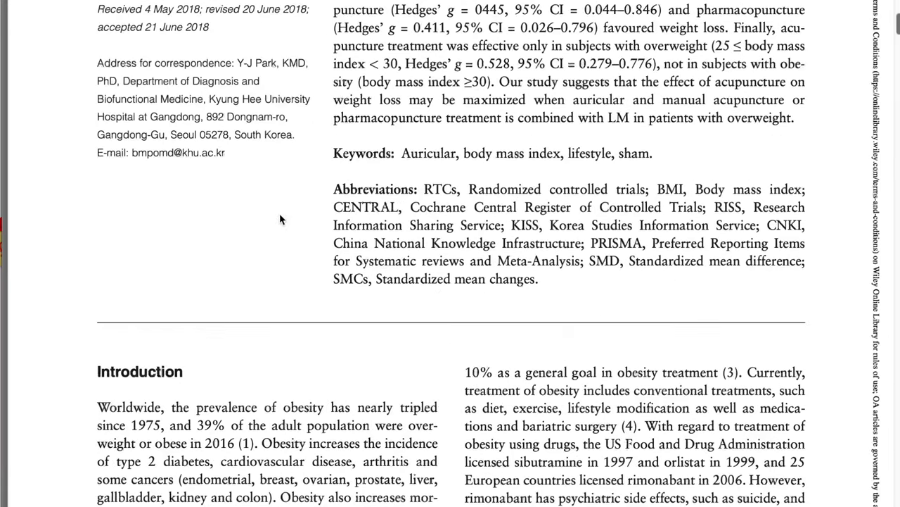
scroll("down", 3)
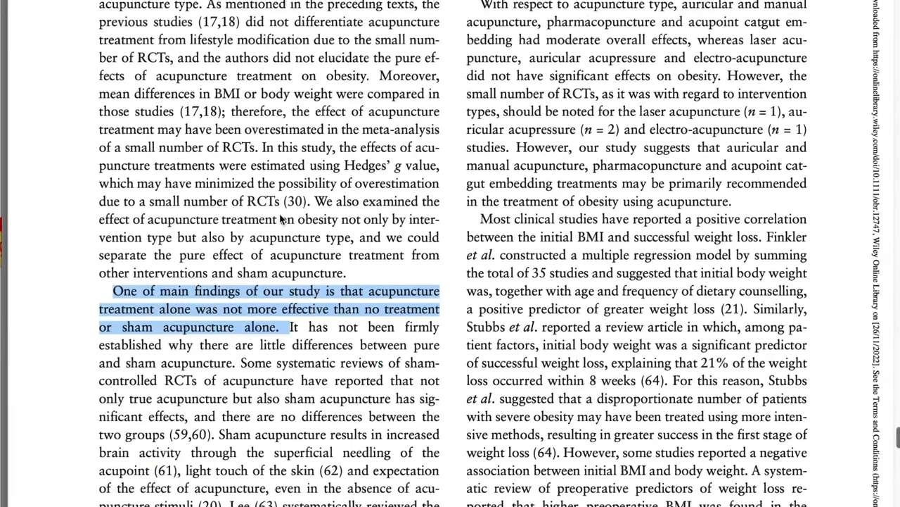
scroll("down", 3)
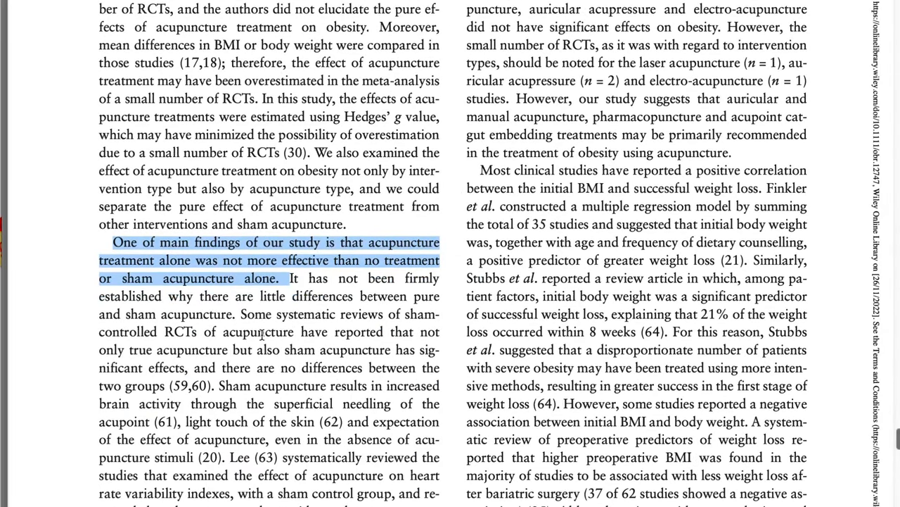
left_click(356, 242)
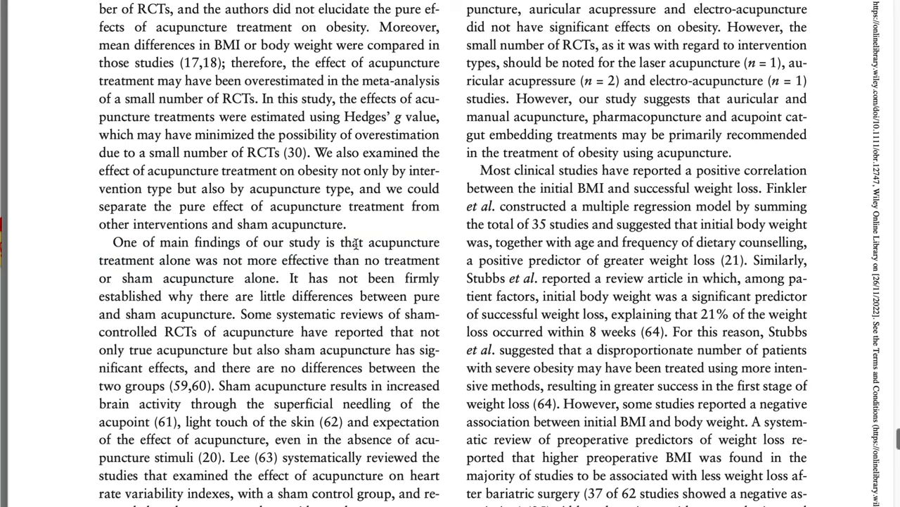
left_click_drag(361, 242, 258, 278)
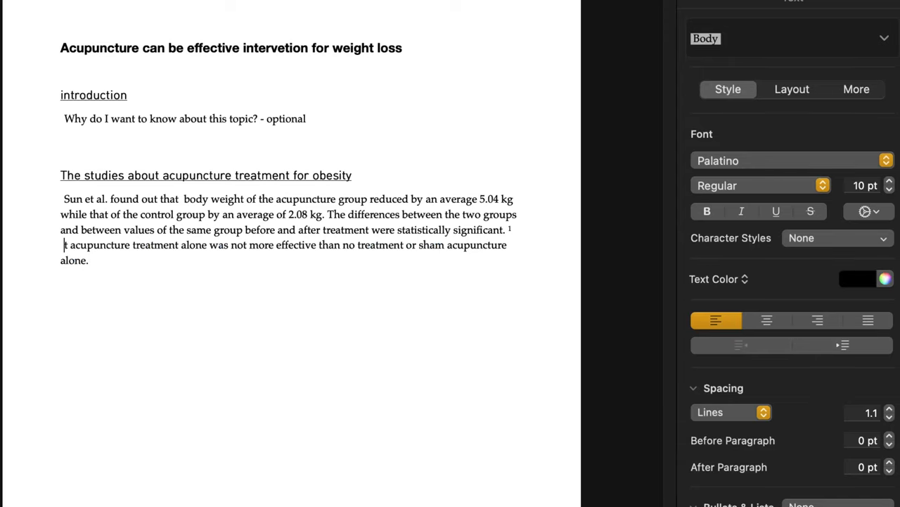
Type the lead-in 'One systematic review by S.-Y. Kim concluded that' before the pasted finding.
type("One system")
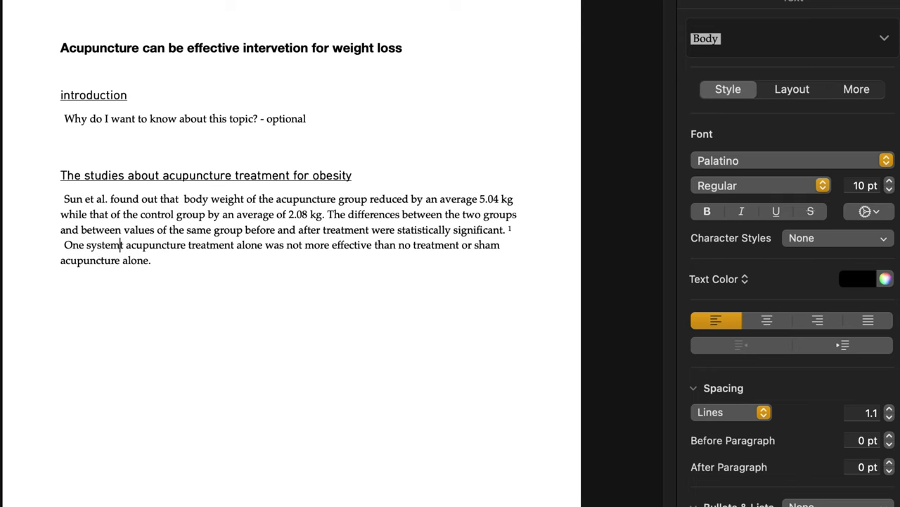
type("atic revie")
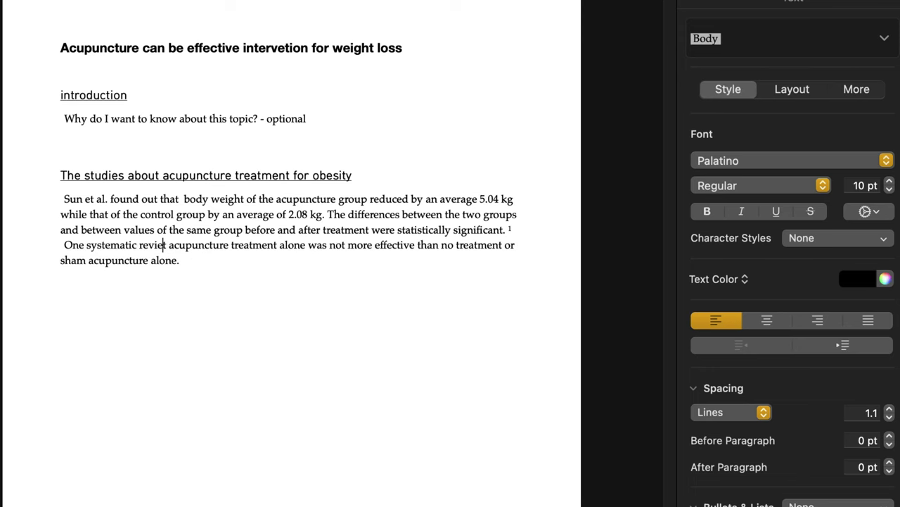
type("by S.-Y. Kim")
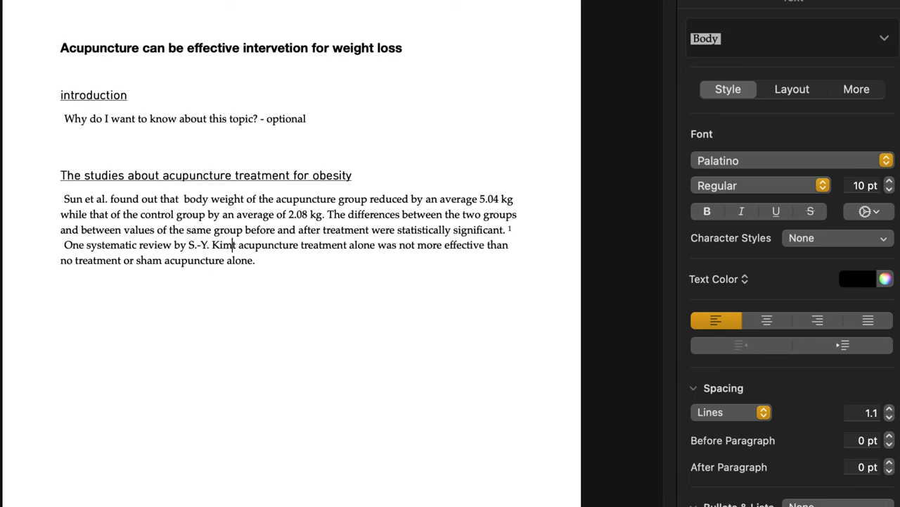
type("cond")
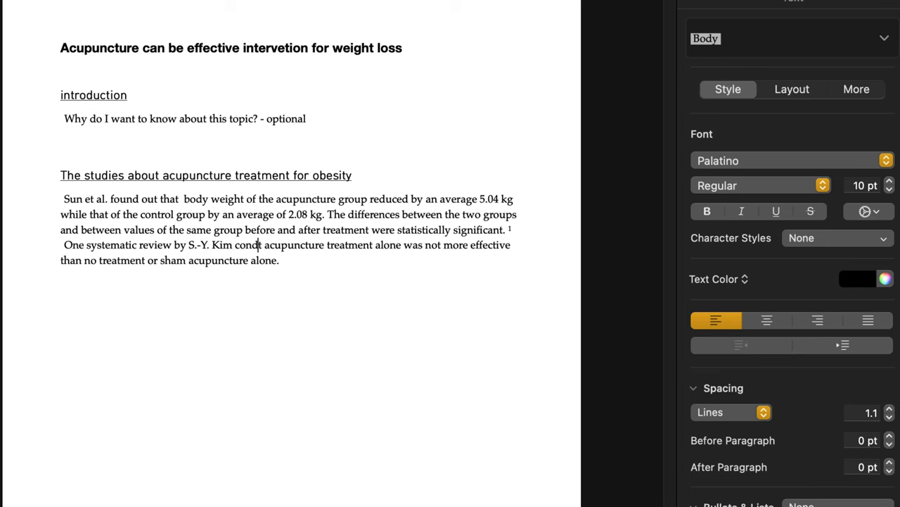
type("luded that")
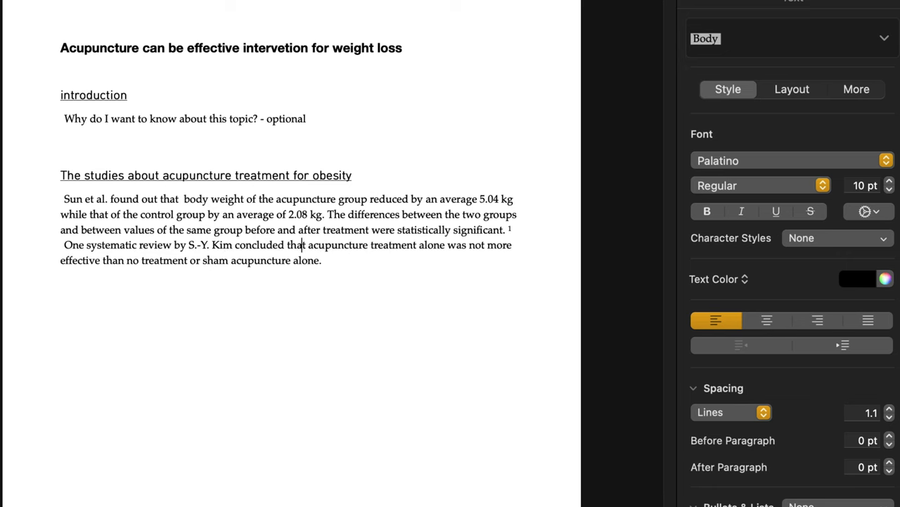
mouse_move(481, 250)
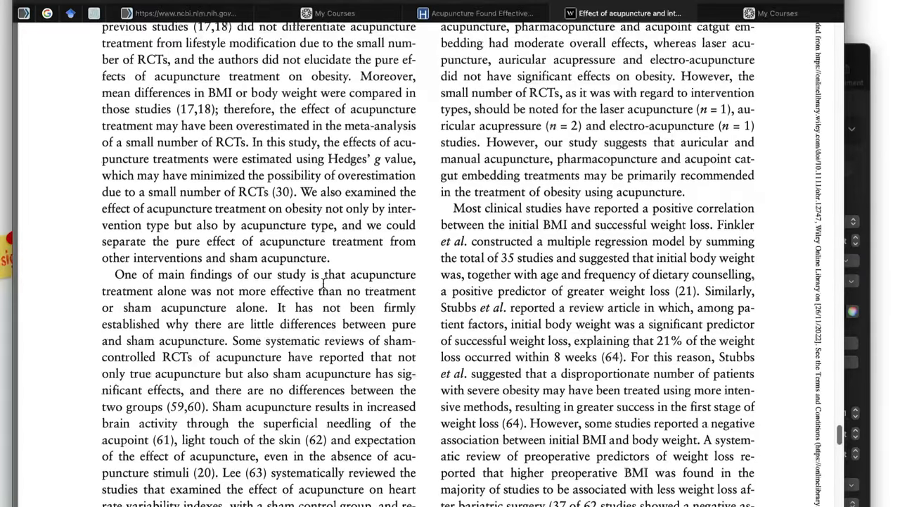
Scroll the review PDF to Conclusions and select the paragraph about 32 arms and 2,219 patients.
scroll("up", 3)
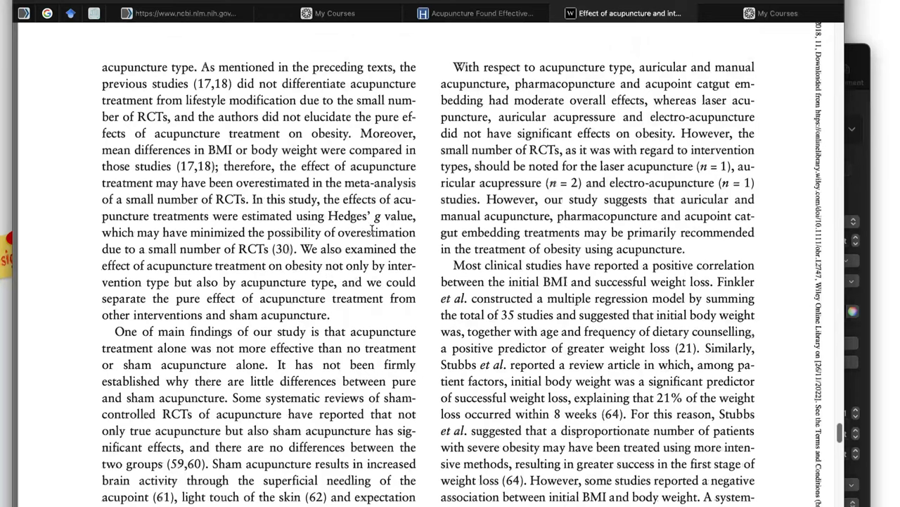
mouse_move(542, 111)
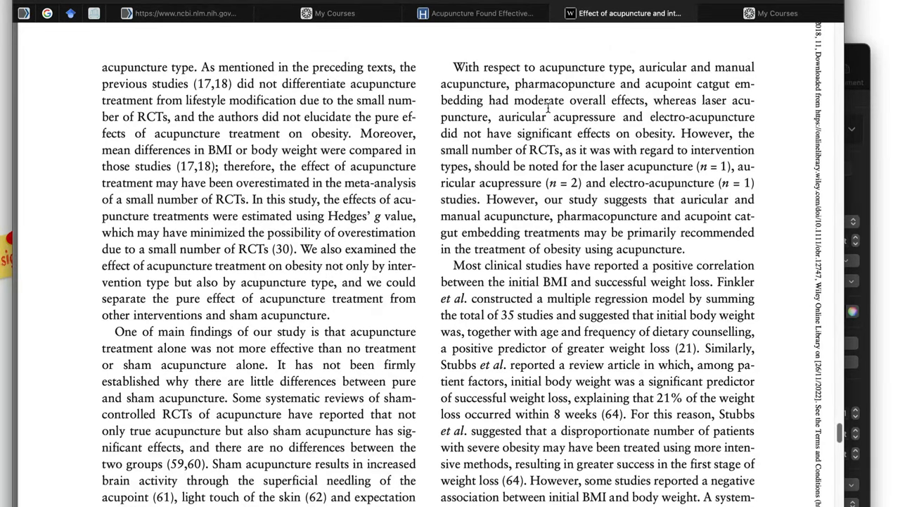
scroll("down", 3)
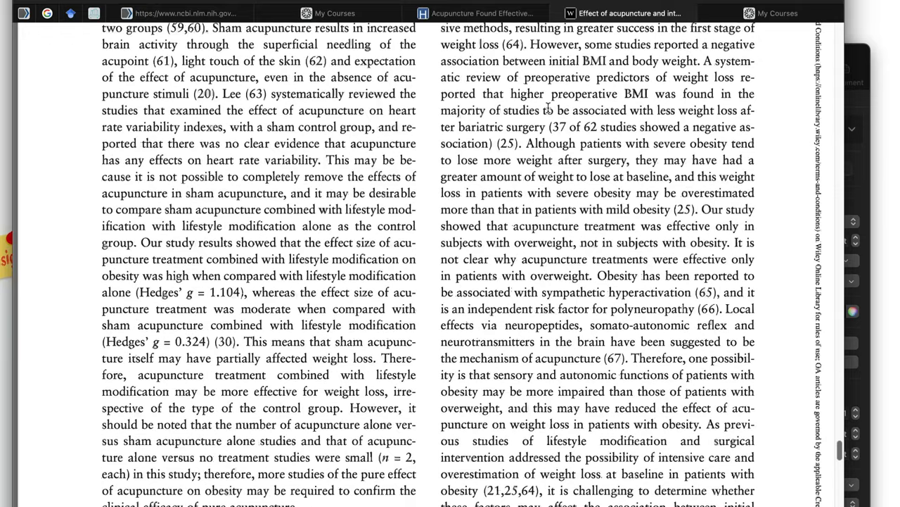
scroll("down", 3)
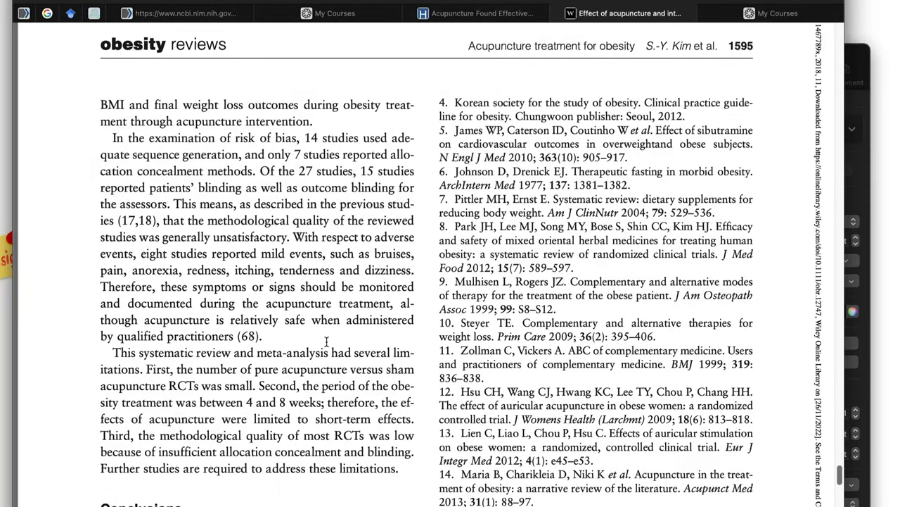
scroll("down", 3)
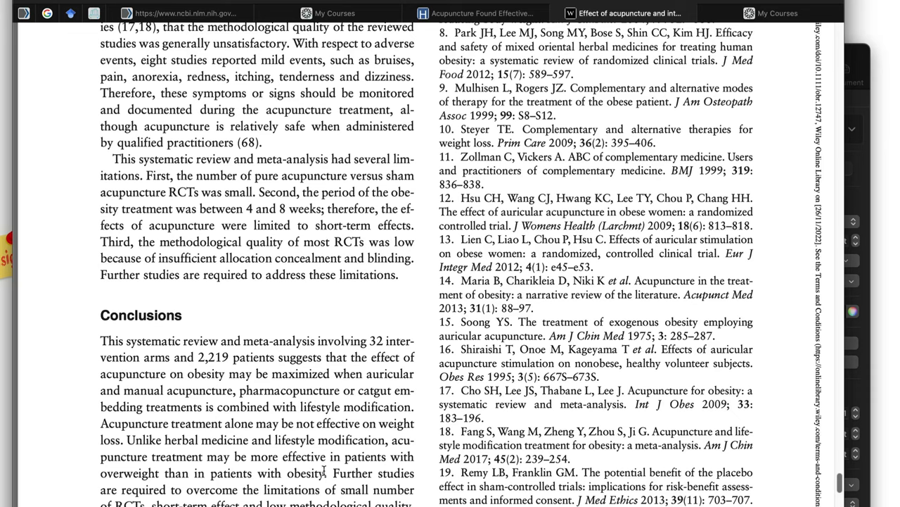
left_click_drag(101, 341, 325, 473)
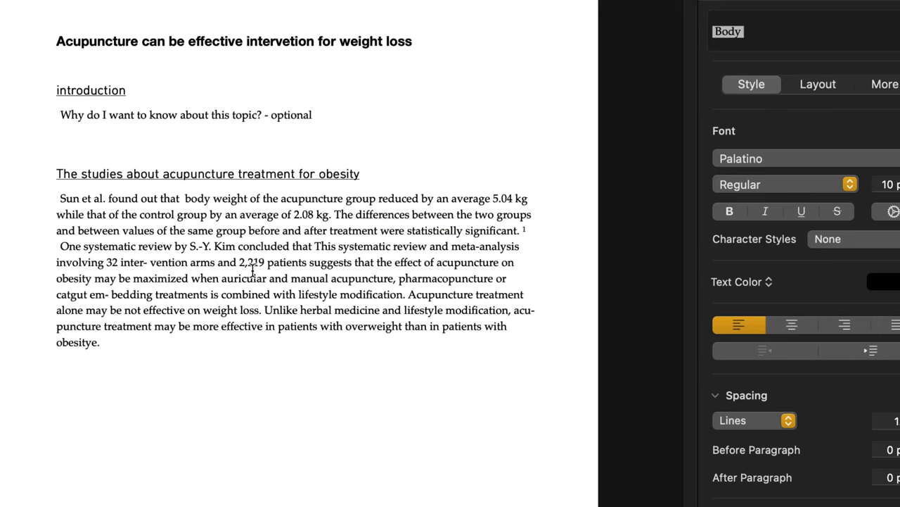
mouse_move(339, 244)
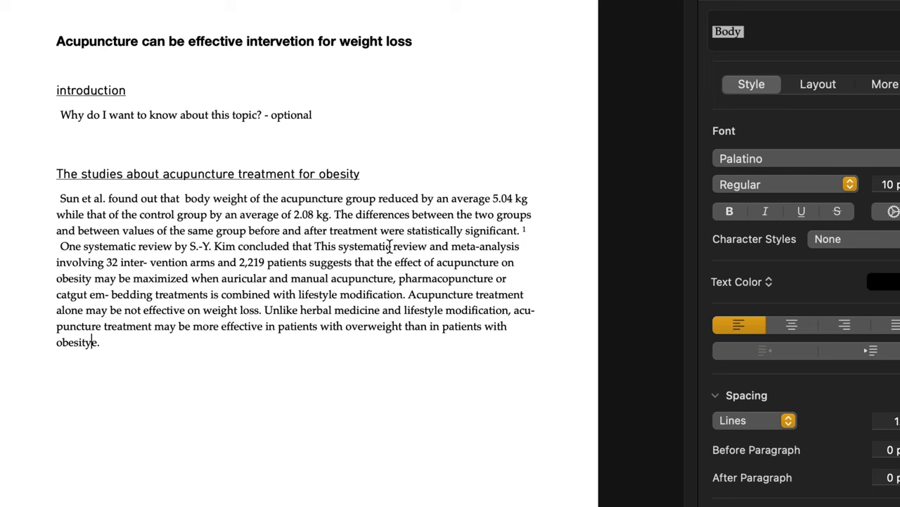
mouse_move(274, 262)
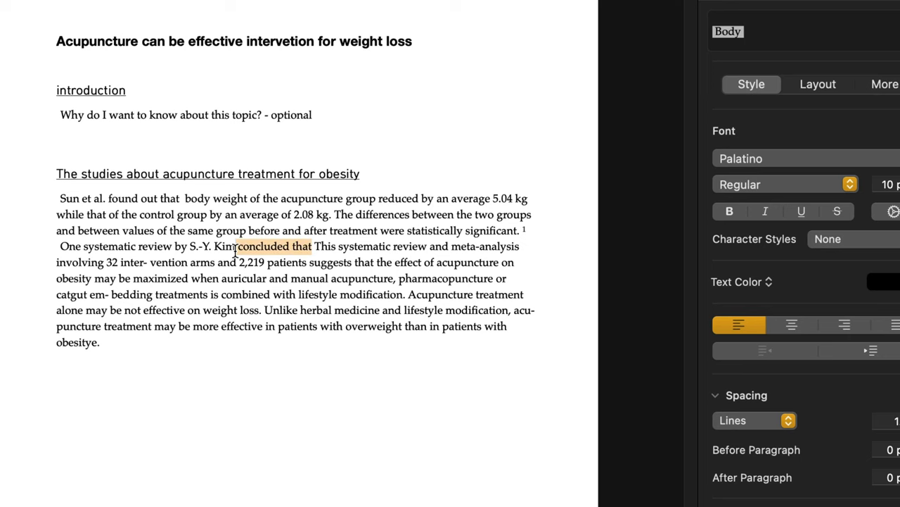
Replace 'concluded that This systematic review…involving' with 'based on' and fix 'inter- vention'.
type("based")
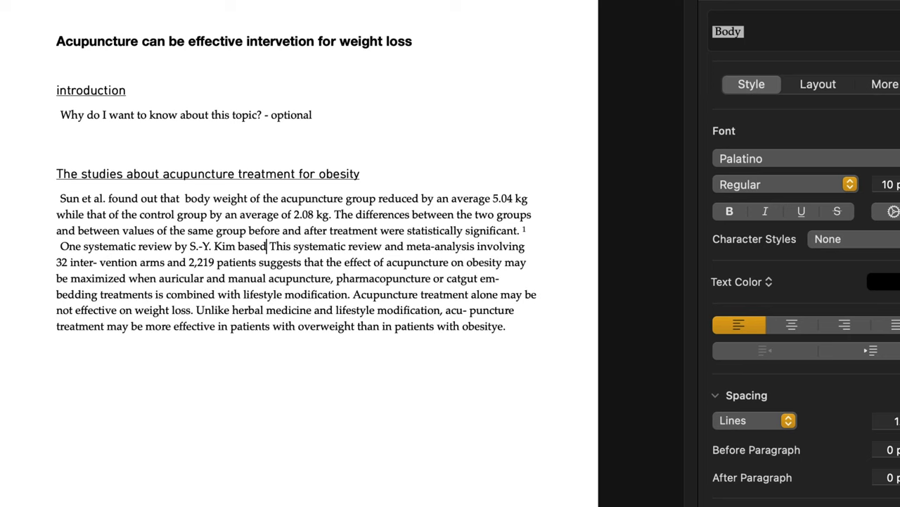
type("on 32 intervention")
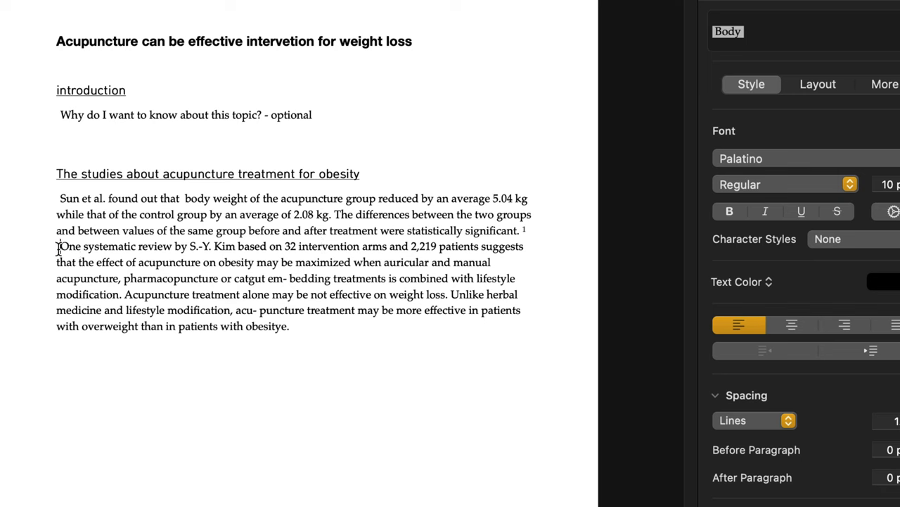
left_click_drag(59, 246, 480, 245)
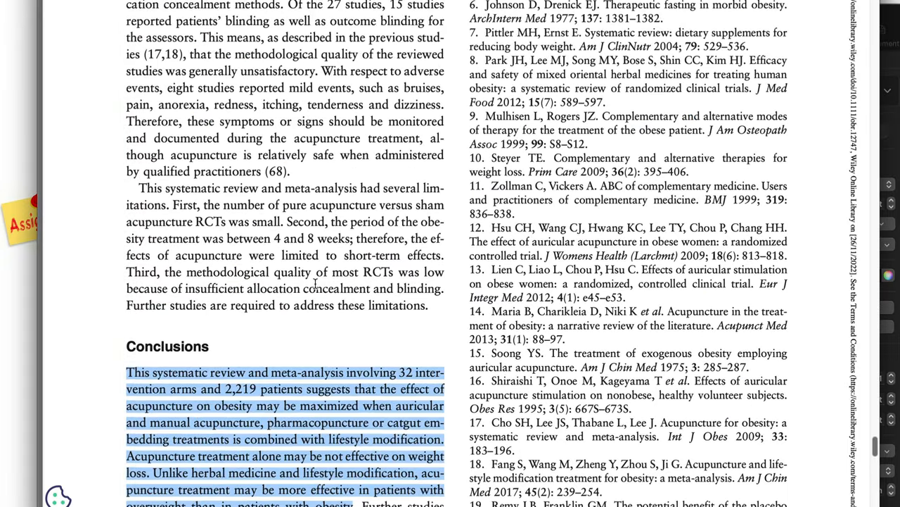
Scroll to the review's first page and copy the DOI 10.1111/obr.12747.
scroll("up", 3)
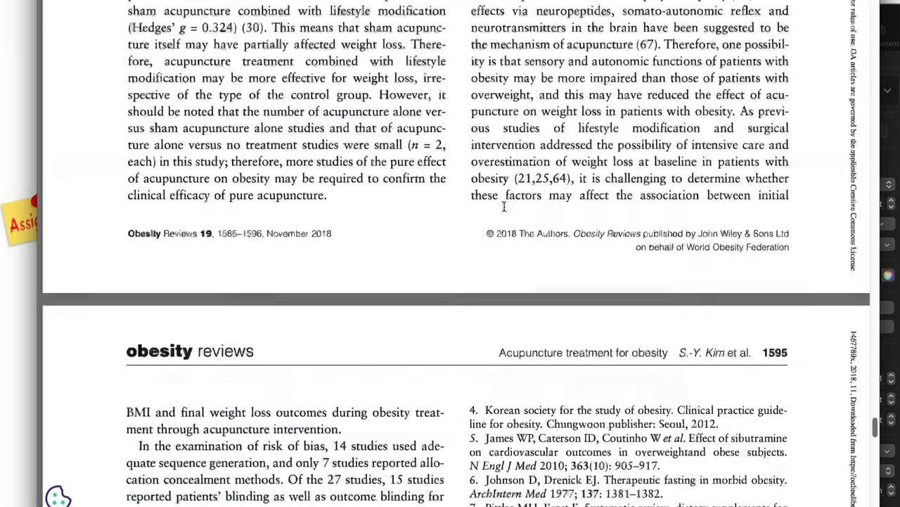
scroll("up", 3)
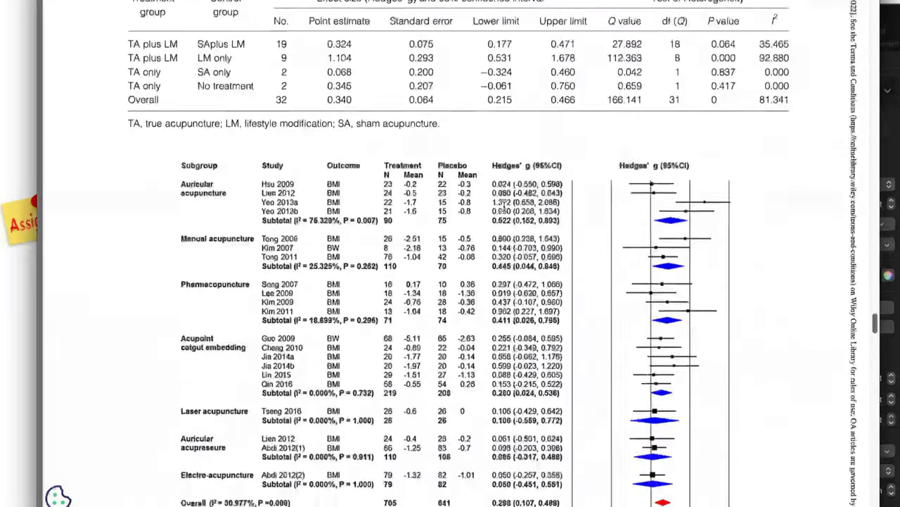
scroll("down", 3)
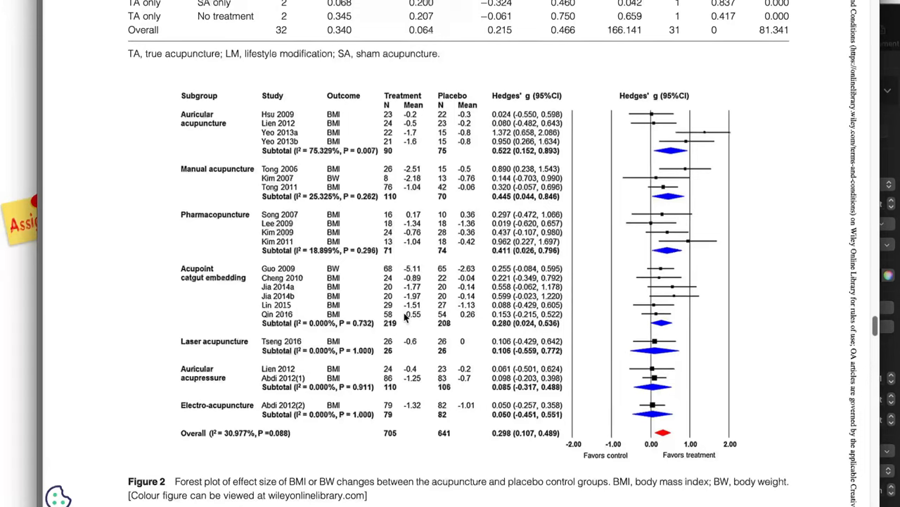
scroll("up", 3)
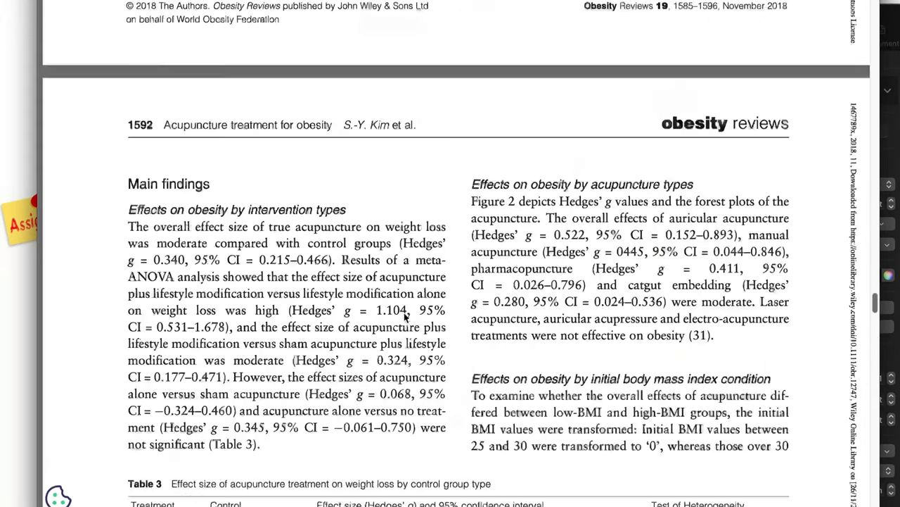
scroll("up", 3)
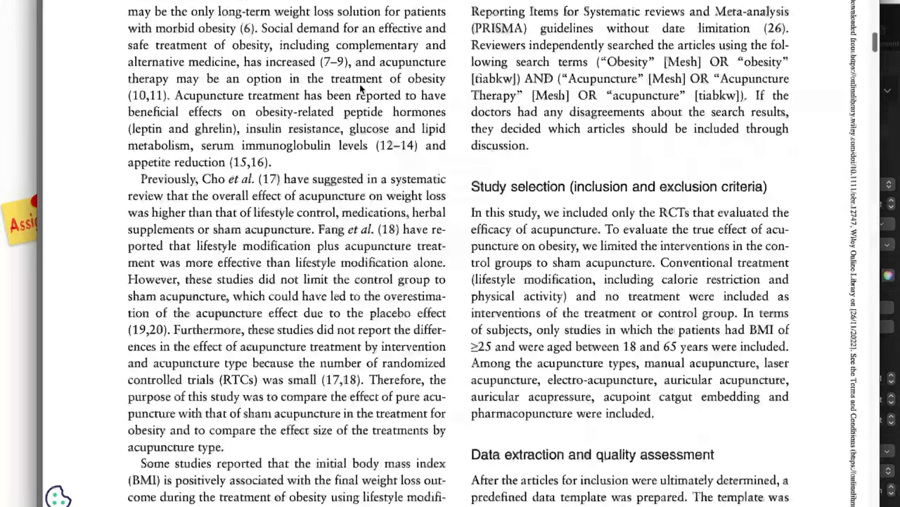
scroll("down", 3)
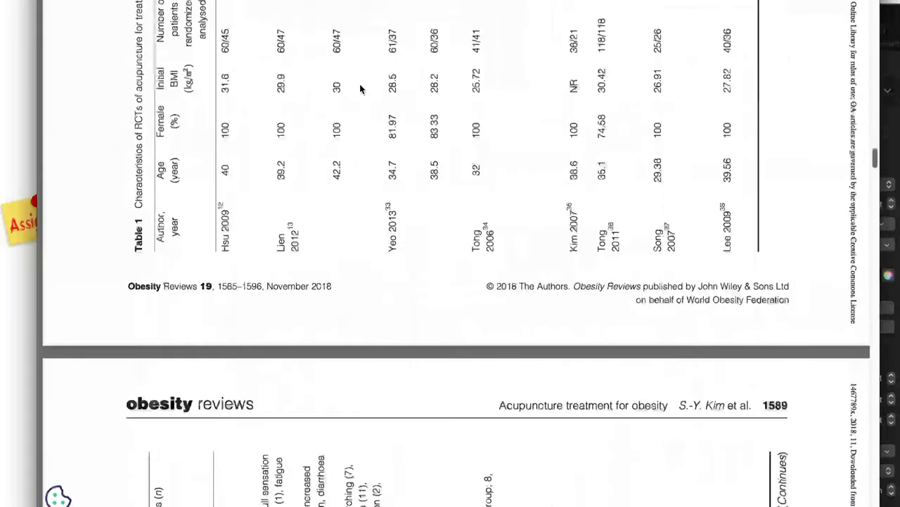
scroll("up", 3)
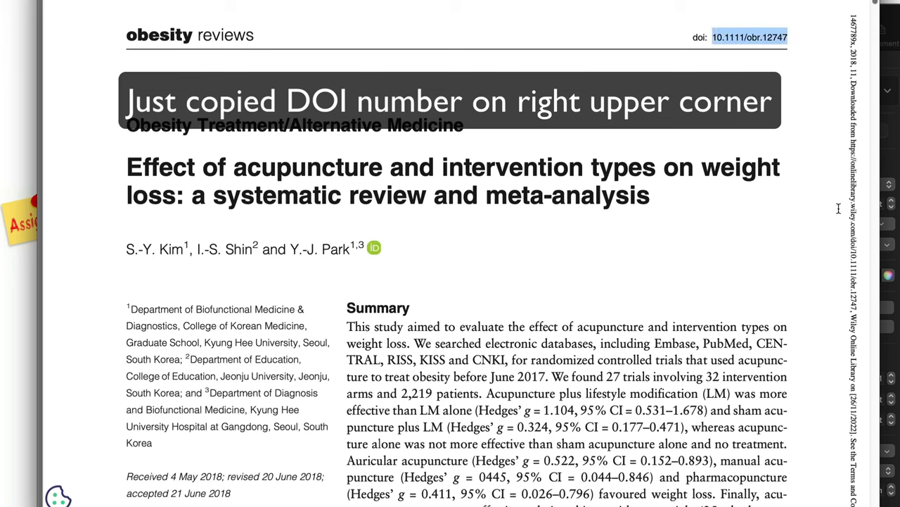
mouse_move(220, 36)
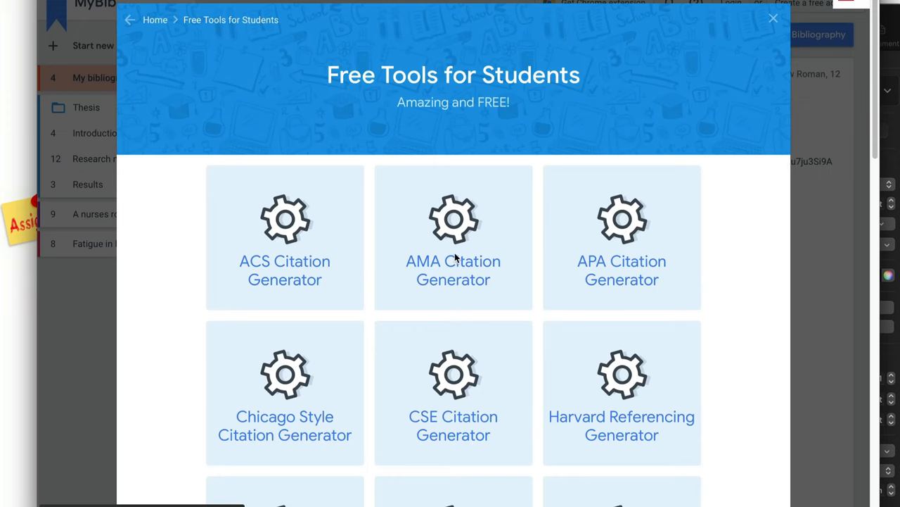
mouse_move(456, 235)
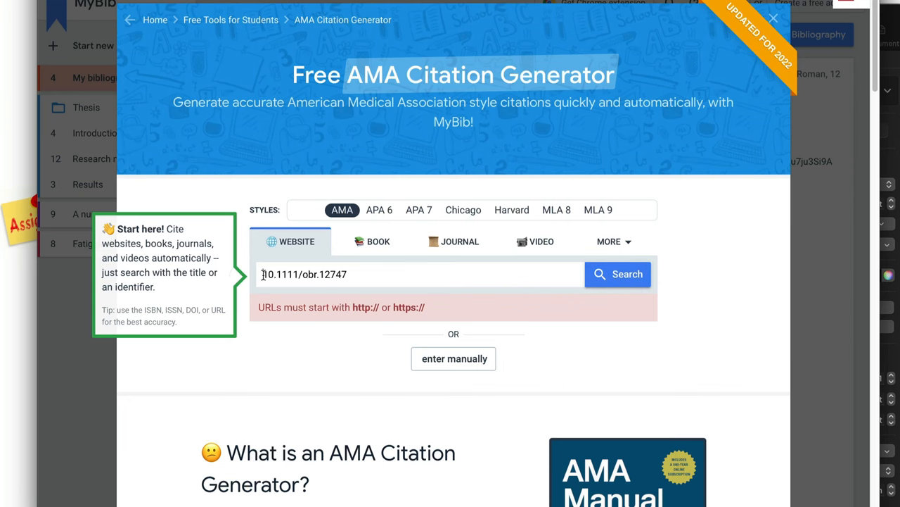
Search MyBib's AMA generator for DOI 10.1111/obr.12747 with an http prefix.
type("http:")
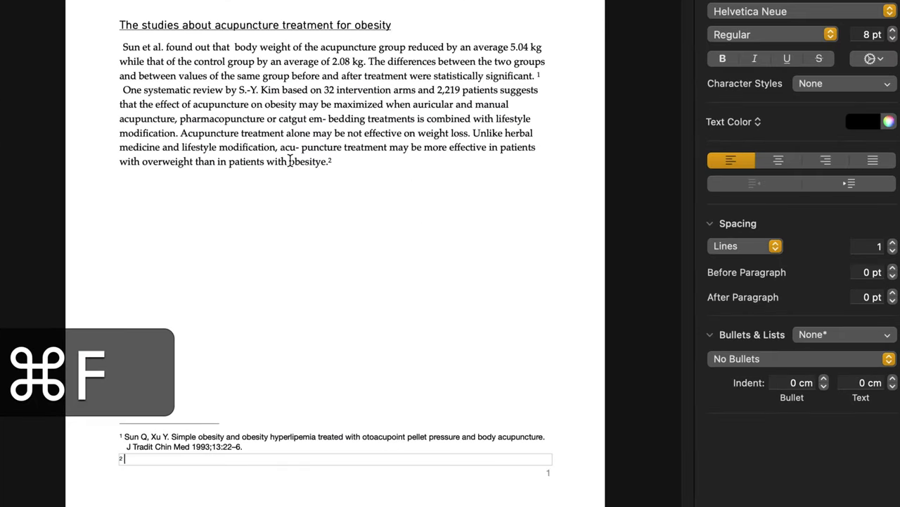
Paste the Kim SY, Shin IS, Park YJ 2018 AMA citation into footnote 2.
type("Kim SY ., Shin IS ., Park YJ . Effect of acupuncture and intervention types on weight loss: a systematic review and meta-analysis. Obesity Reviews. 2018;19(11):1585-1596. doi:10.1111/obr.12747")
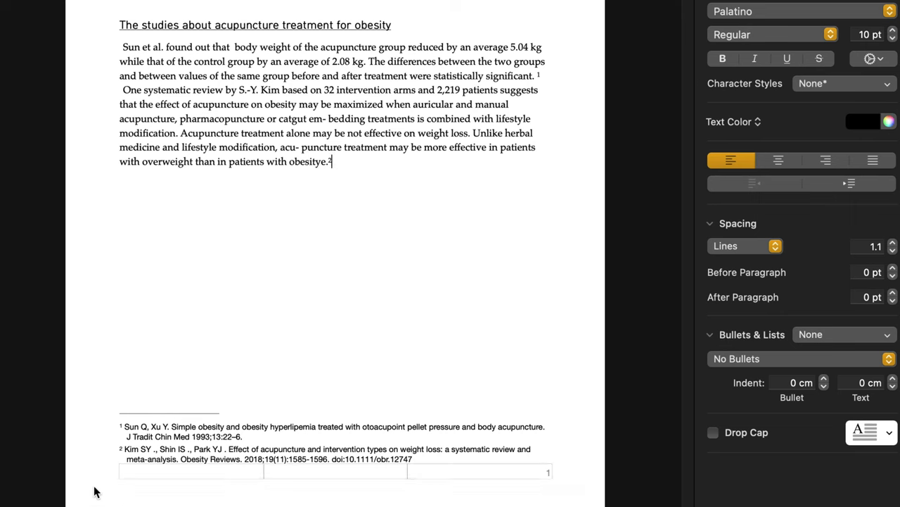
type("x")
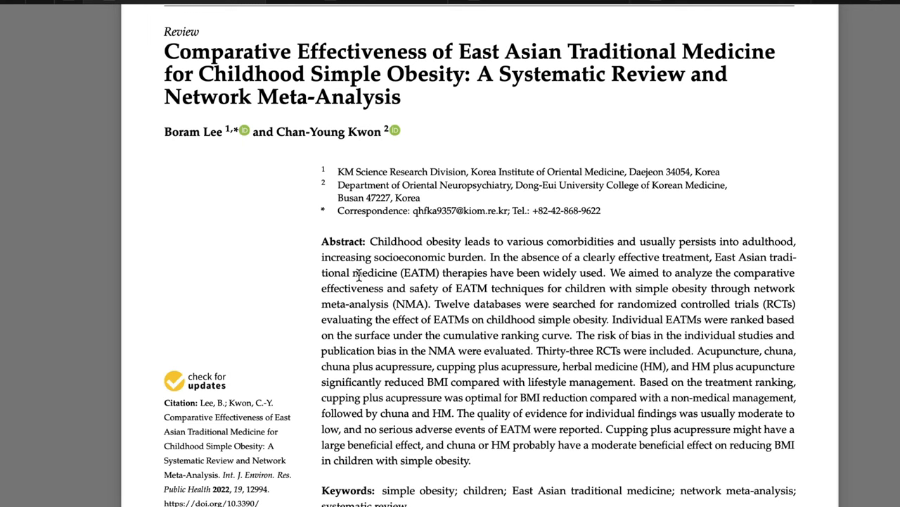
Scroll to '5. Conclusions' and copy its first sentence on EATM for pediatric obesity.
scroll("down", 3)
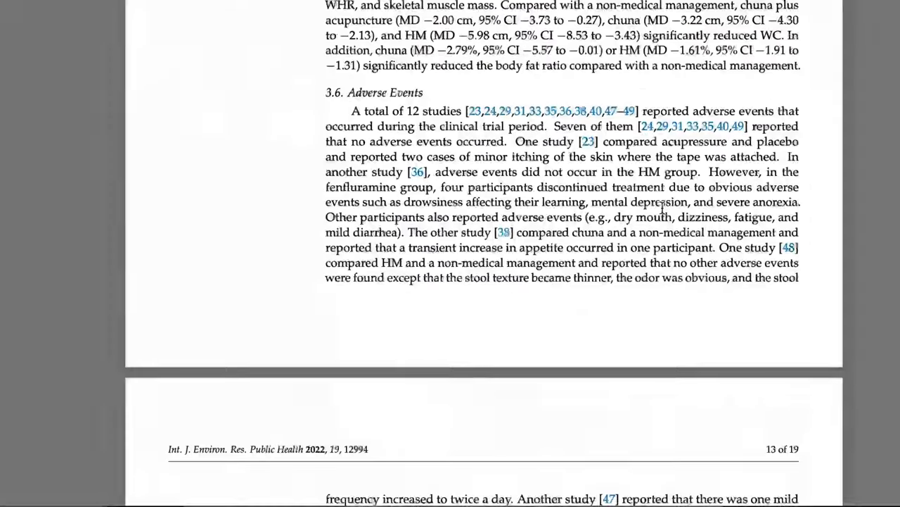
scroll("down", 3)
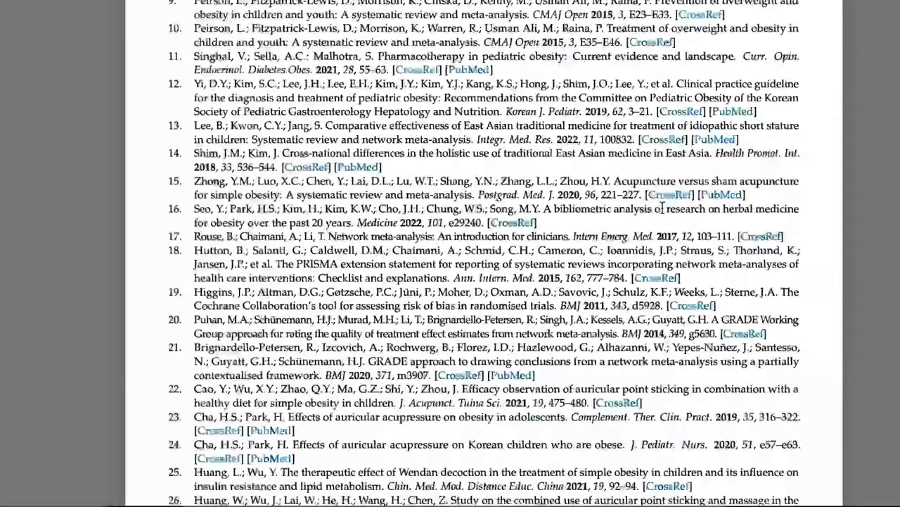
scroll("up", 3)
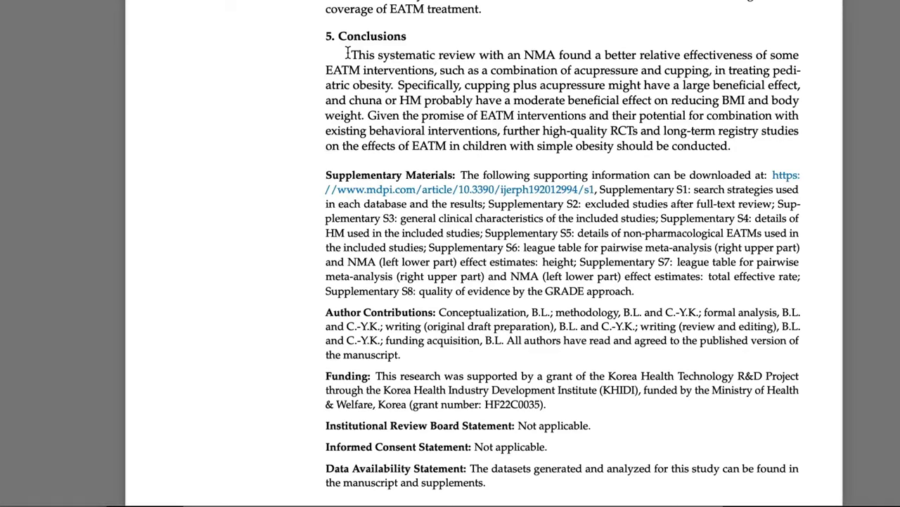
left_click_drag(351, 55, 369, 70)
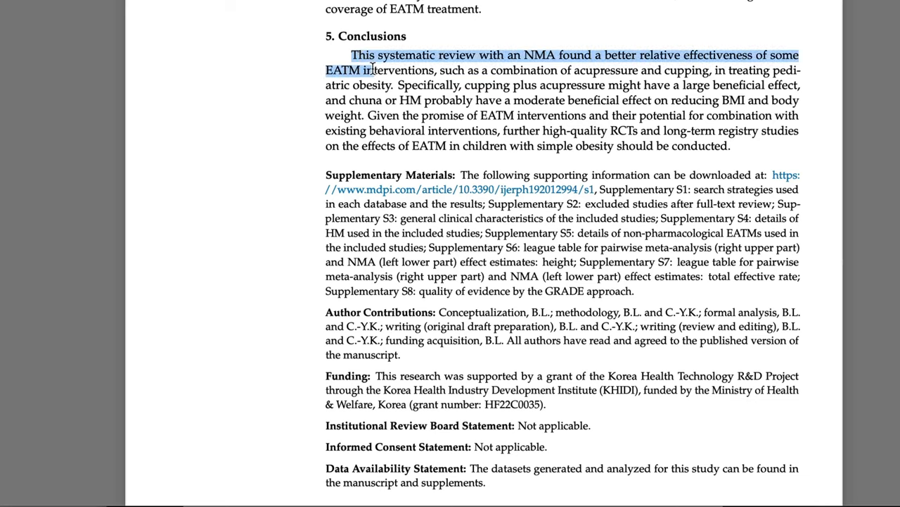
left_click_drag(373, 69, 390, 84)
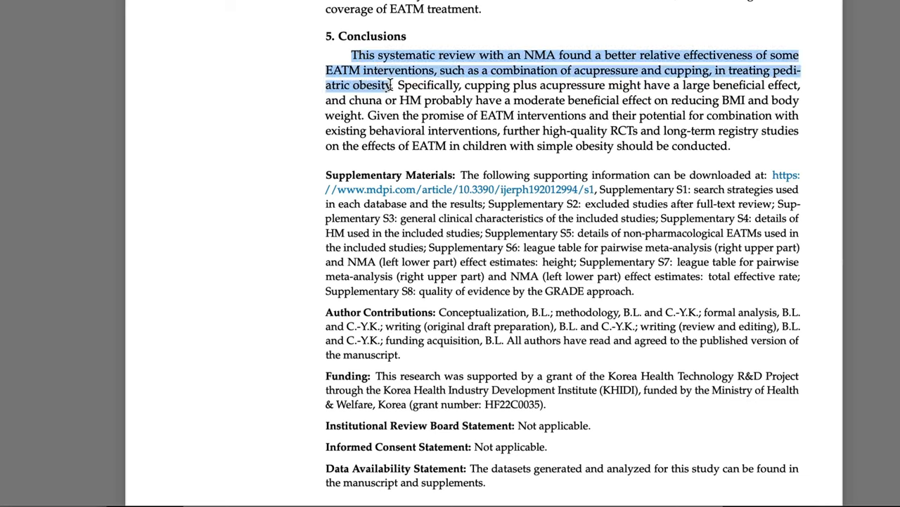
mouse_move(377, 398)
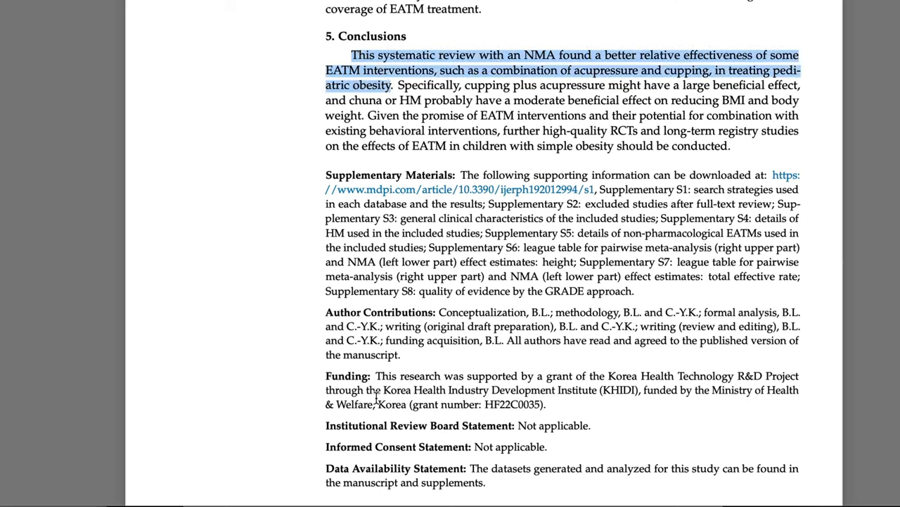
mouse_move(499, 125)
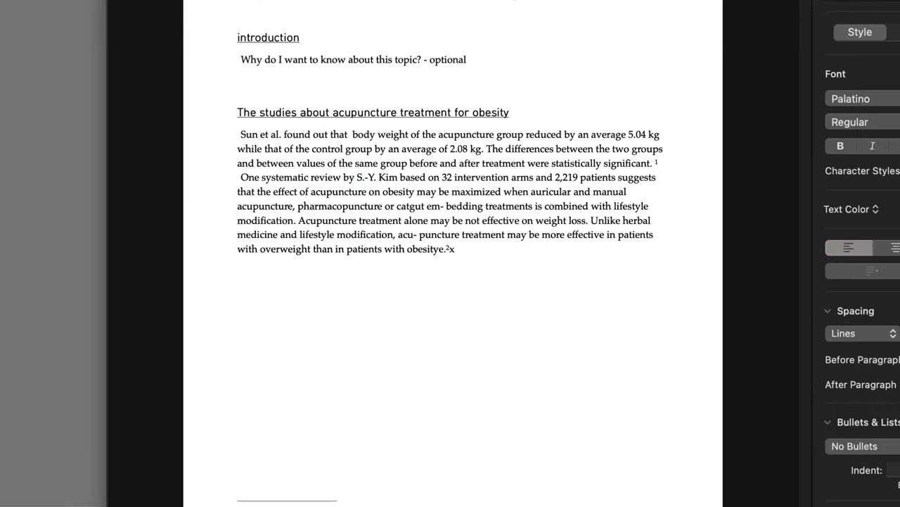
Paste the NMA sentence as a new paragraph, changing 'This' to 'Another' and removing 'with an NMA'.
key("Return")
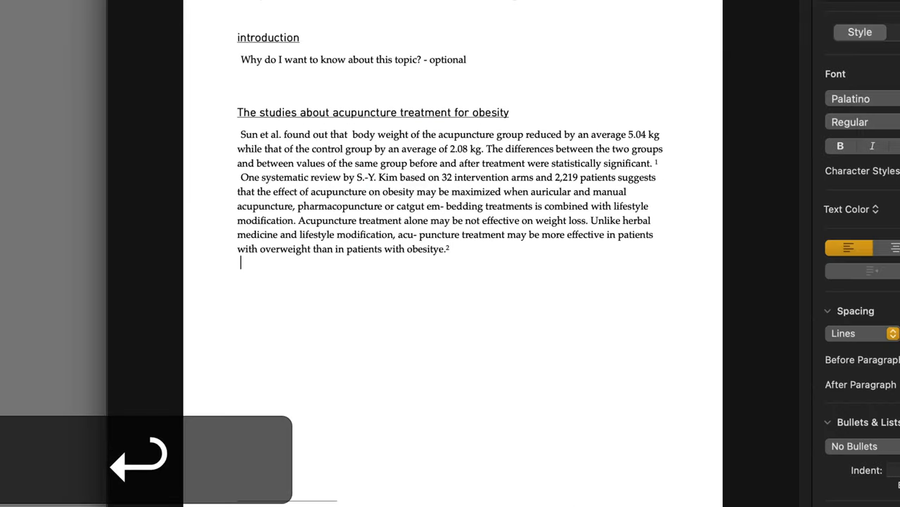
type("This systematic review with an NMA found a better relative effectiveness of some EATM interventions, such as a combination of acupressure and cupping, in treating pedi- atric obesity")
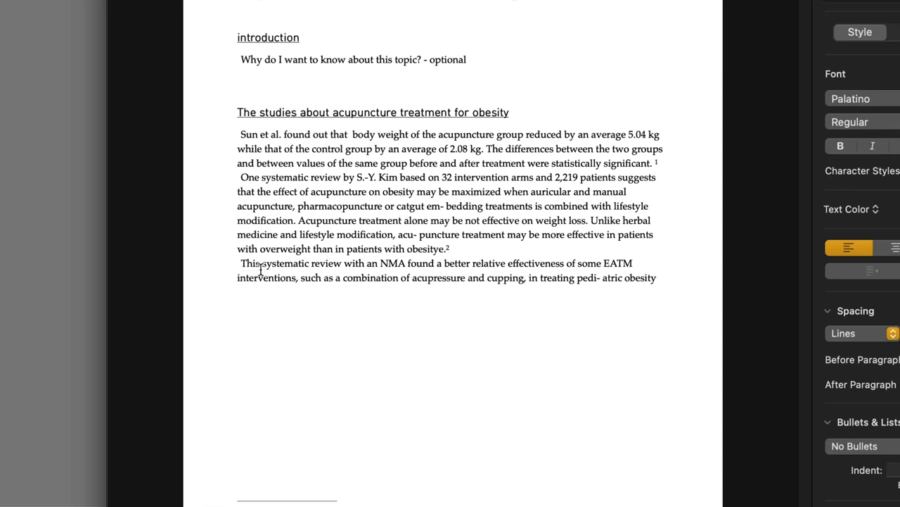
double_click(248, 263)
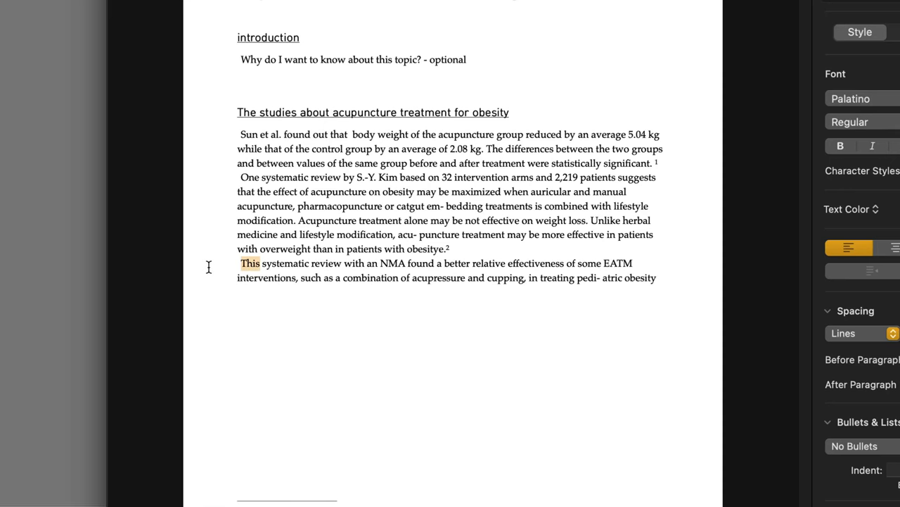
type("Another")
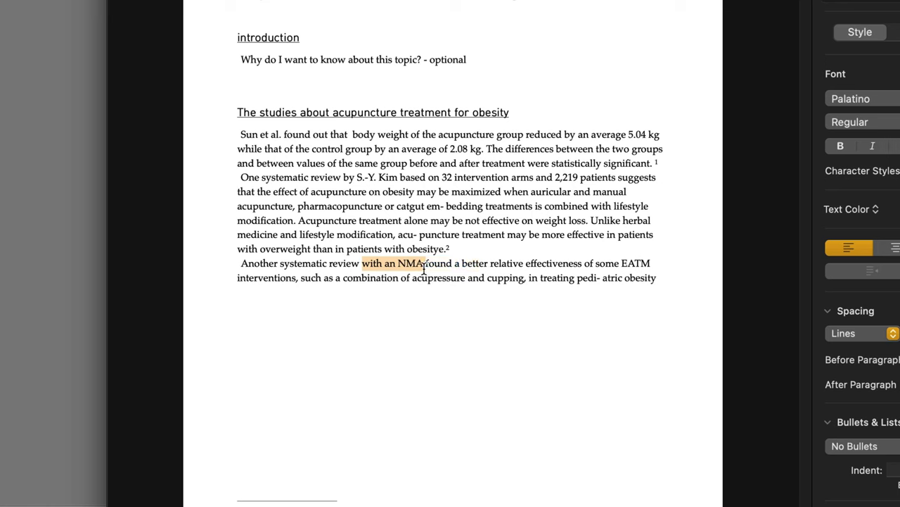
key("Delete")
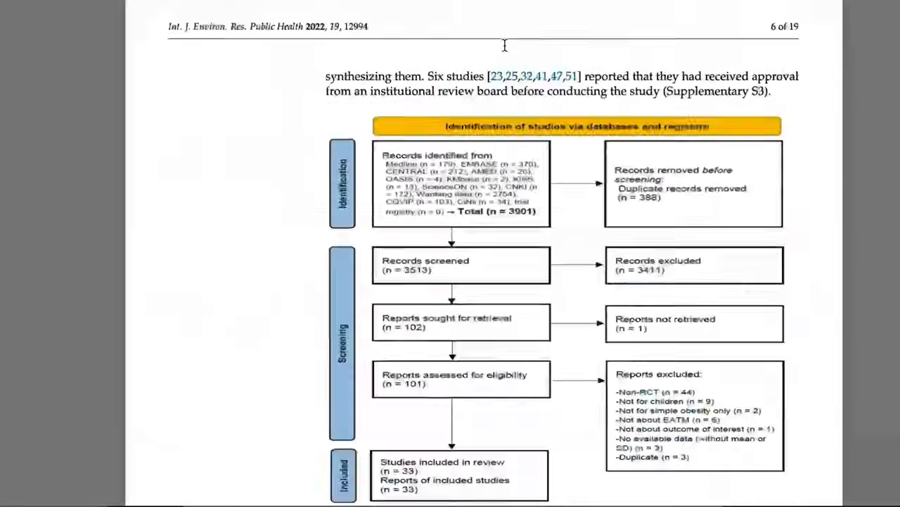
Copy 'East Asian traditional medicine (EATM)' from the abstract to replace EATM in the essay.
scroll("up", 3)
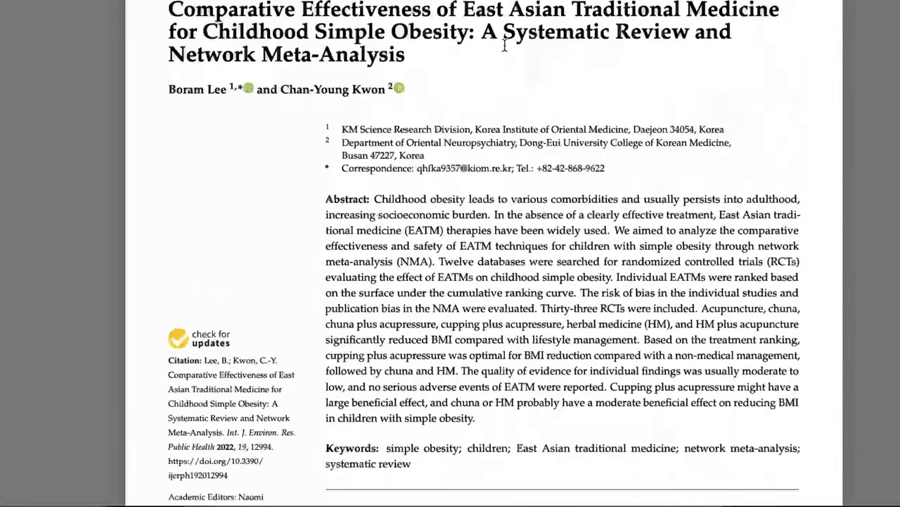
scroll("down", 3)
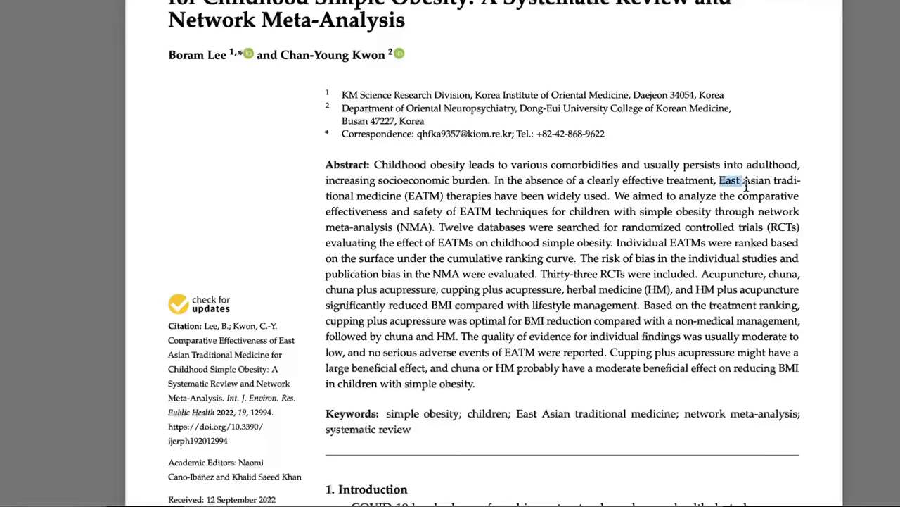
left_click_drag(721, 180, 437, 226)
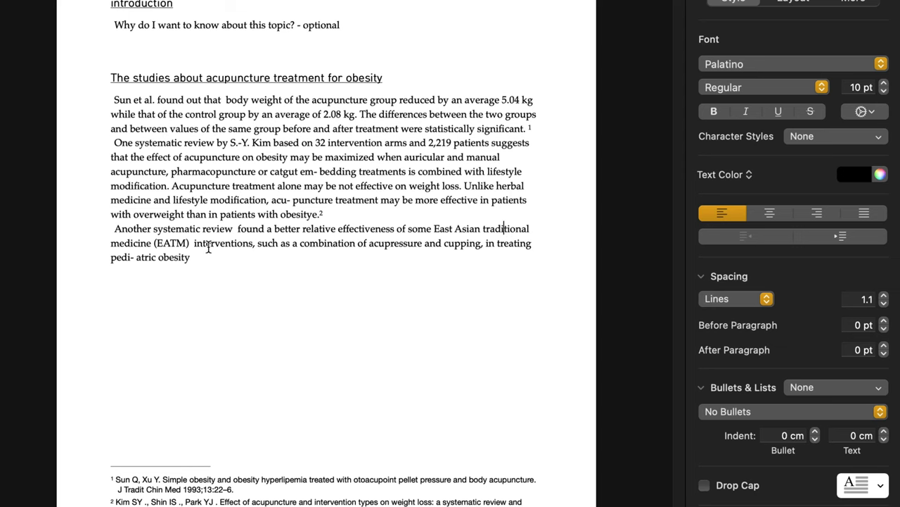
Delete '(EATM)' so the sentence reads 'some East Asian traditional medicine interventions'.
double_click(171, 242)
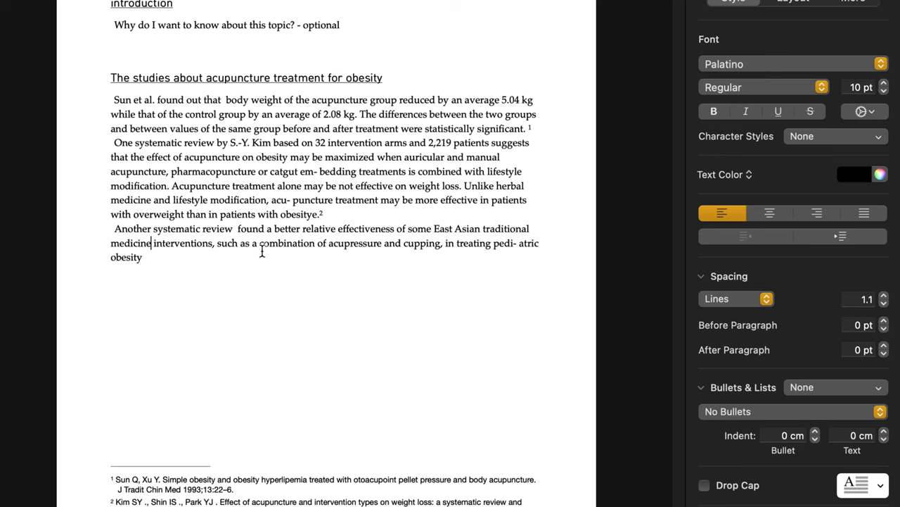
mouse_move(409, 248)
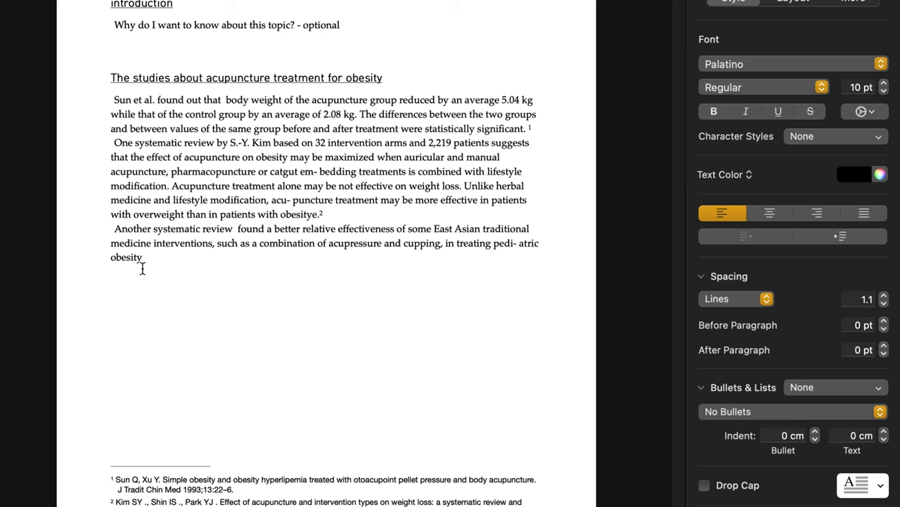
mouse_move(519, 246)
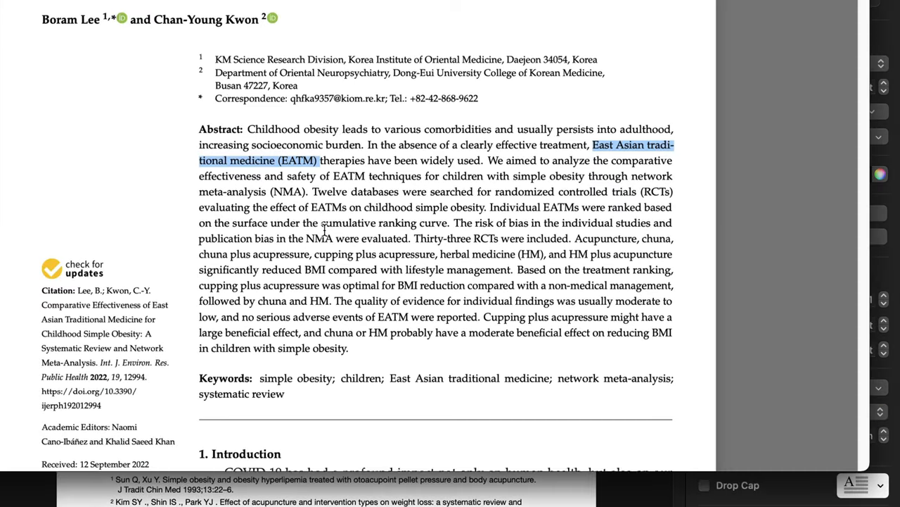
Add the sentence that cupping plus acupressure may have a large effect, spelling out HM as herbal medicine.
scroll("down", 3)
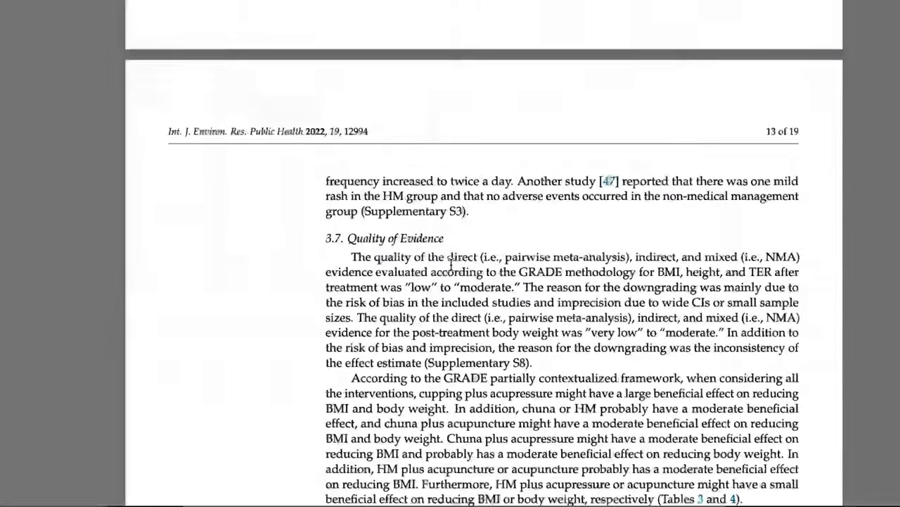
scroll("down", 3)
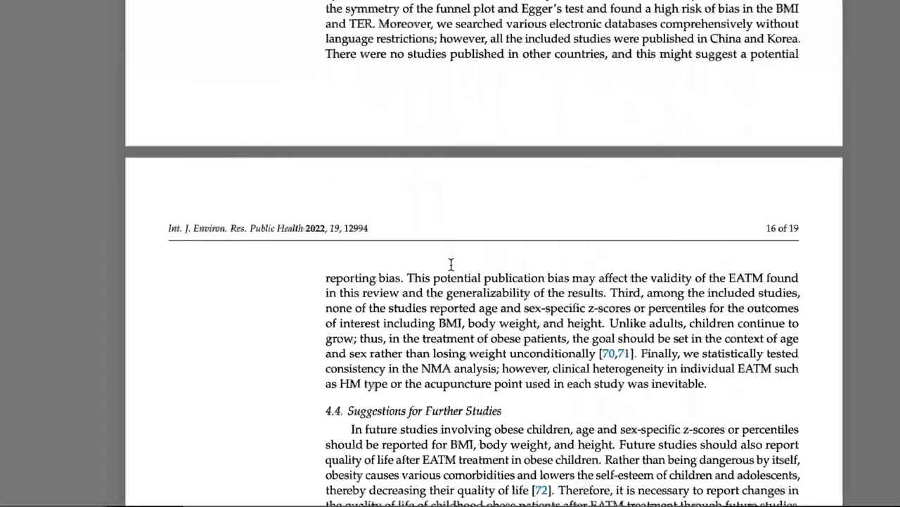
scroll("down", 3)
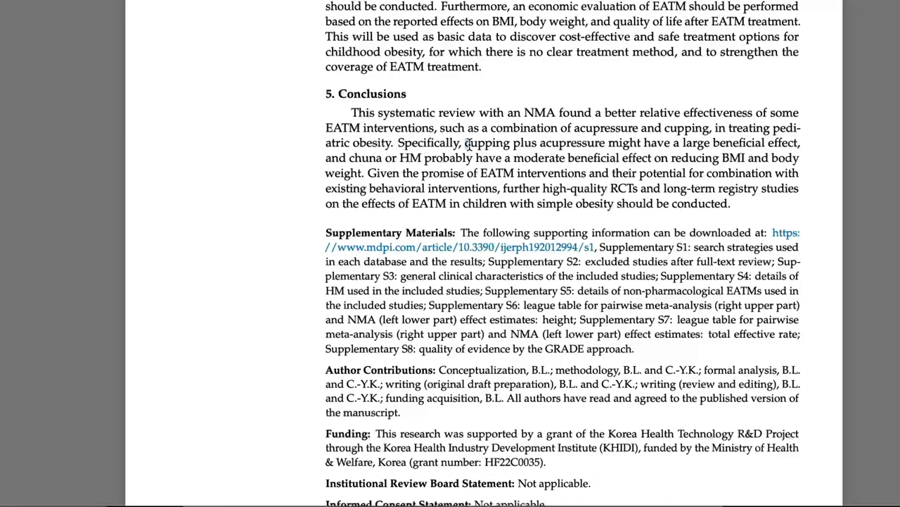
left_click_drag(465, 142, 364, 173)
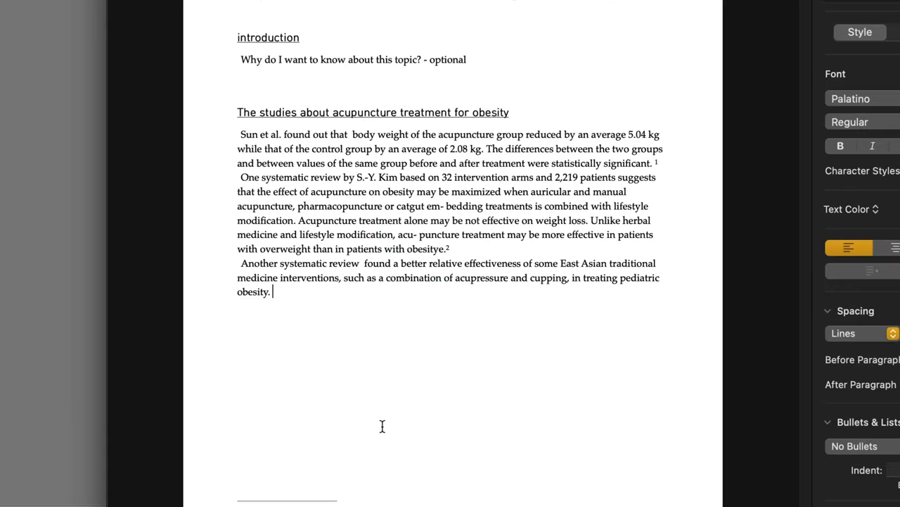
type("cupping plus acupressure might have a large beneficial effect, and chuna or HM probably have a moderate beneficial effect on reducing BMI and body weight.")
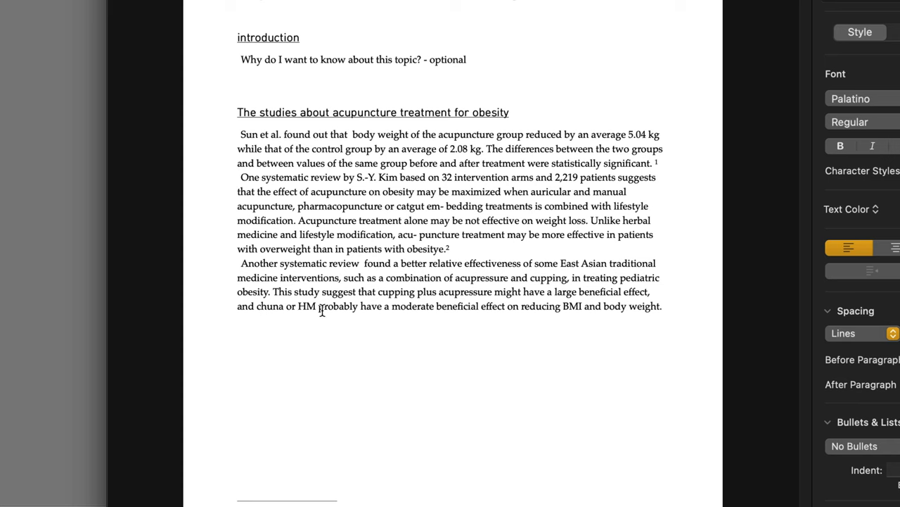
double_click(306, 306)
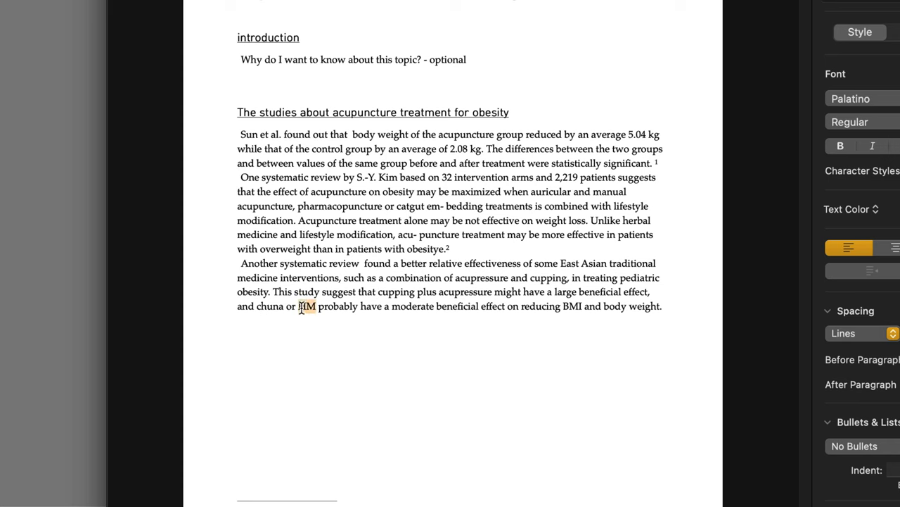
type("herbal medi")
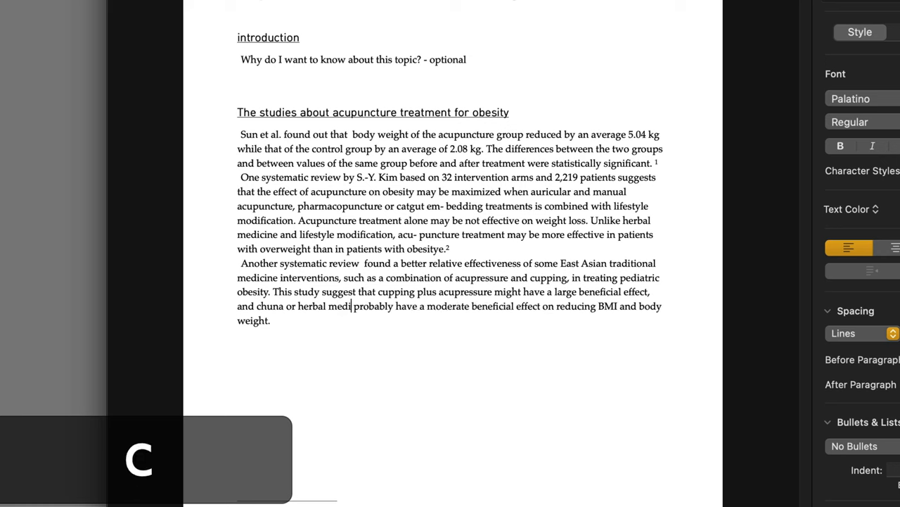
type("cine")
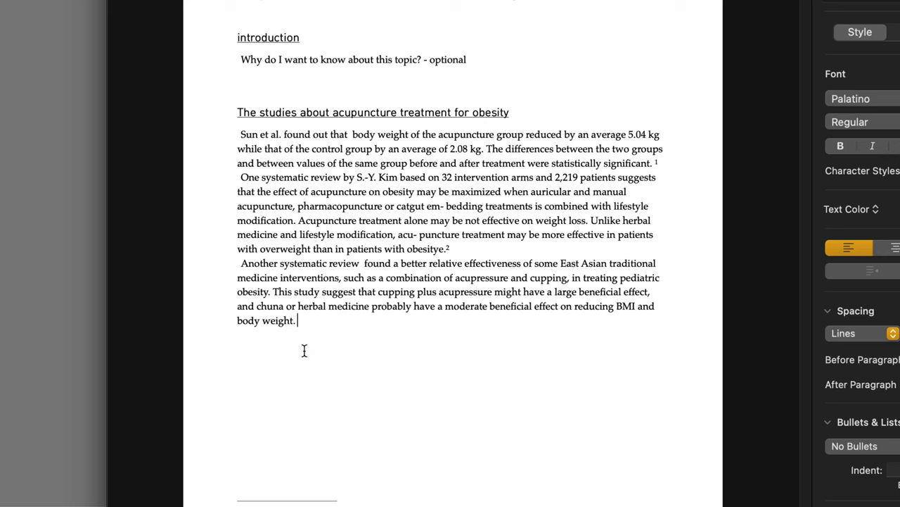
mouse_move(360, 275)
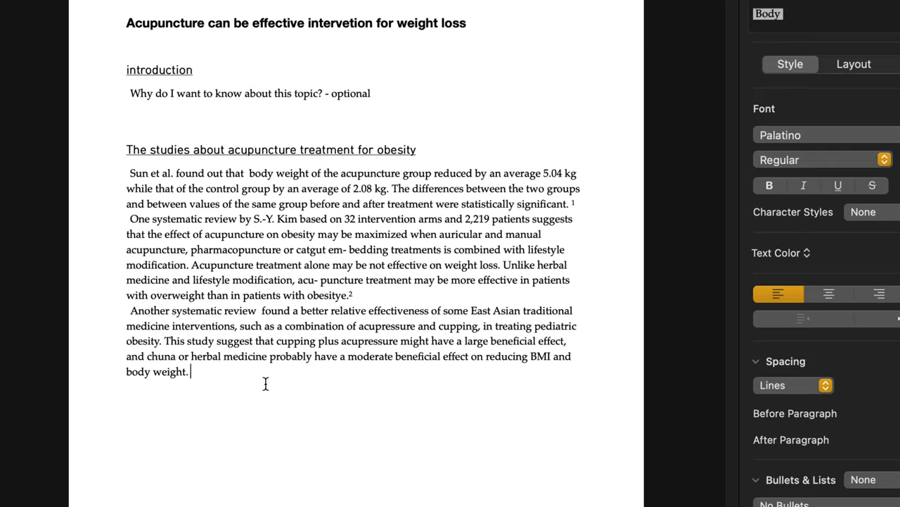
mouse_move(238, 287)
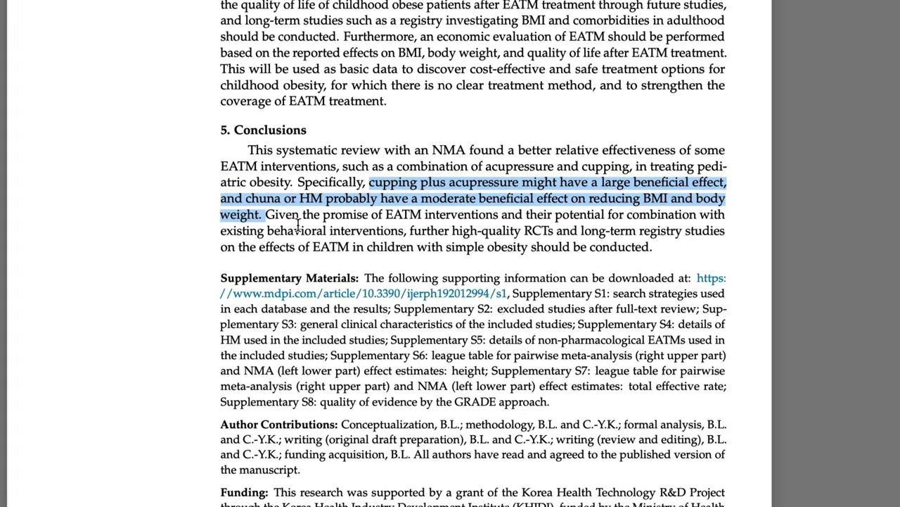
Cite Lee and Kwon's meta-analysis as note 3 and set all notes to Document Endnotes.
scroll("up", 3)
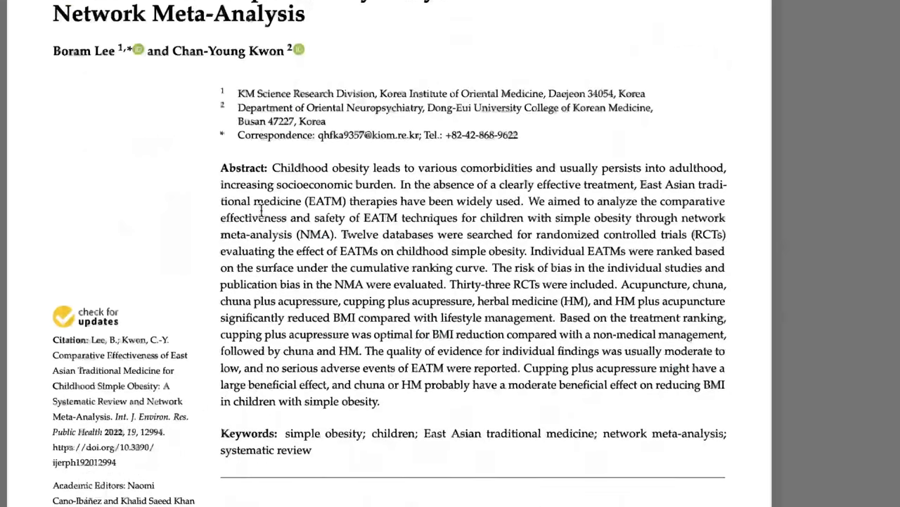
scroll("down", 3)
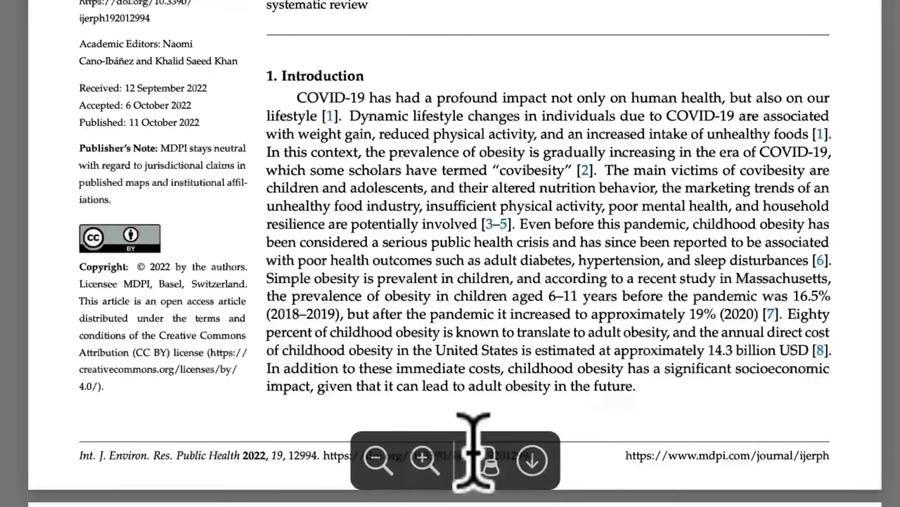
scroll("down", 3)
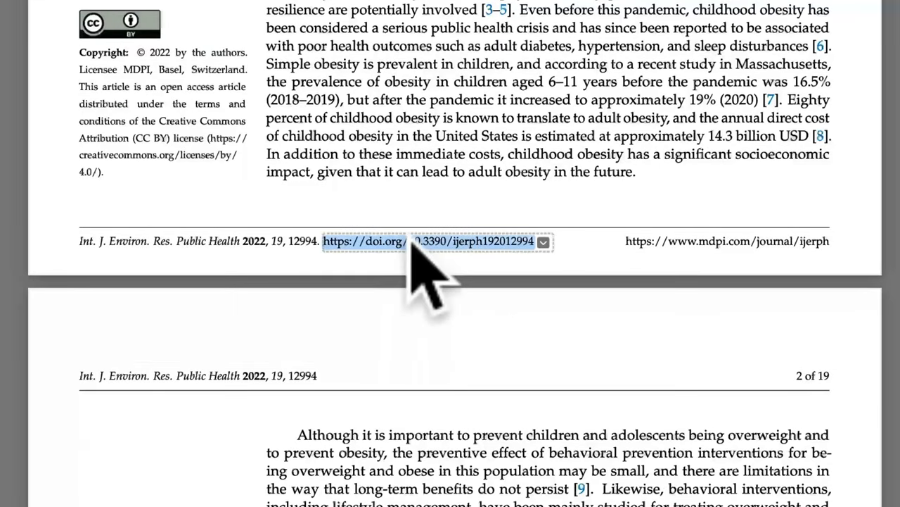
right_click(436, 240)
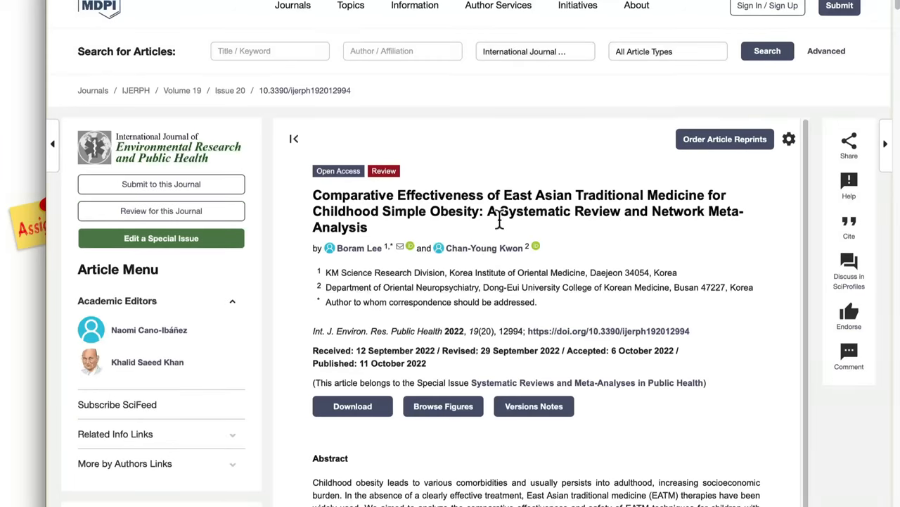
scroll("down", 3)
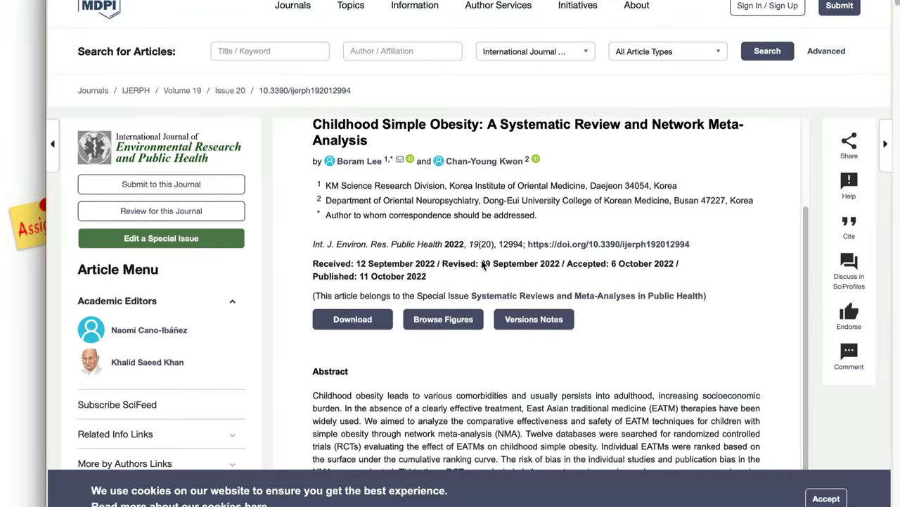
mouse_move(605, 232)
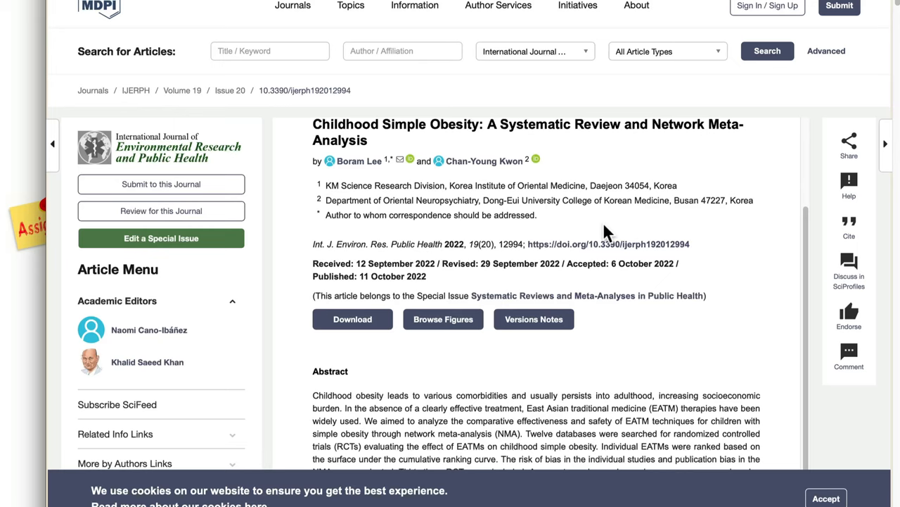
scroll("down", 3)
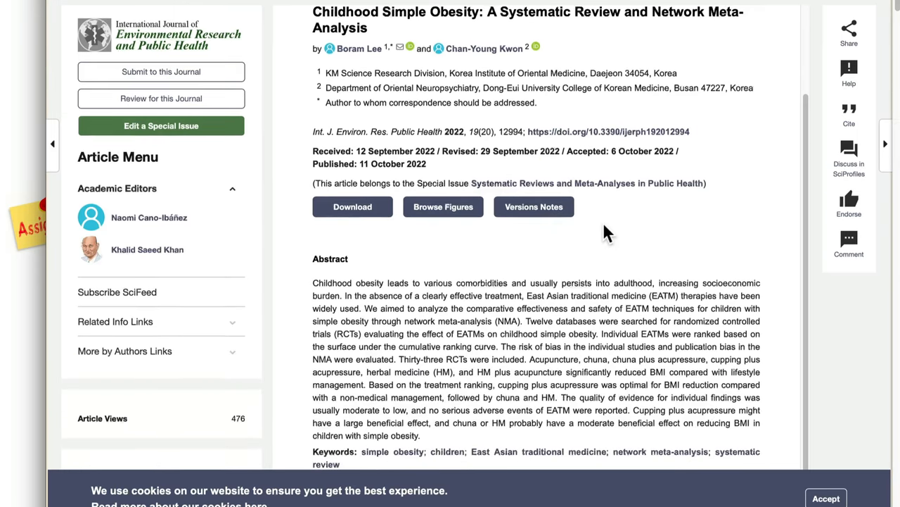
scroll("down", 3)
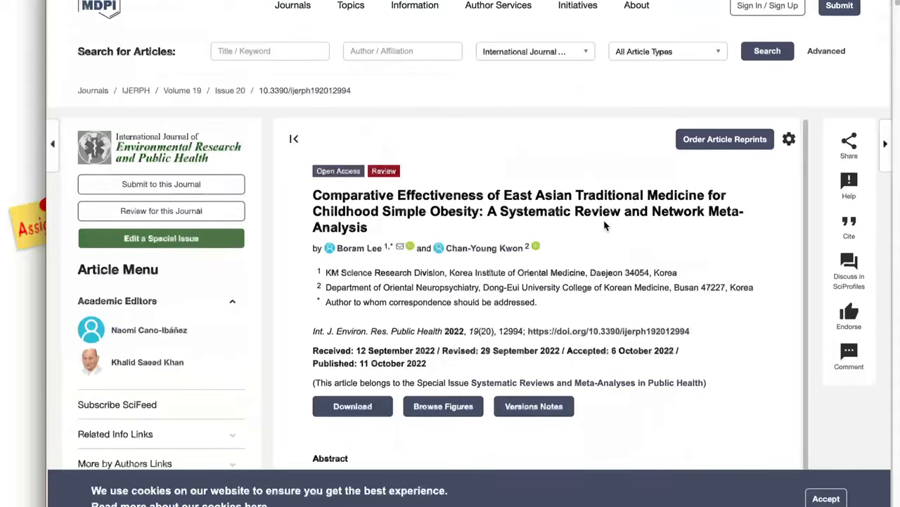
scroll("down", 3)
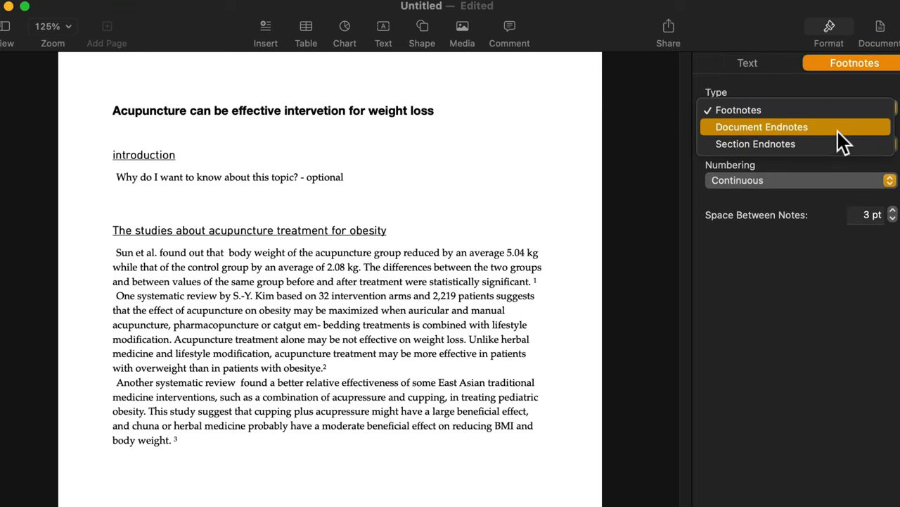
left_click(761, 127)
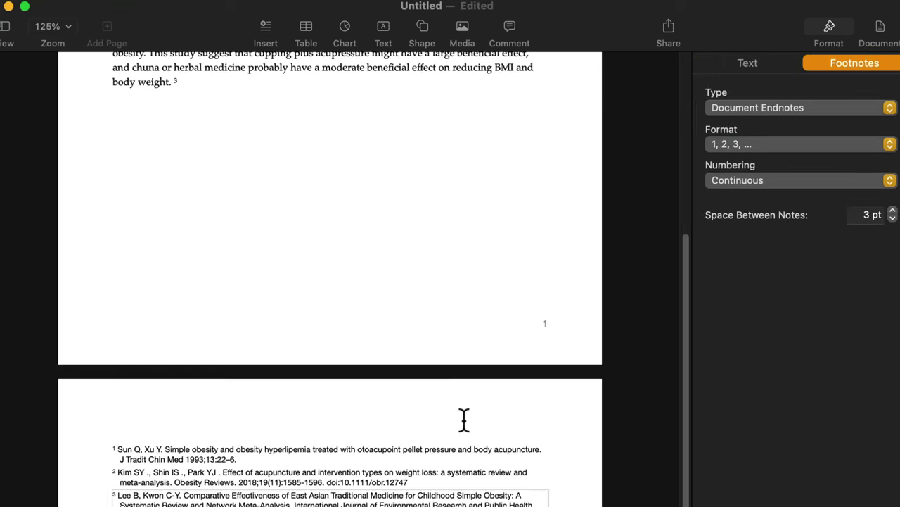
scroll("up", 3)
type("c")
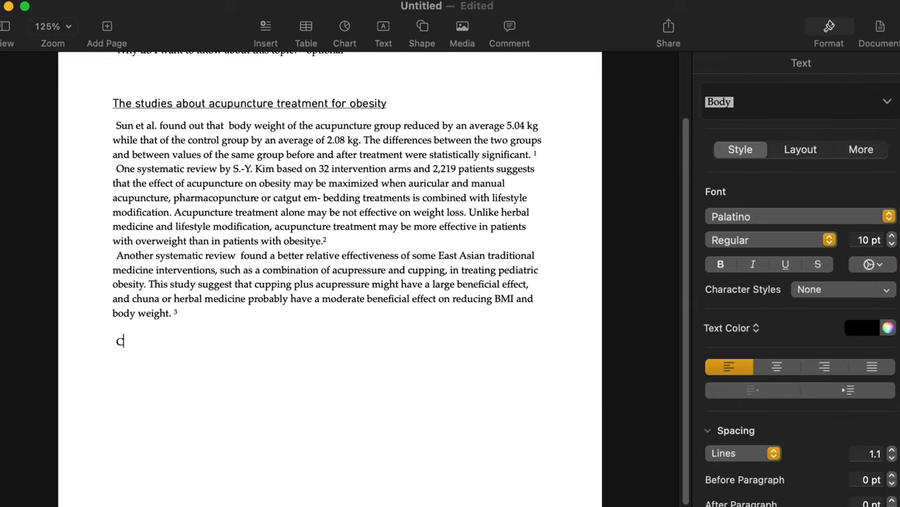
Type a Conclusion line and placeholder lines 'One RCT', 'Another RCT' and 'One case seriese...'.
type("onclusion")
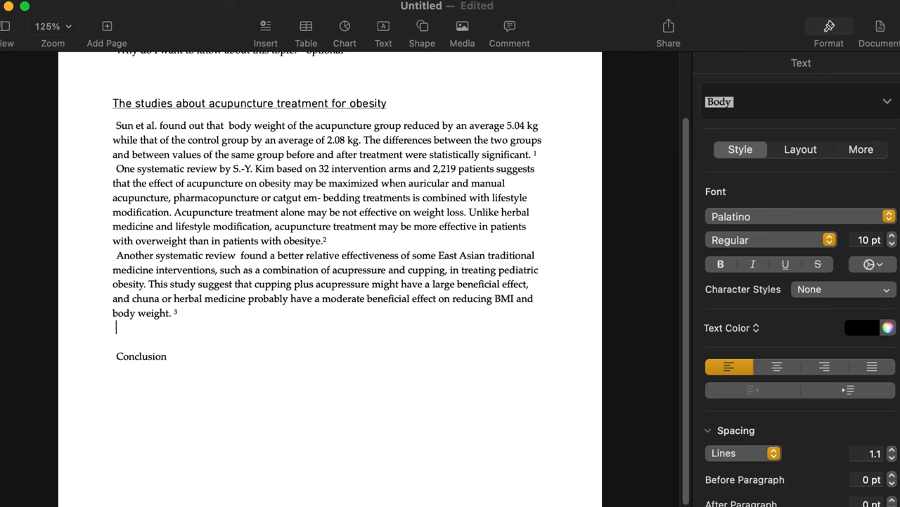
type("aklsjdfljds")
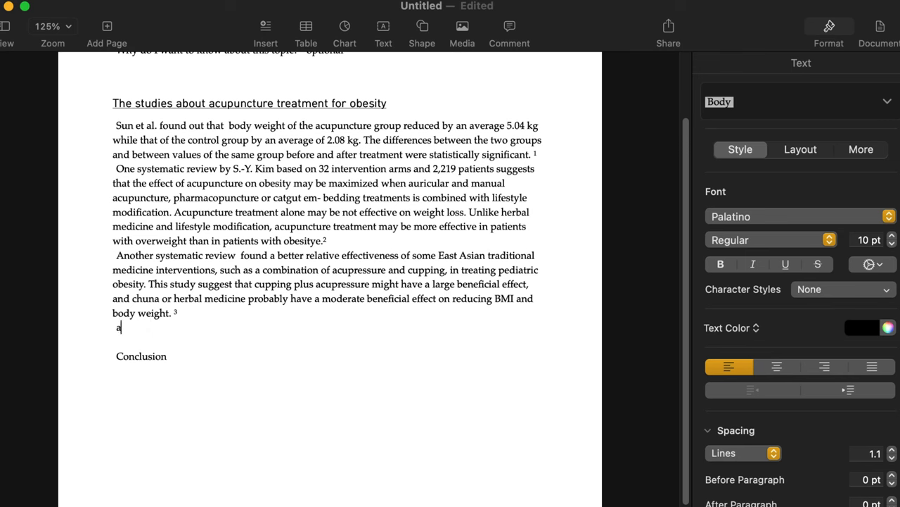
type("o")
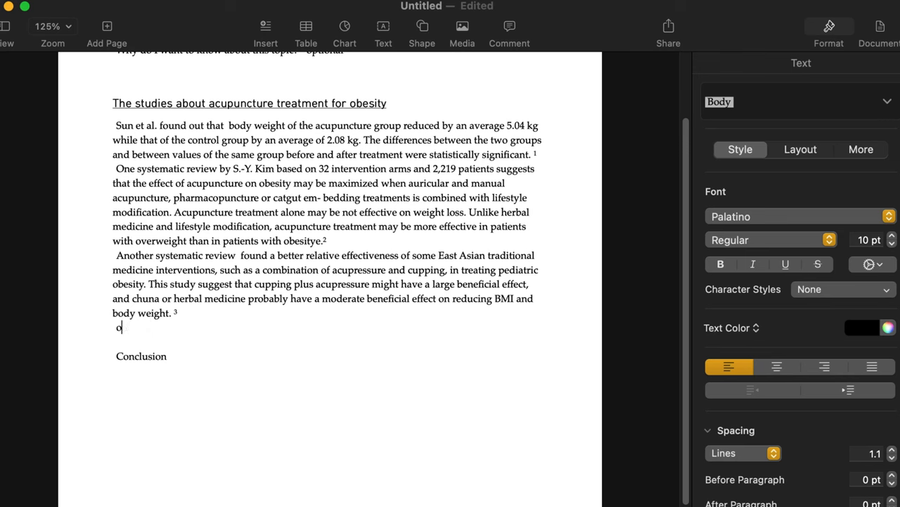
type("ne RCT")
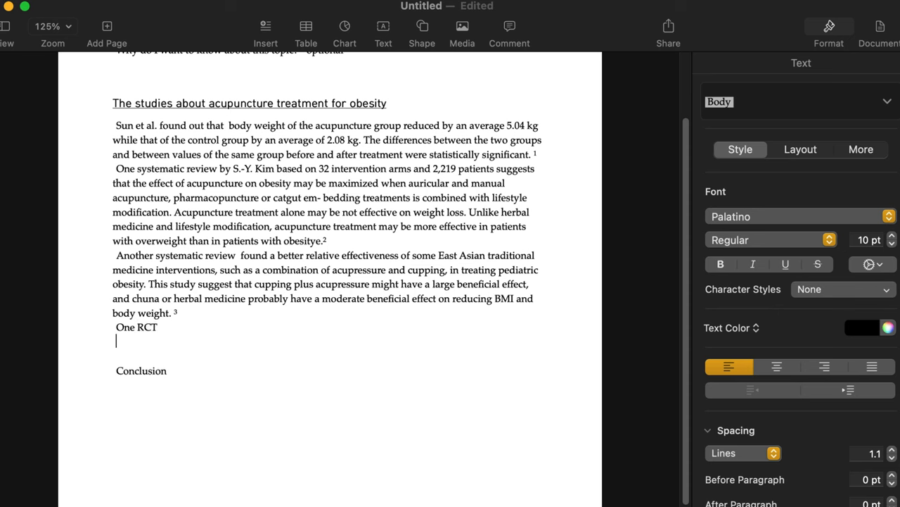
type("Anothe")
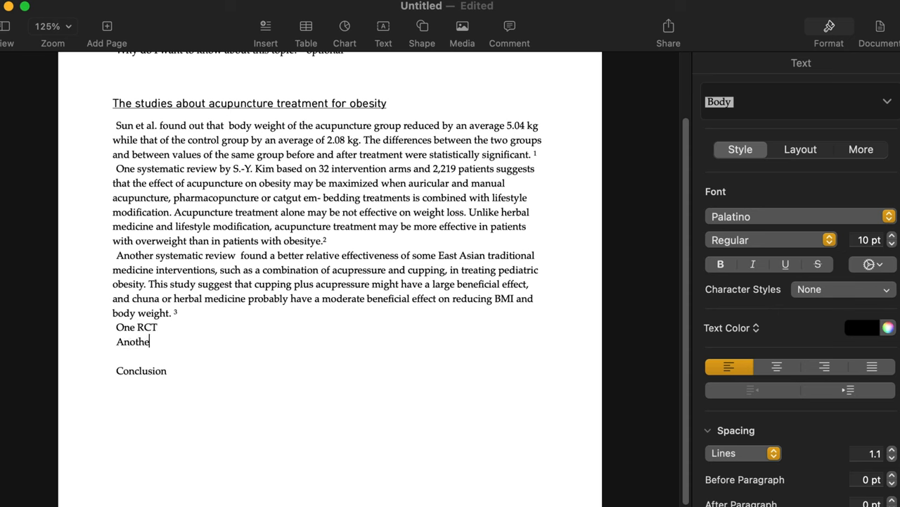
type("r RCT")
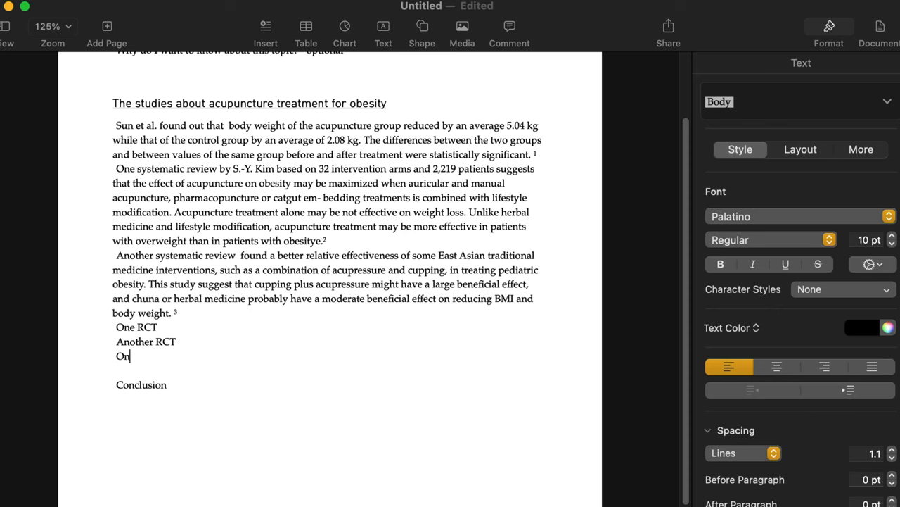
type("e case")
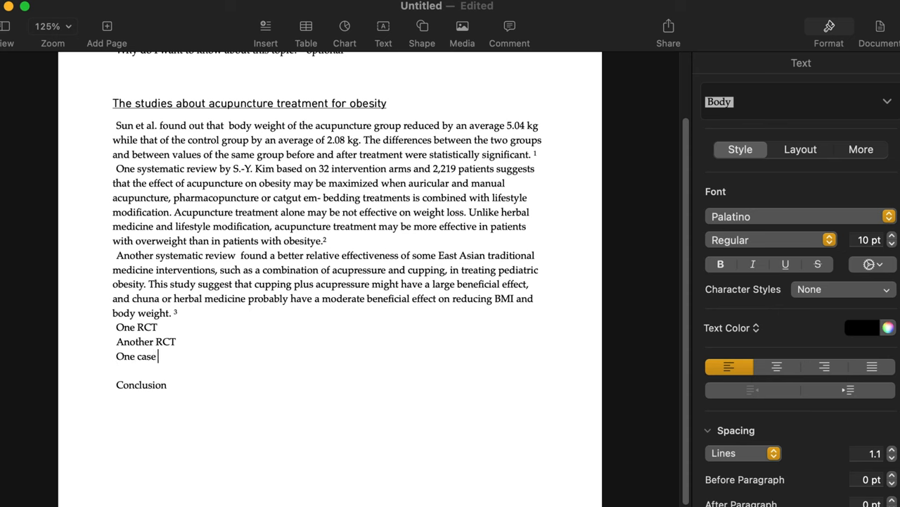
type("seriese...")
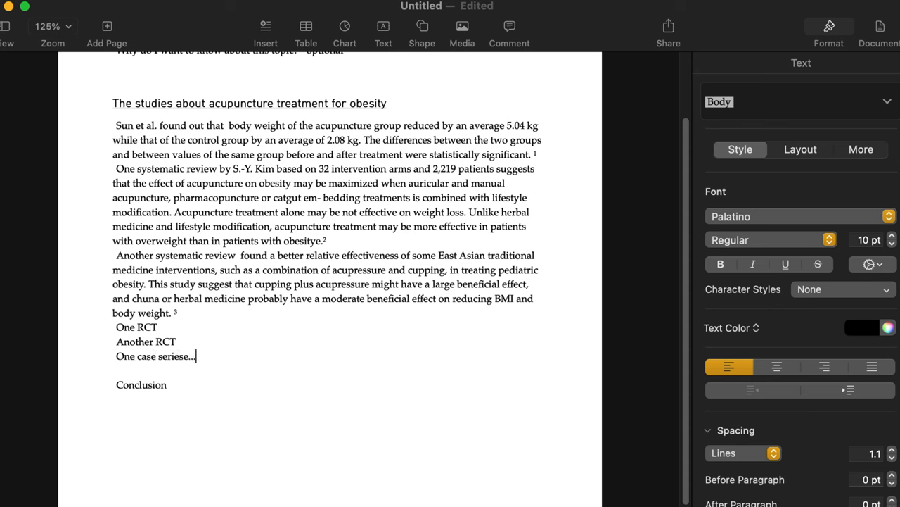
mouse_move(261, 378)
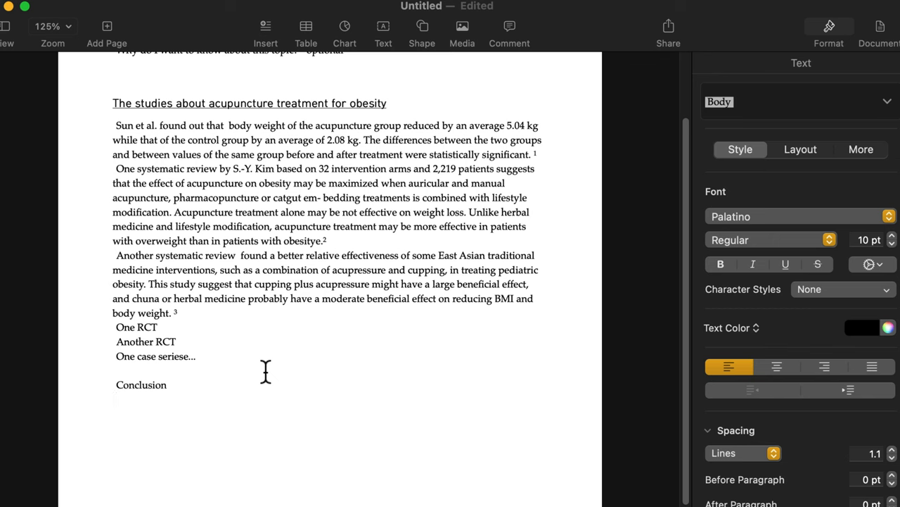
Write that acupuncture is generally effective on obesity when combined with other treatment.
type("I")
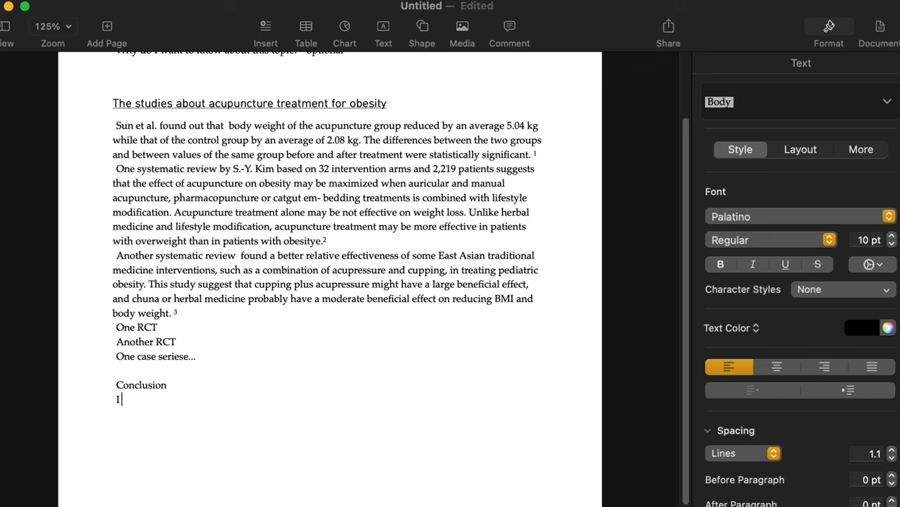
type("found out that acupunc")
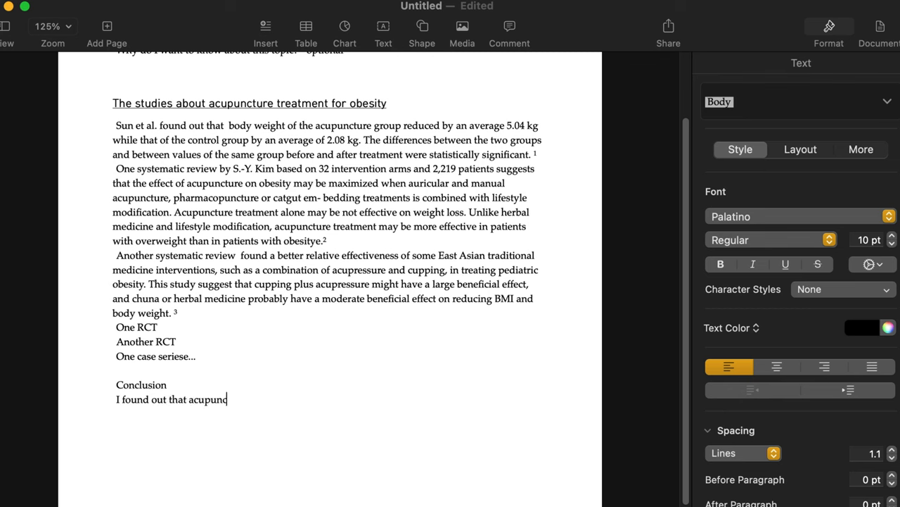
type("ture")
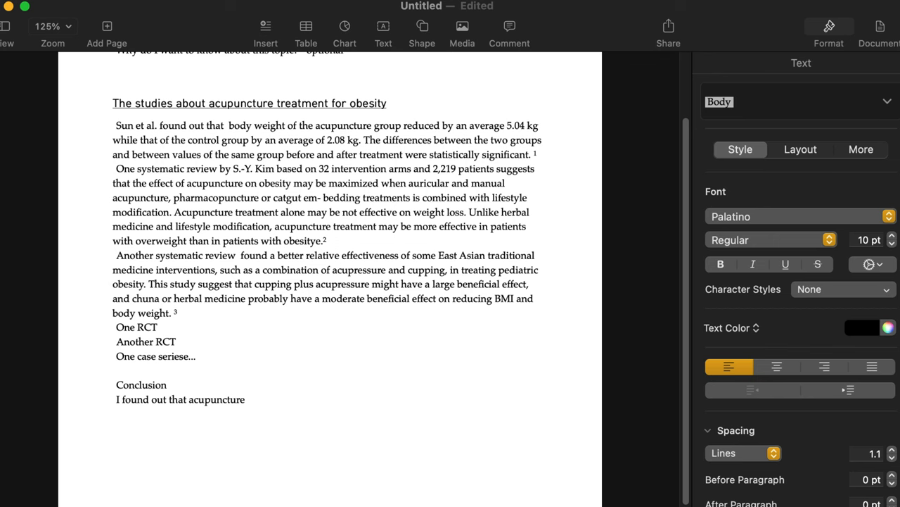
type("generally e")
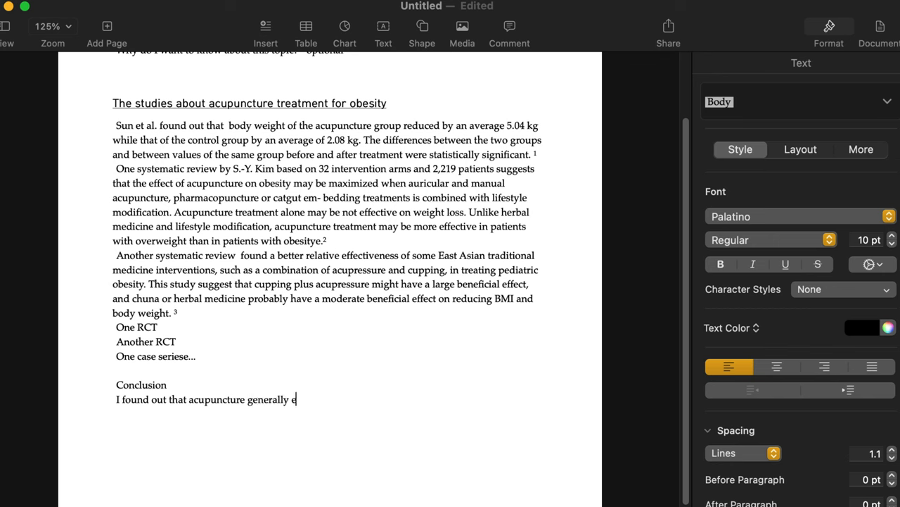
type("ffective on")
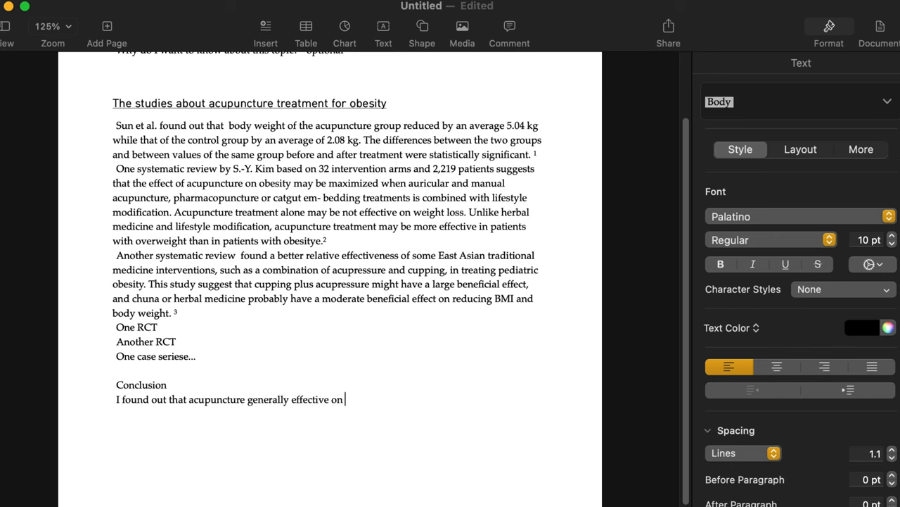
type("obesity")
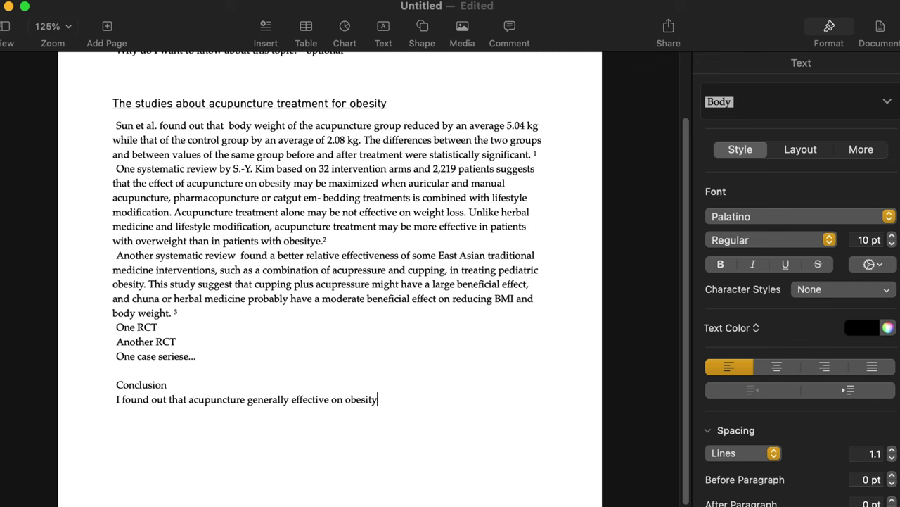
type("when it")
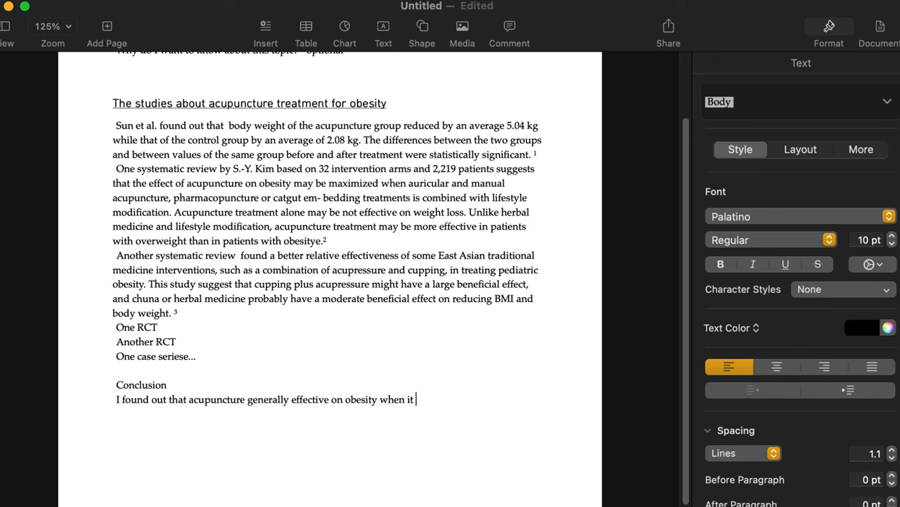
type("combined with")
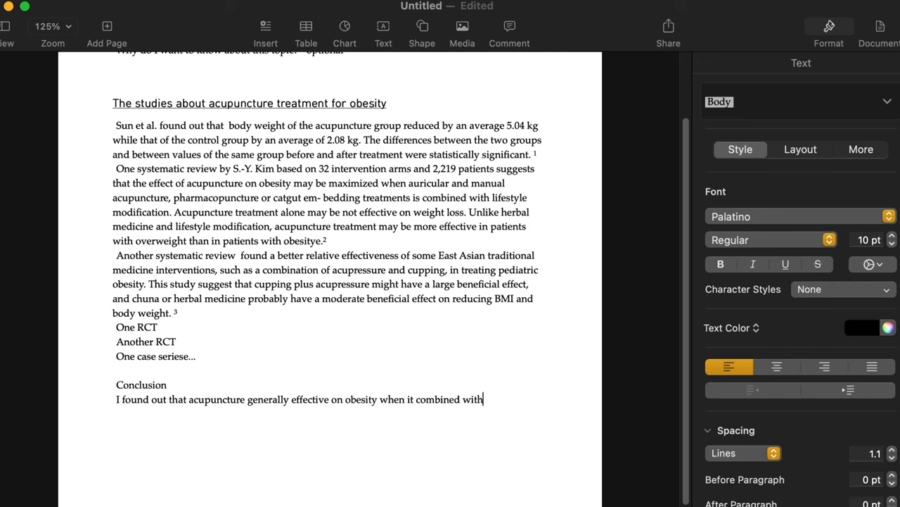
type("other")
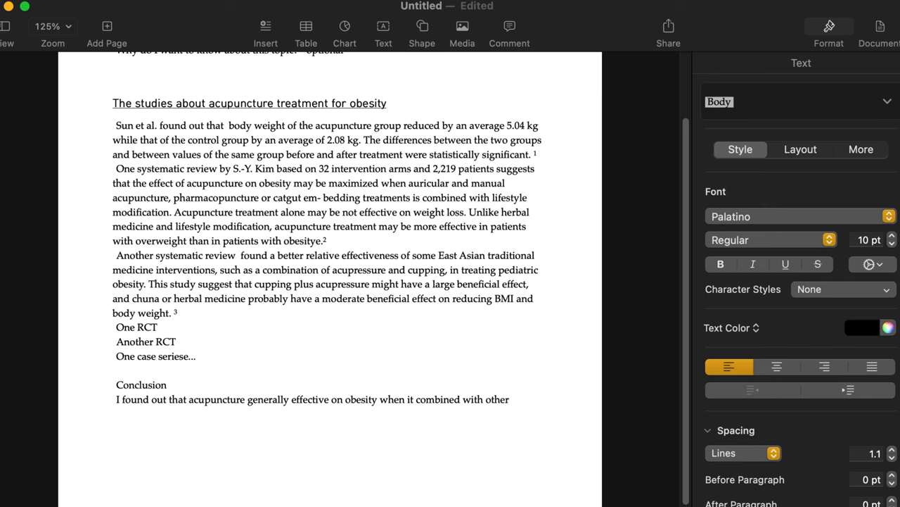
type("treat")
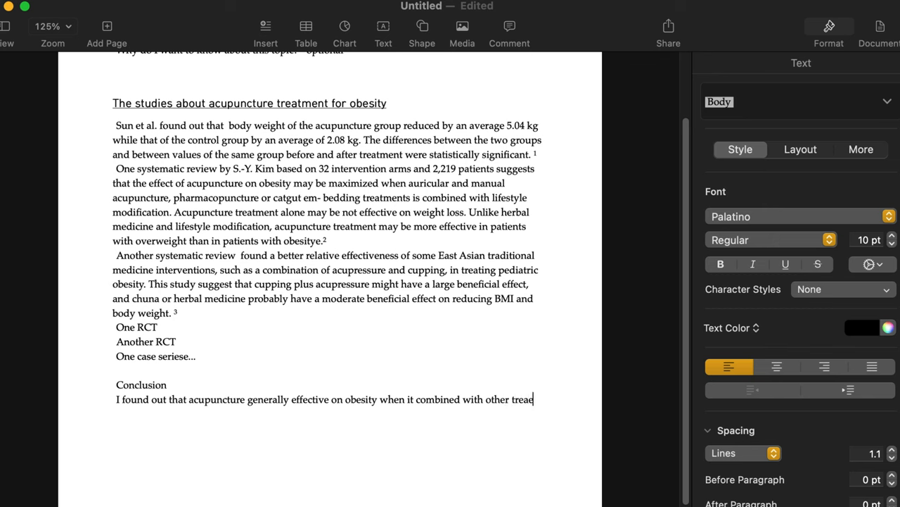
type("tment.")
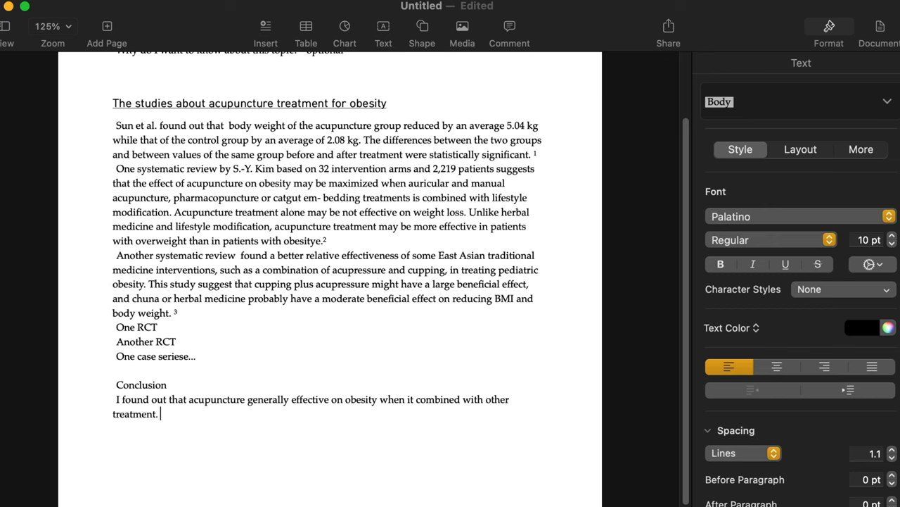
Add that various RCTs didn't clearly show group differences, so causation wasn't clear-cut.
type("in variouse studies")
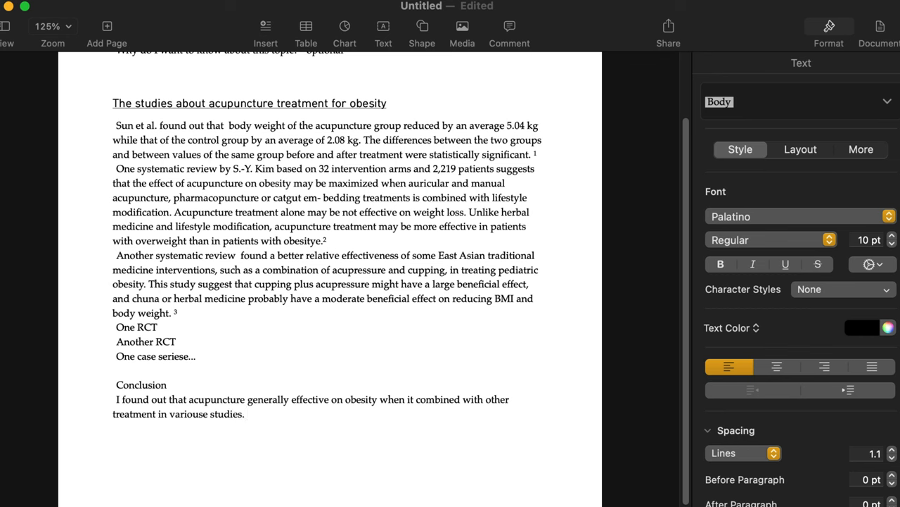
type("RCT")
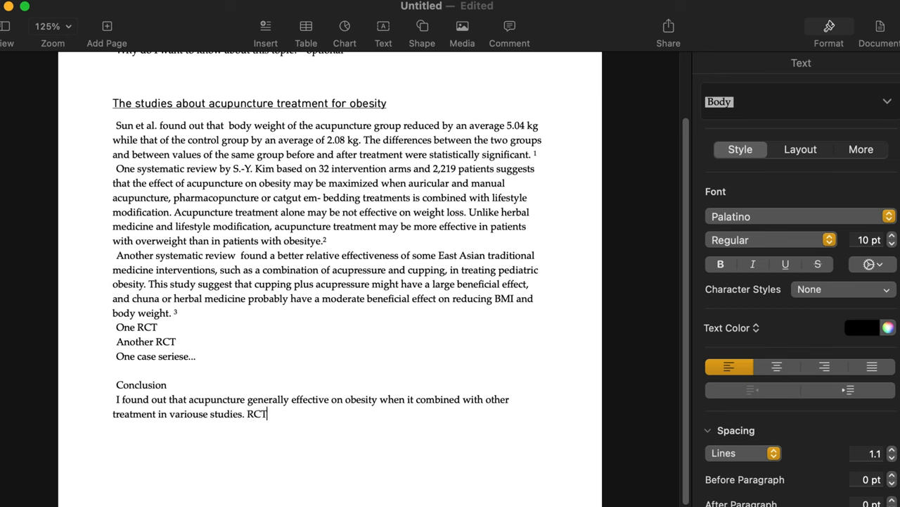
type("s")
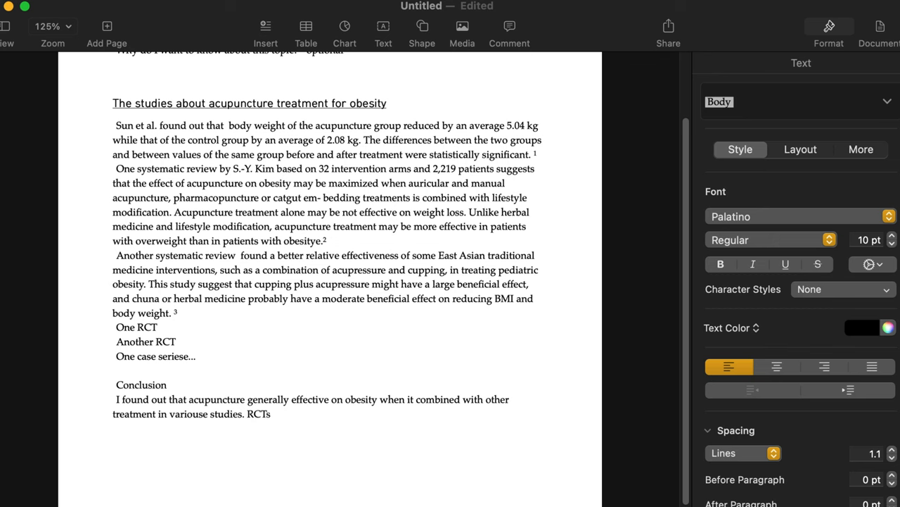
type("were")
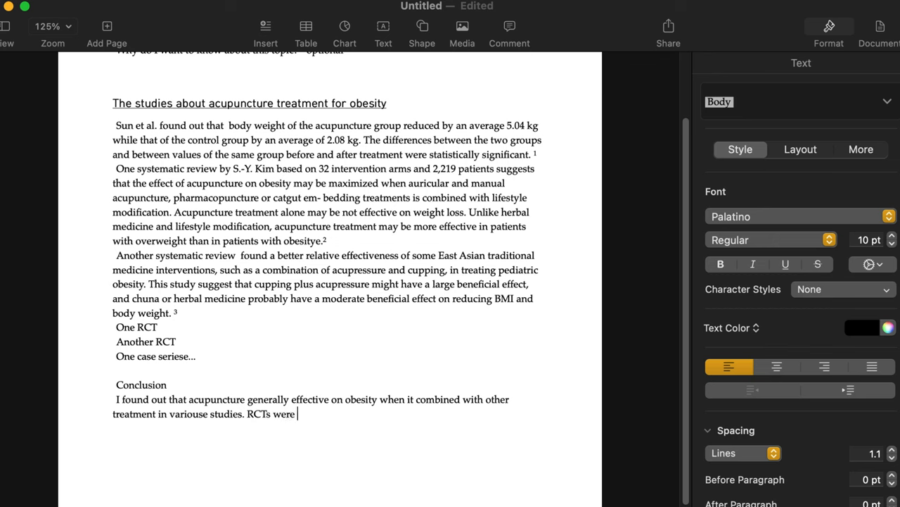
type("not clearly")
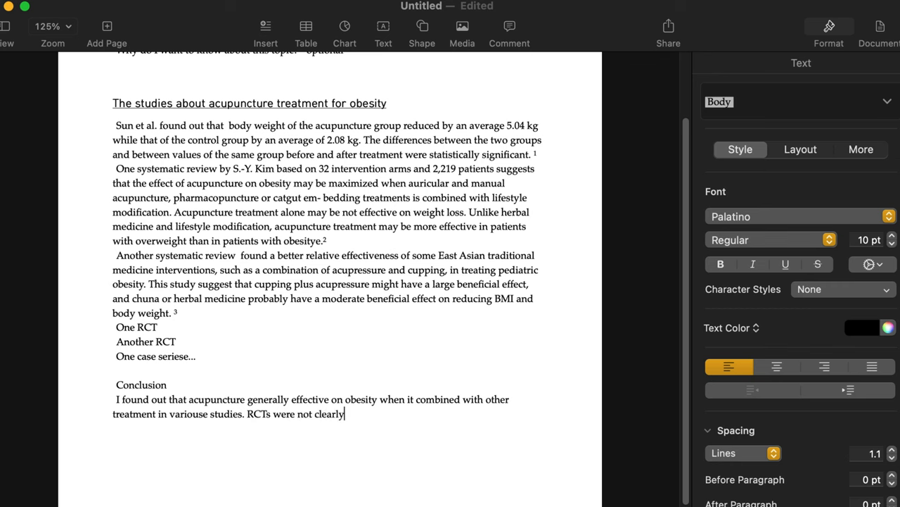
type("sh")
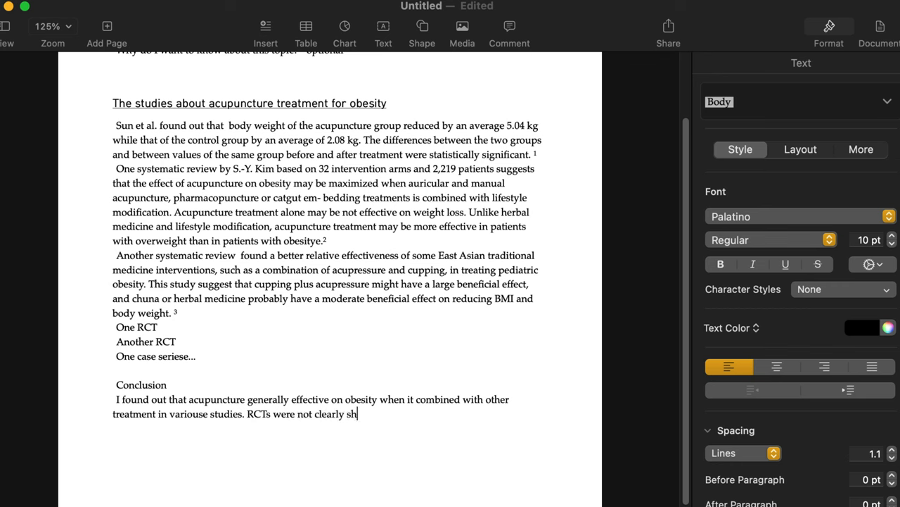
type("ow the different between the")
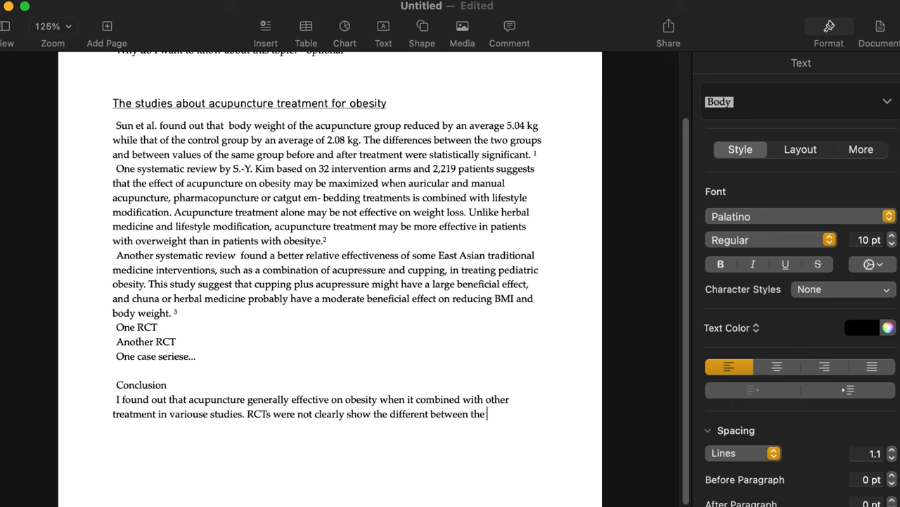
key("backspace")
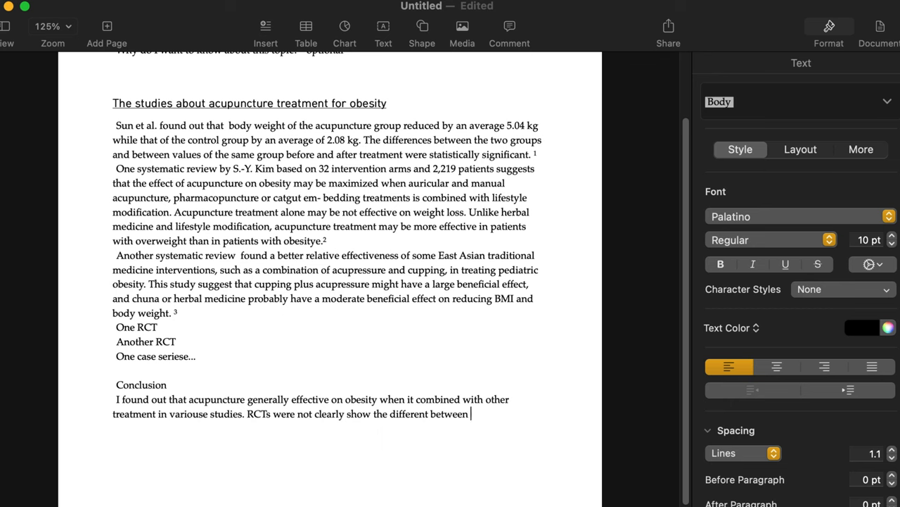
type("the grou")
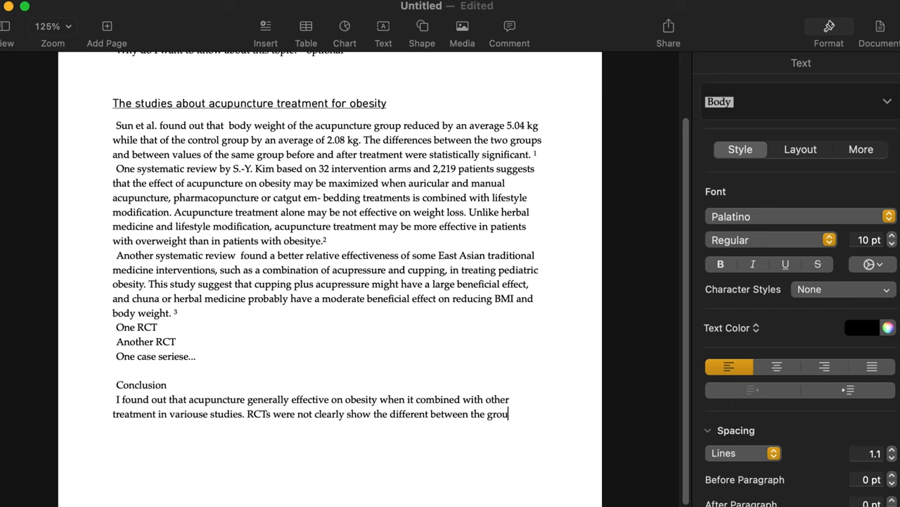
type("ps,")
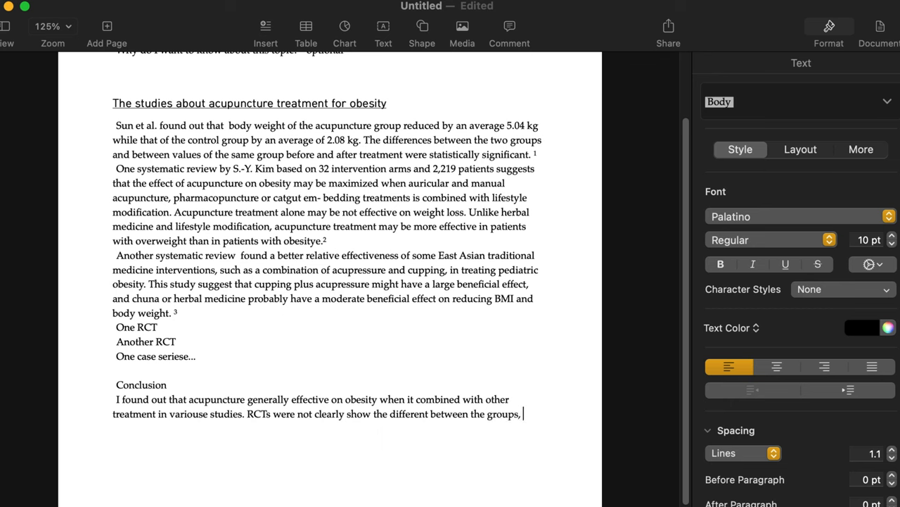
type("so there")
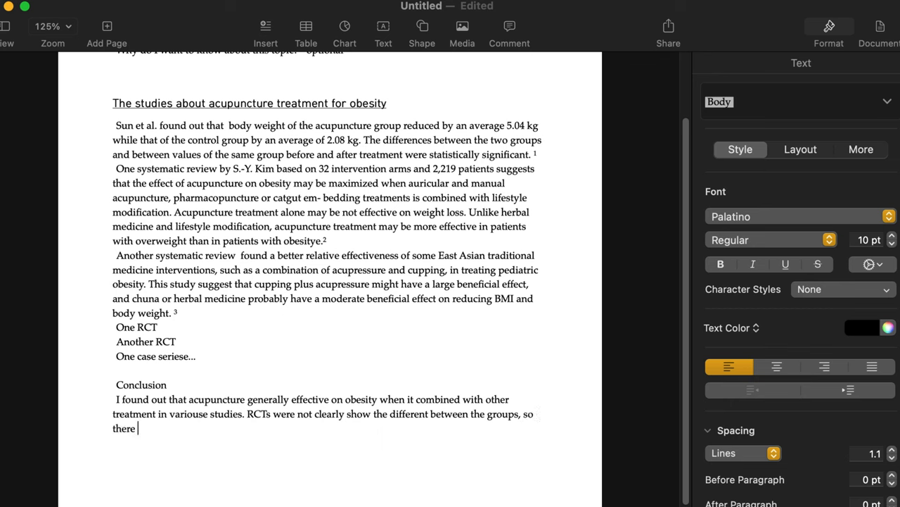
type("were n")
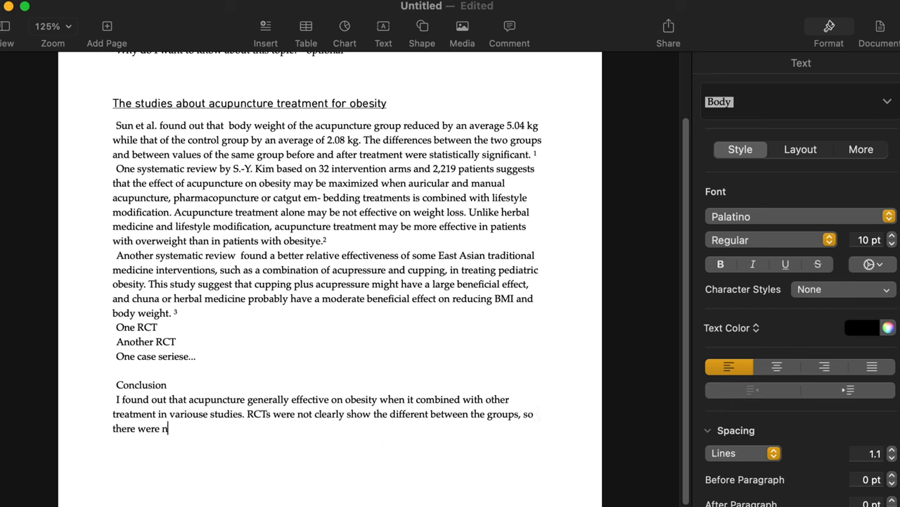
type("ot clear")
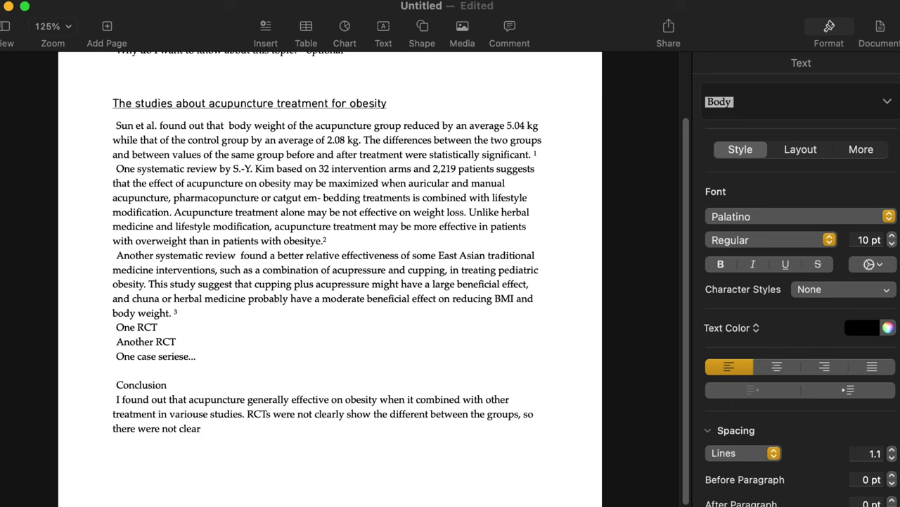
type("cut")
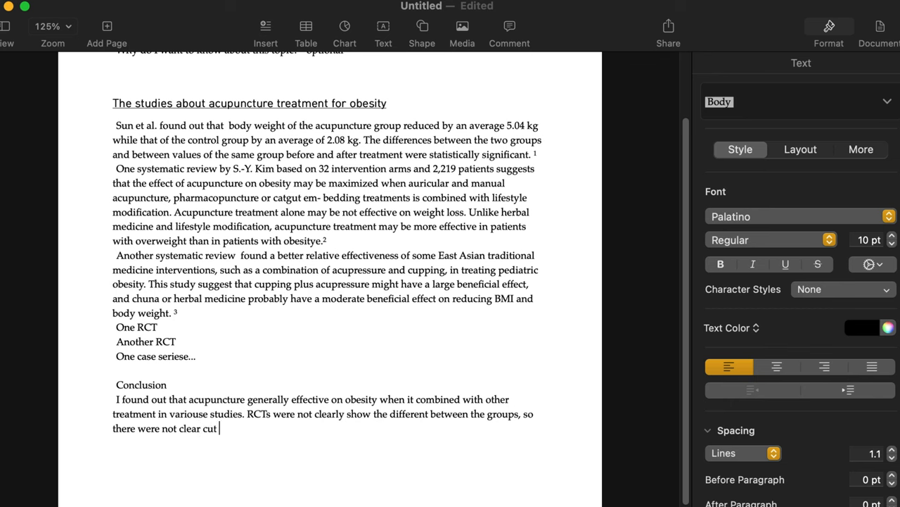
type("causat")
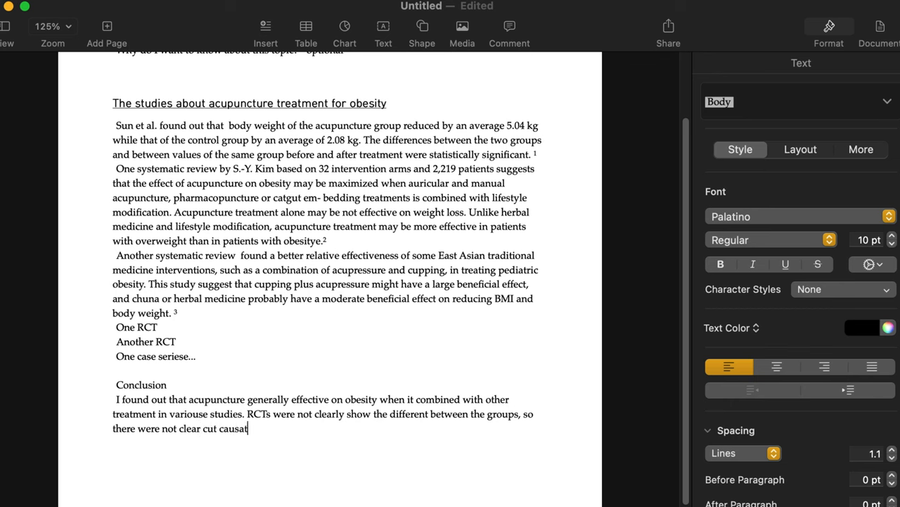
type("ion.")
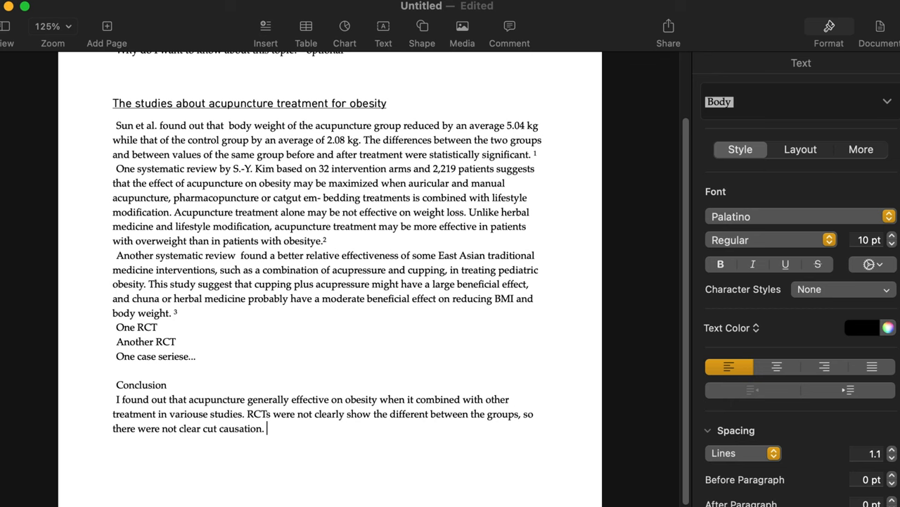
Begin an 'Also, many studies show that' sentence, then delete the unfinished phrase.
type("A")
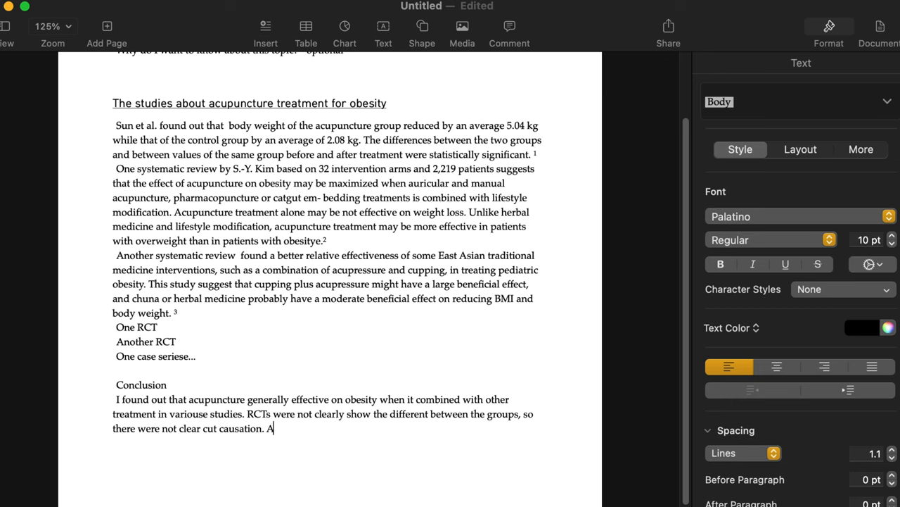
type("lso, many s")
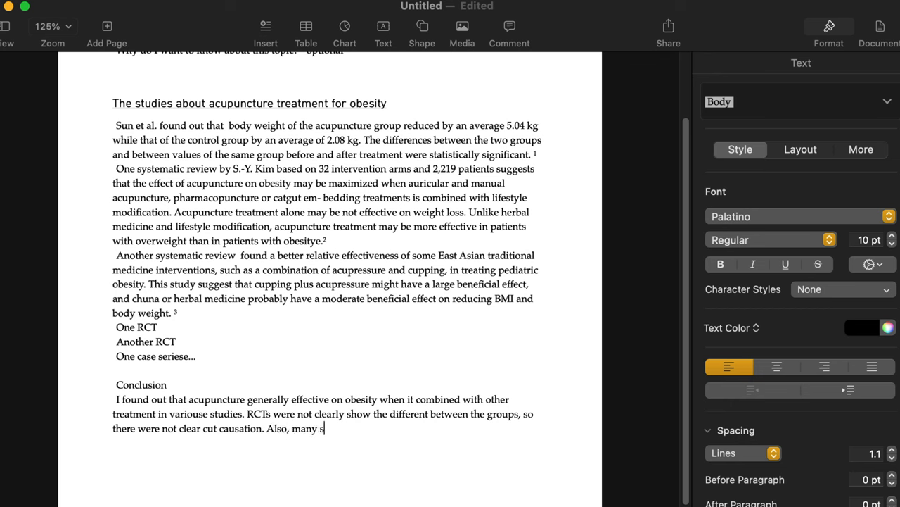
type("tudy")
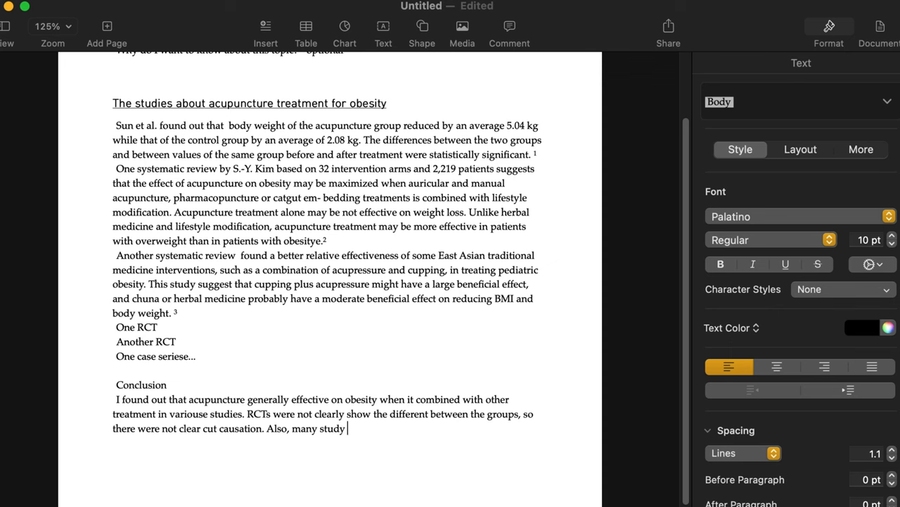
type("found out th")
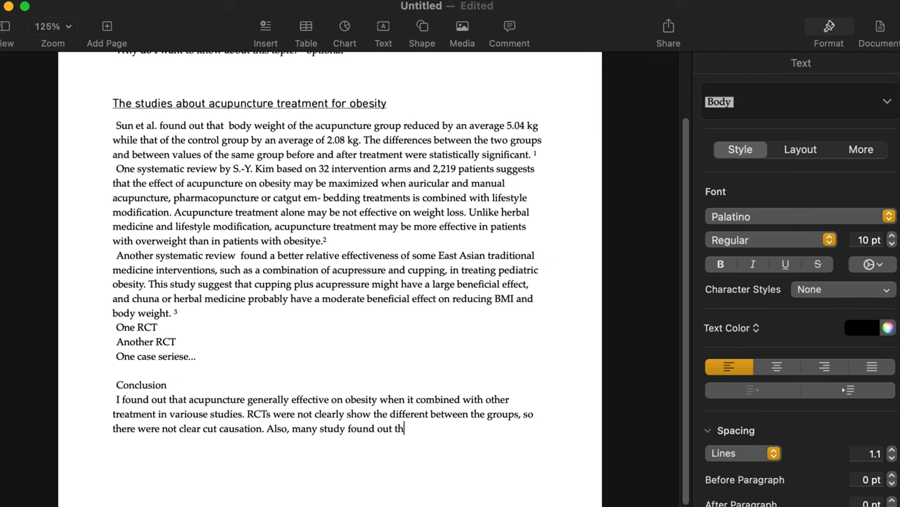
type("at")
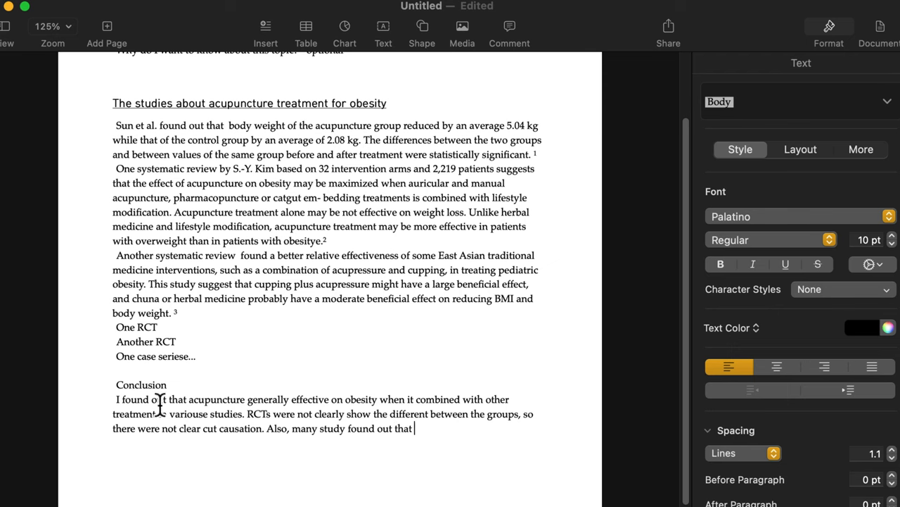
key("Backspace")
type("s")
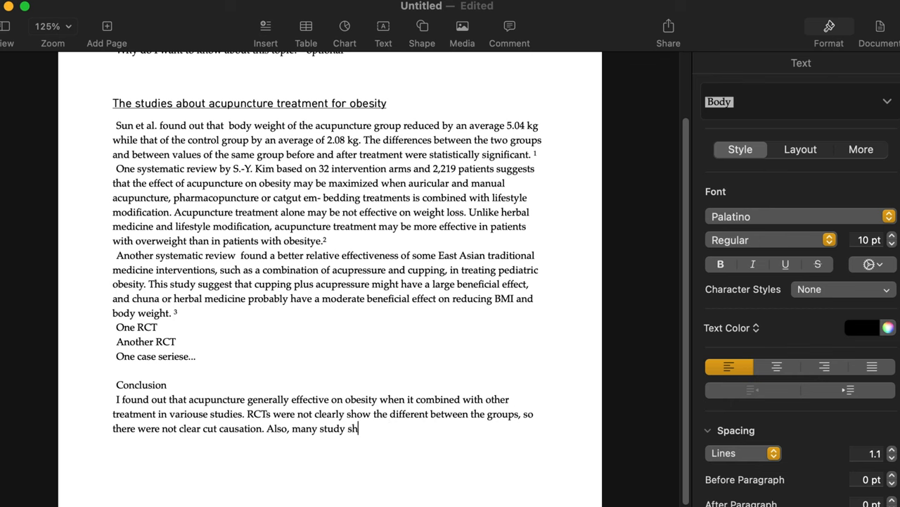
type("ow that")
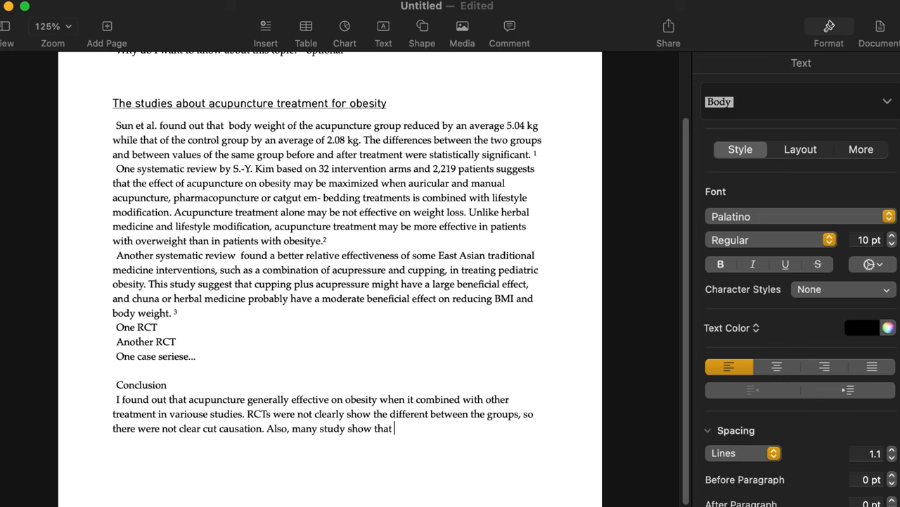
type("co")
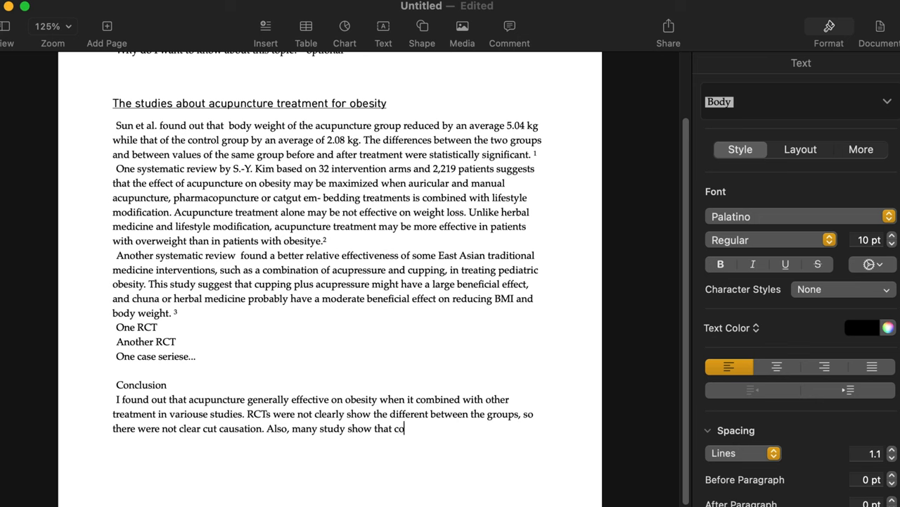
type("mprehensive")
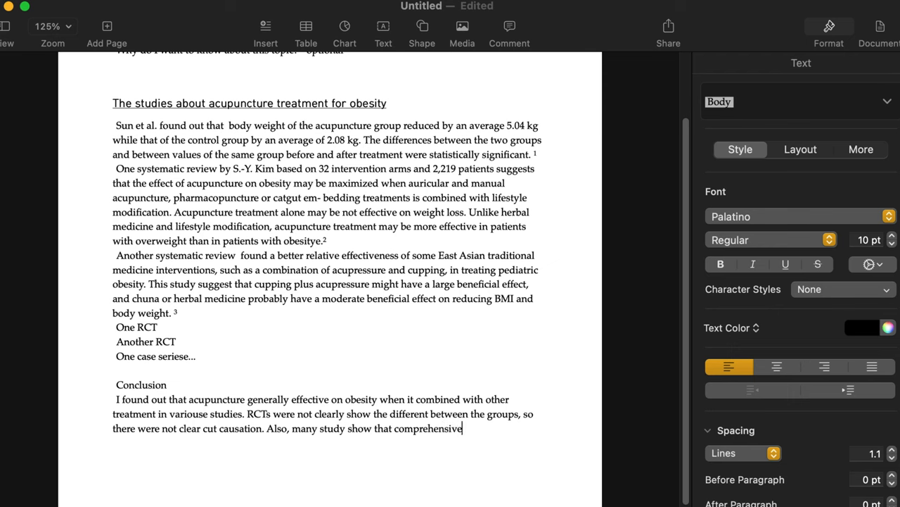
type("appo")
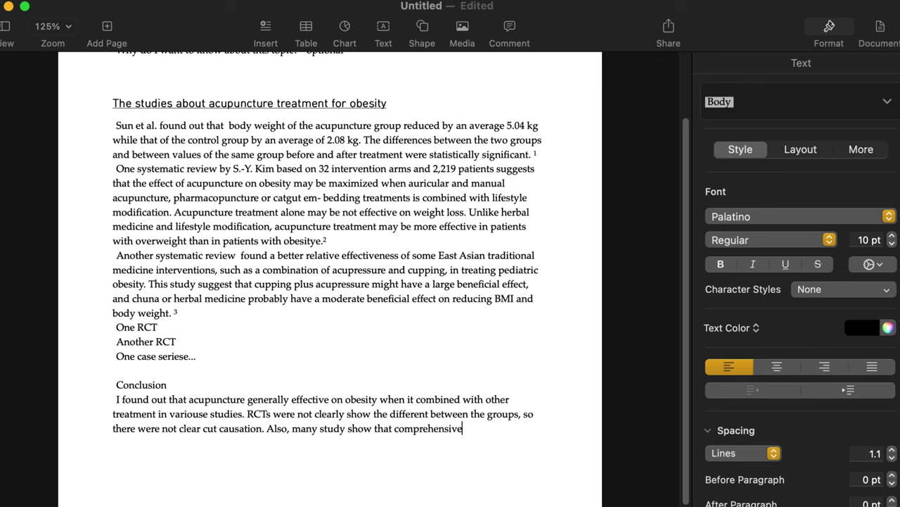
type("acupu")
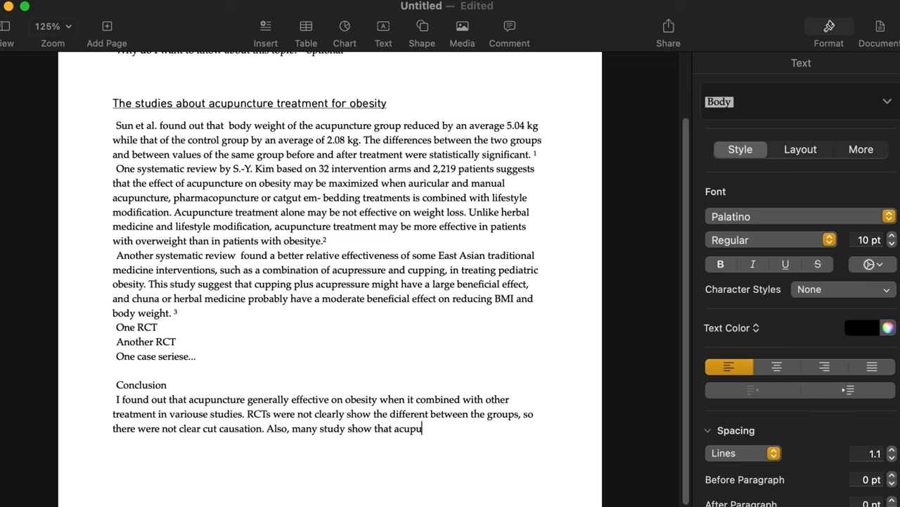
key("backspace")
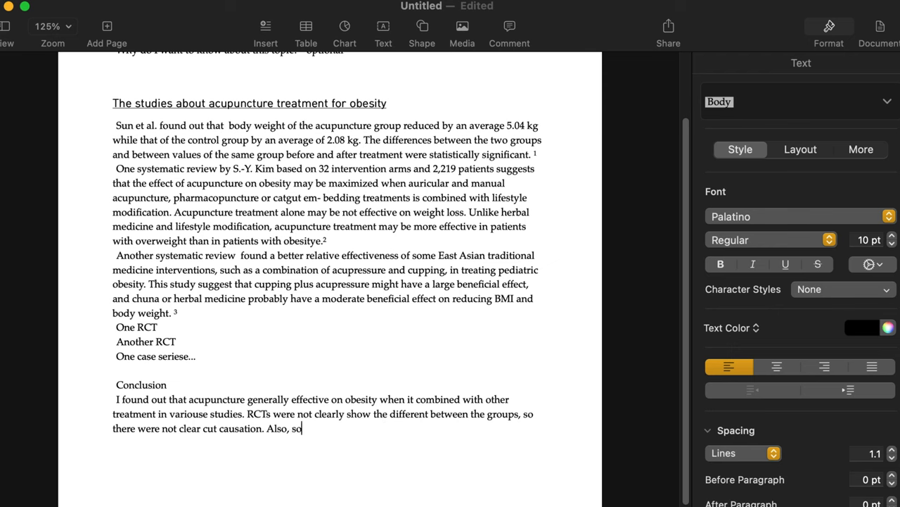
Add that electro acupuncture was more effective than regular acupuncture in controlling appetite.
type("me study sho")
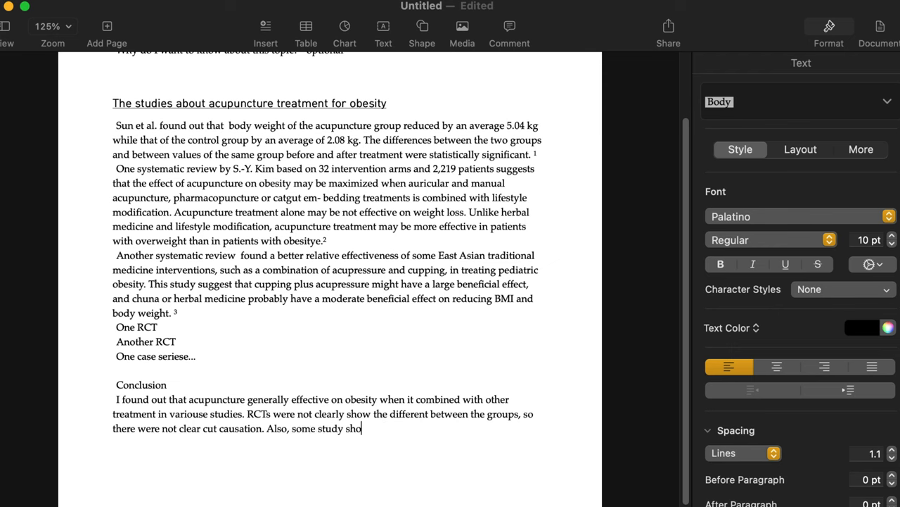
type("we")
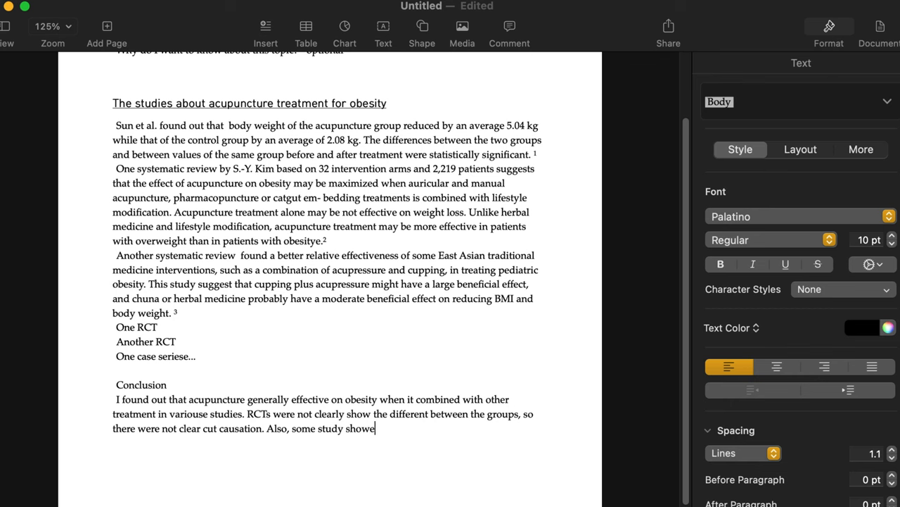
type("s that")
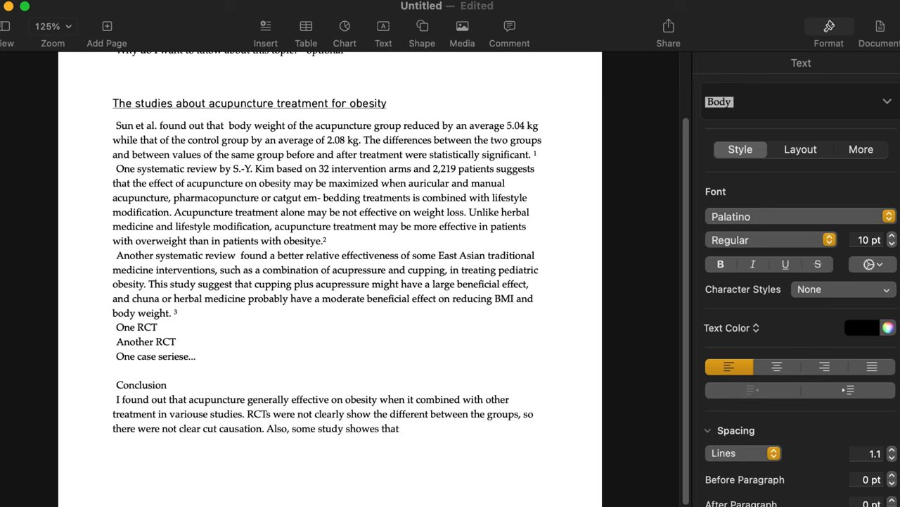
type("elect")
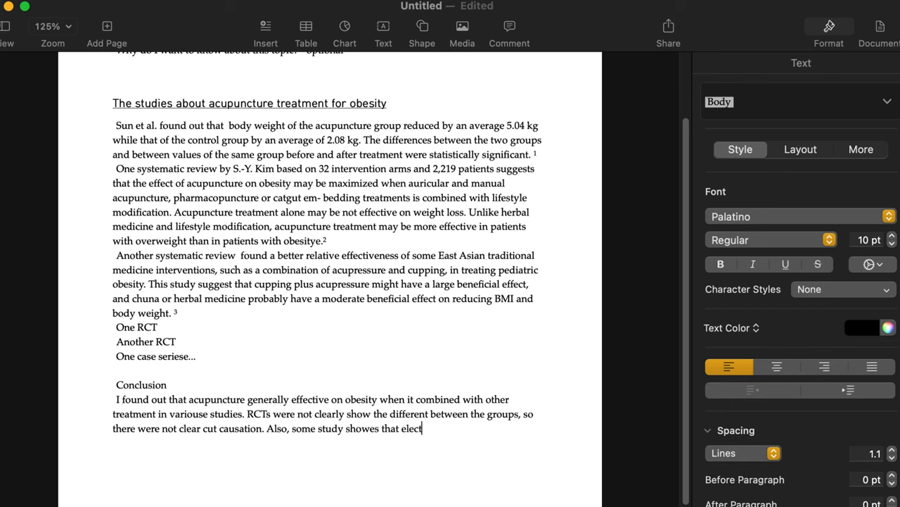
type("ro")
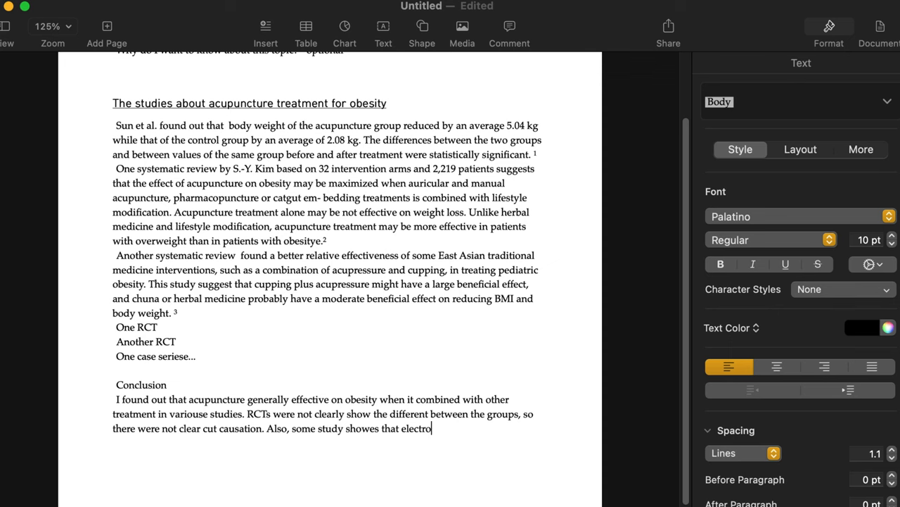
type("acupuncture")
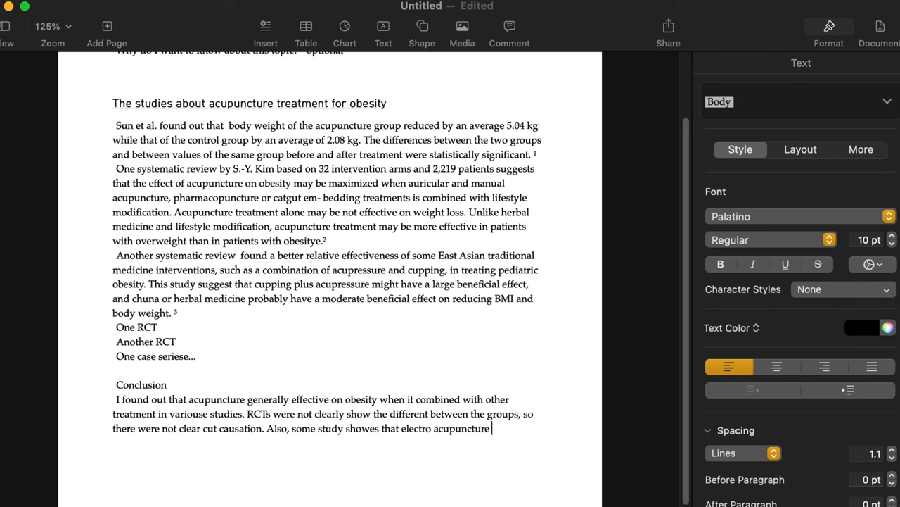
type("was more e")
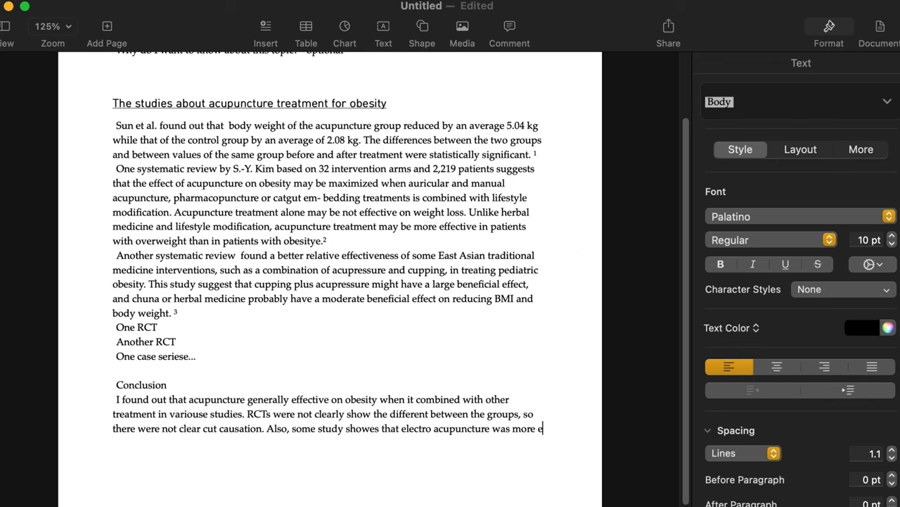
type("ffective")
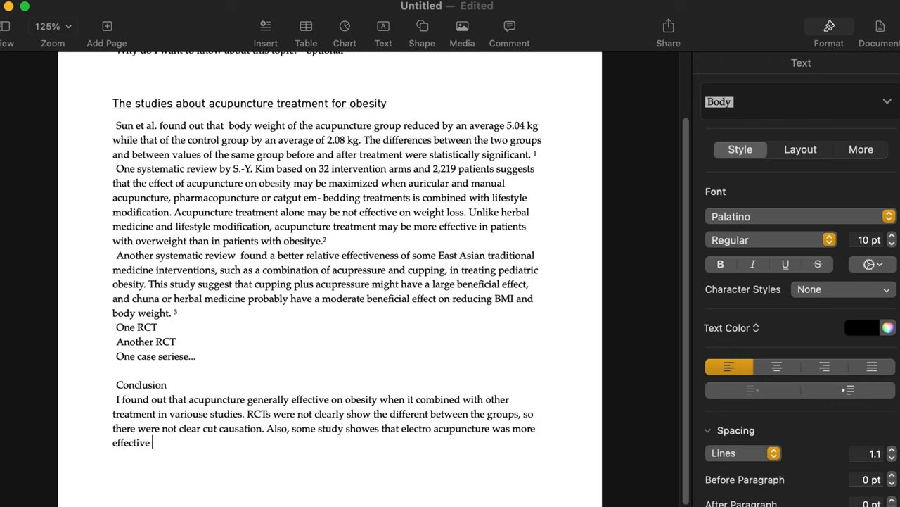
type("than")
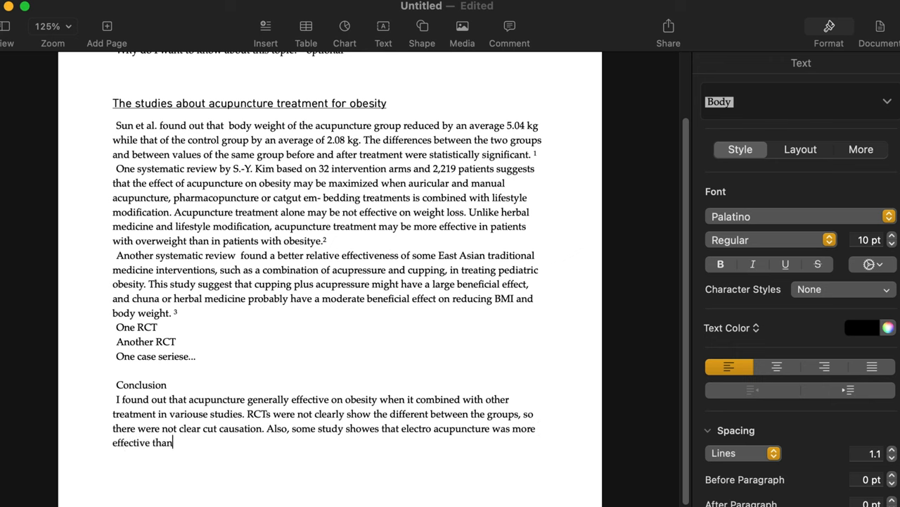
type("regular acupuncture")
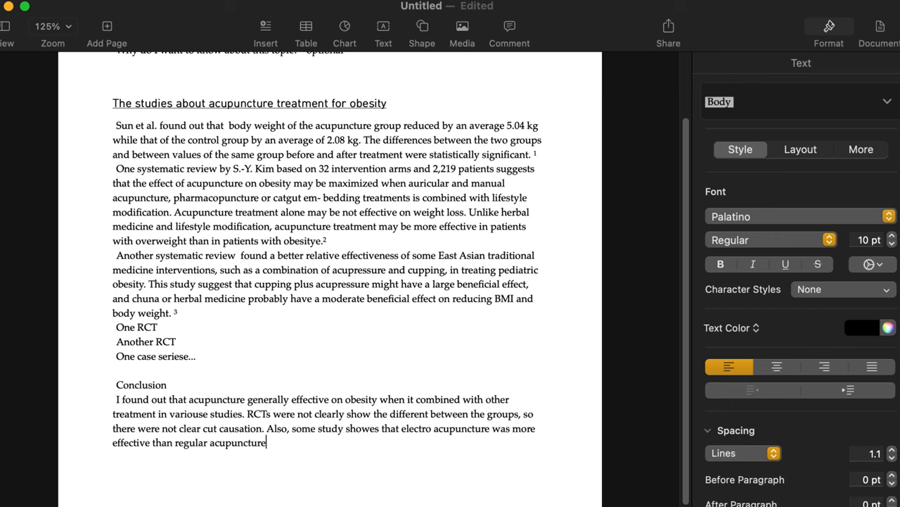
type(".")
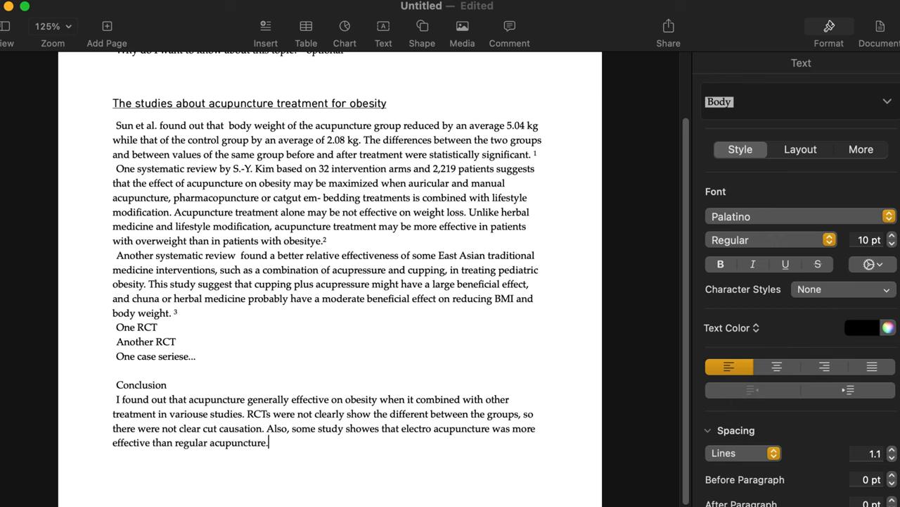
type("in")
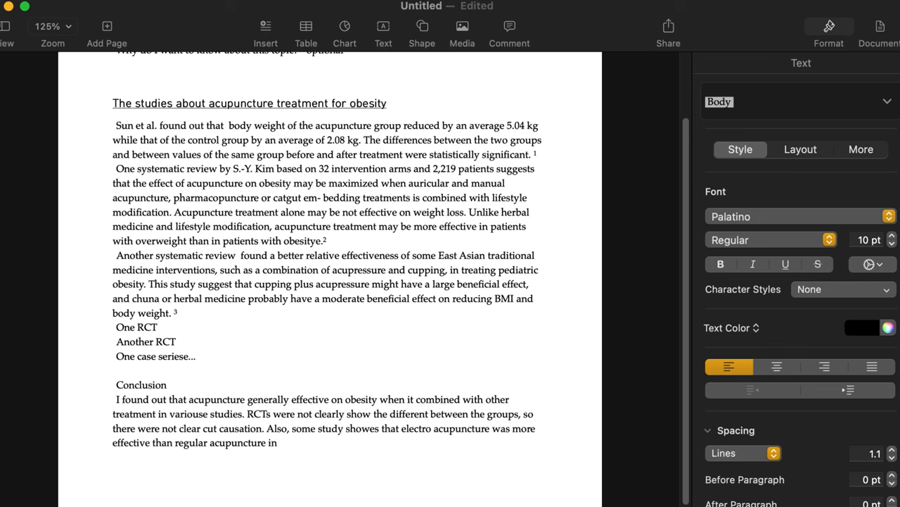
type("ctr")
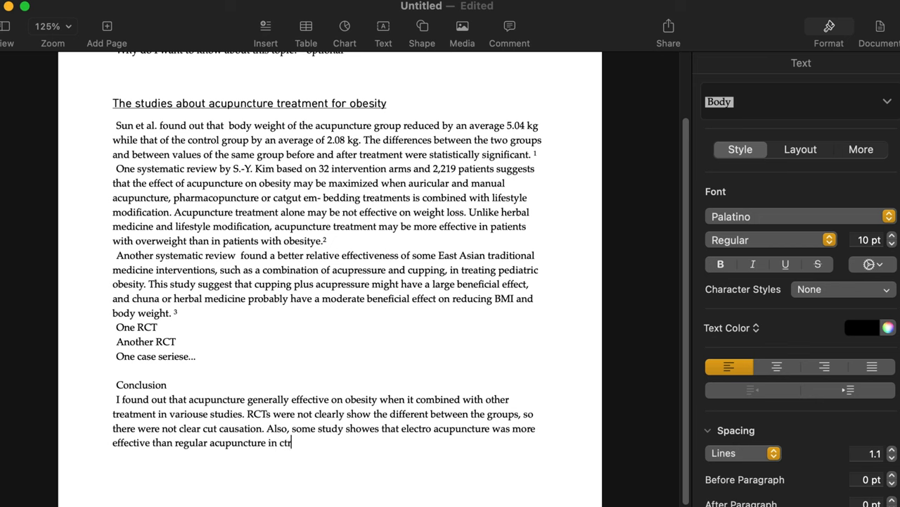
type("ontro")
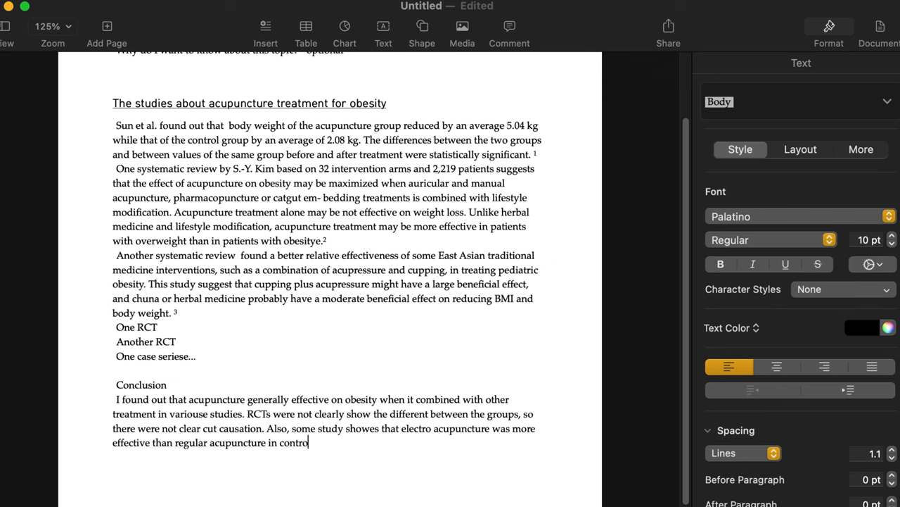
type("lling appet")
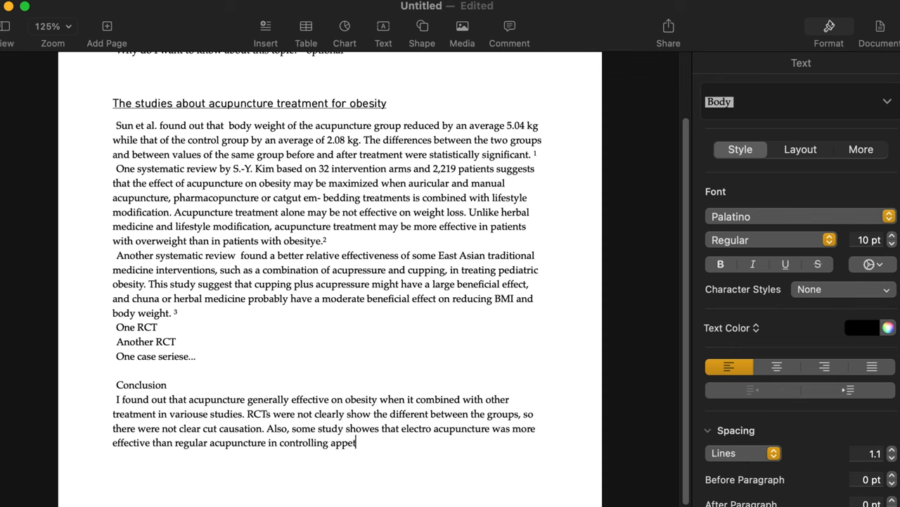
type("ite.")
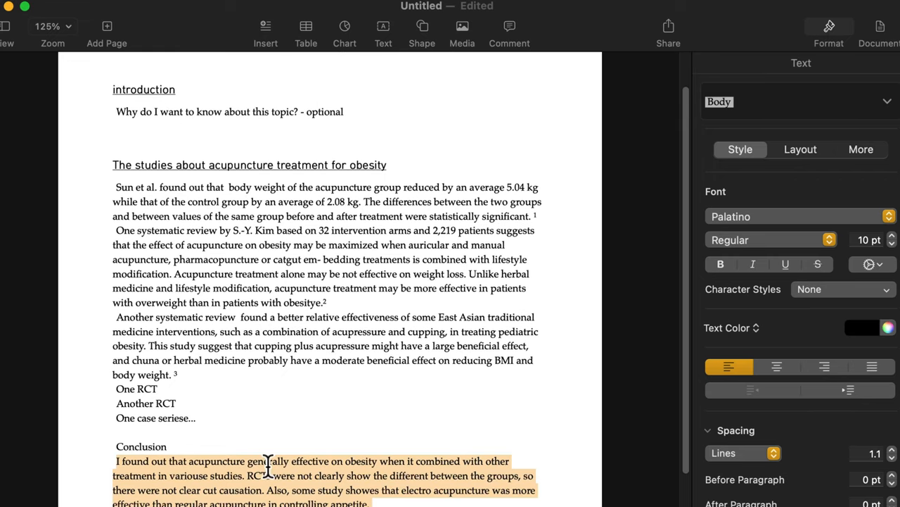
scroll("down", 3)
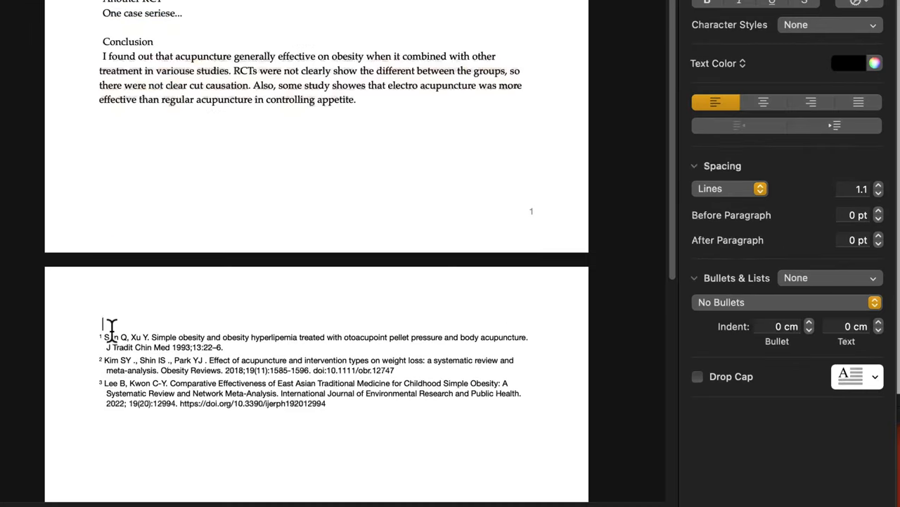
Add a 'Rerences' heading above the endnotes and style Conclusion as a section heading.
type("Reren")
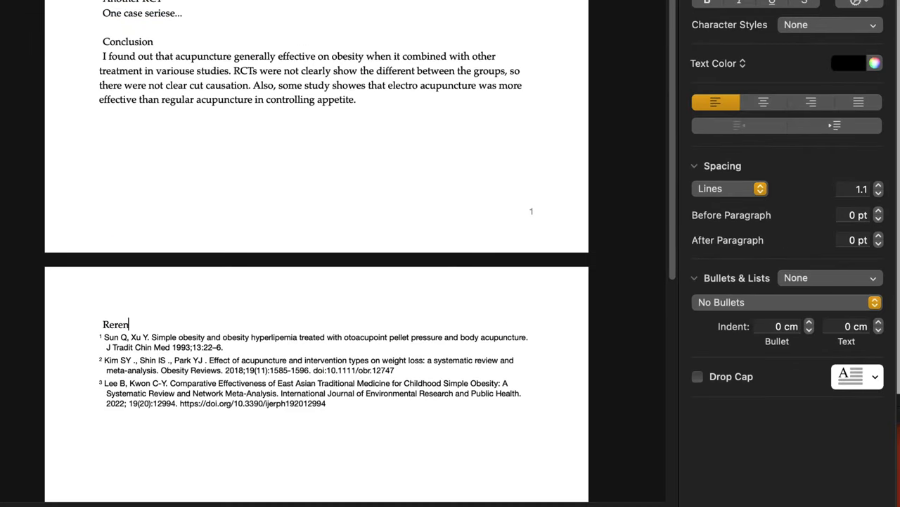
type("d")
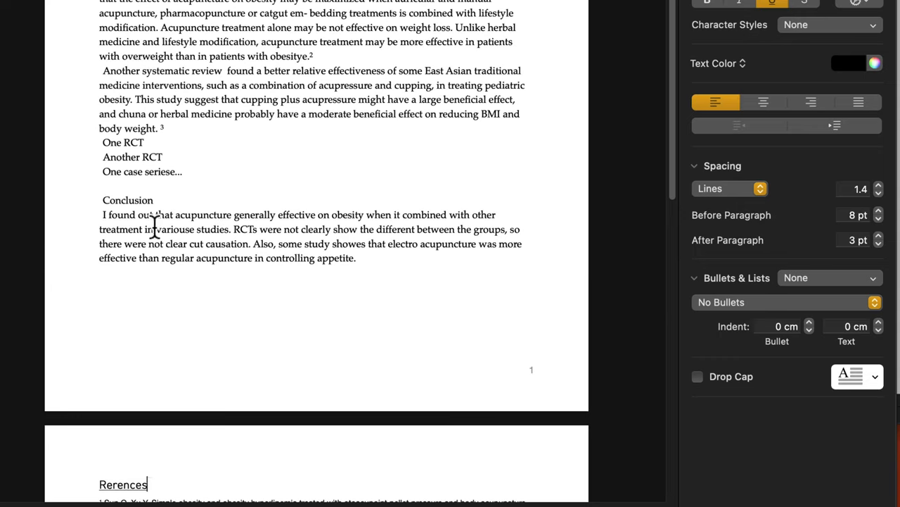
left_click(774, 4)
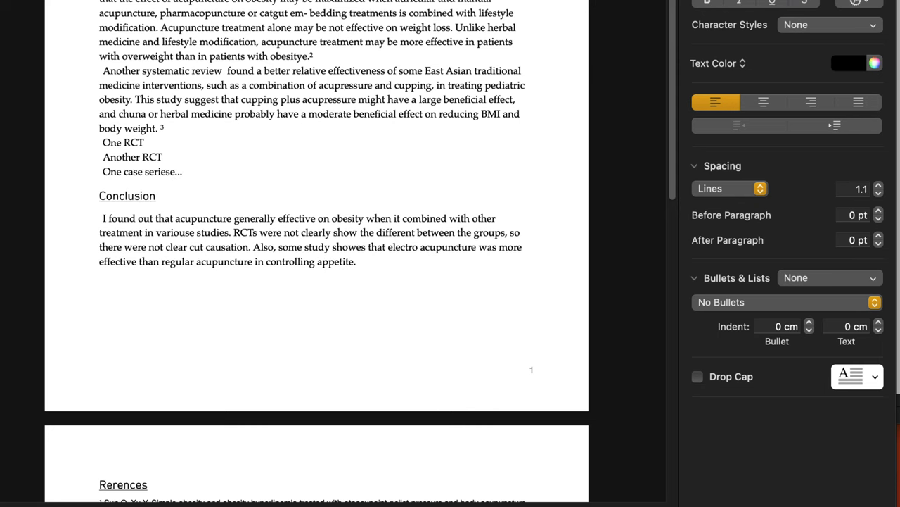
scroll("up", 3)
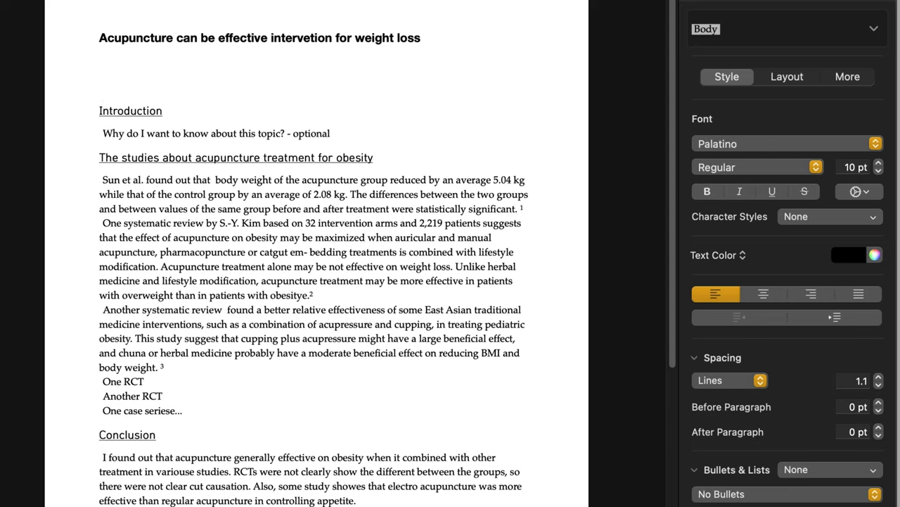
Type the author line 'Hyungsuk Choi,' beneath the document title.
type("H")
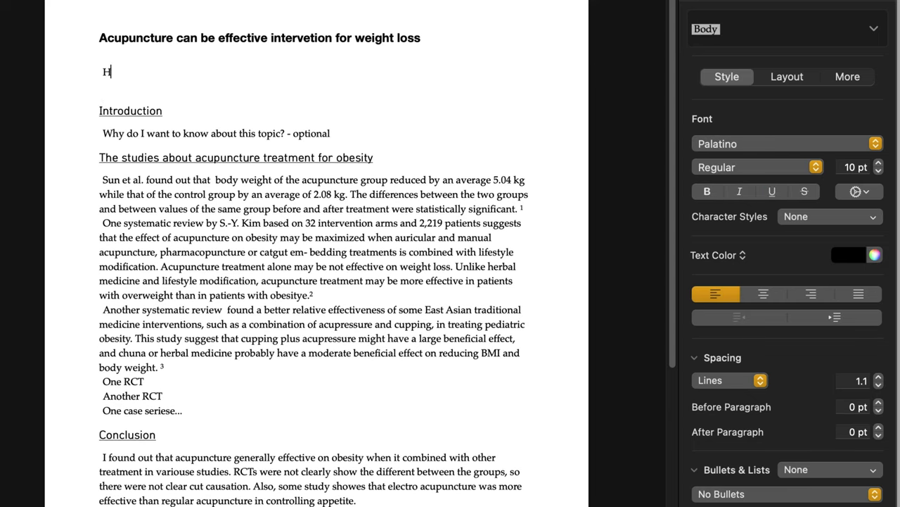
type("yungsuk Choi,")
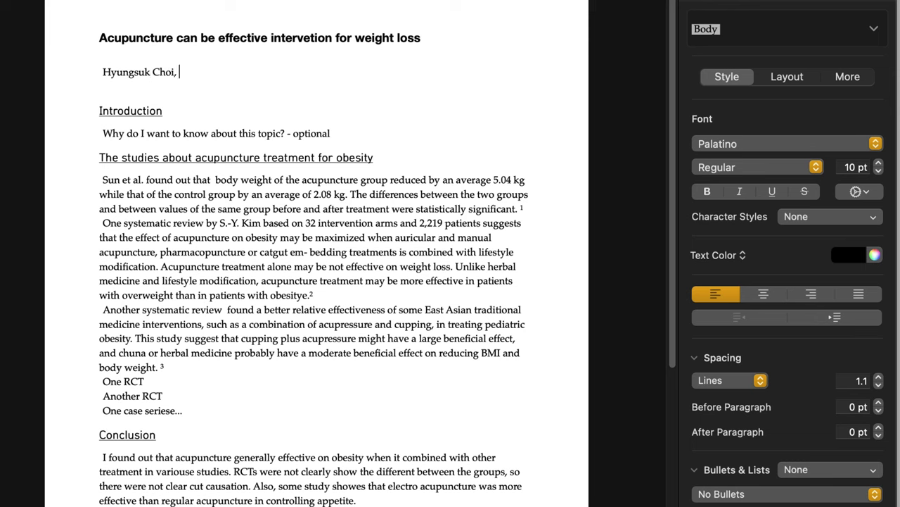
scroll("down", 3)
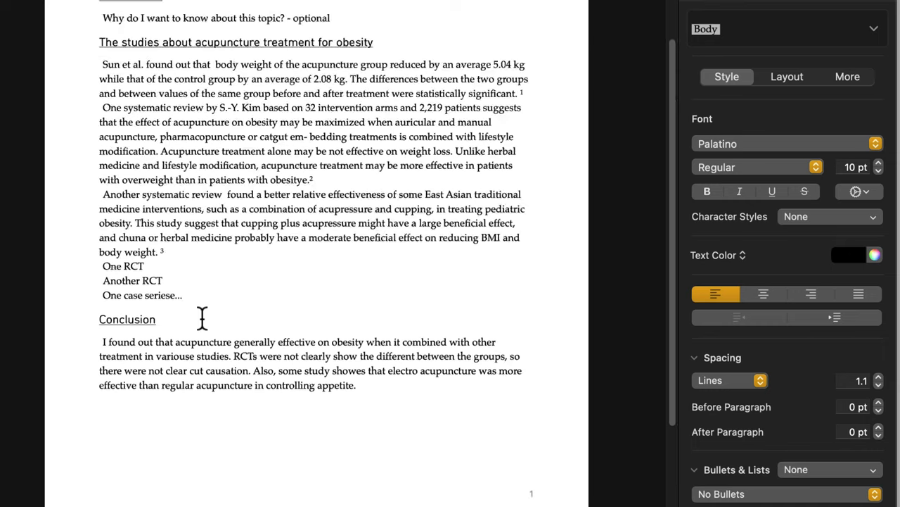
scroll("down", 3)
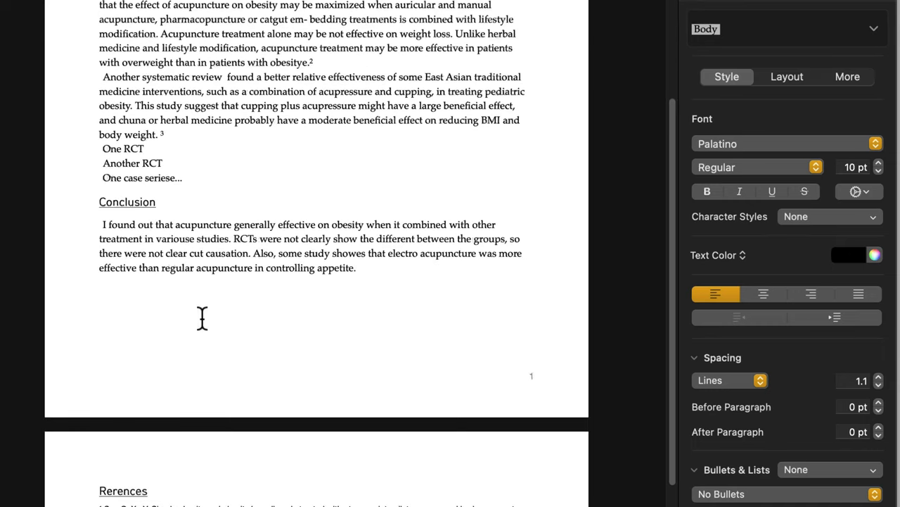